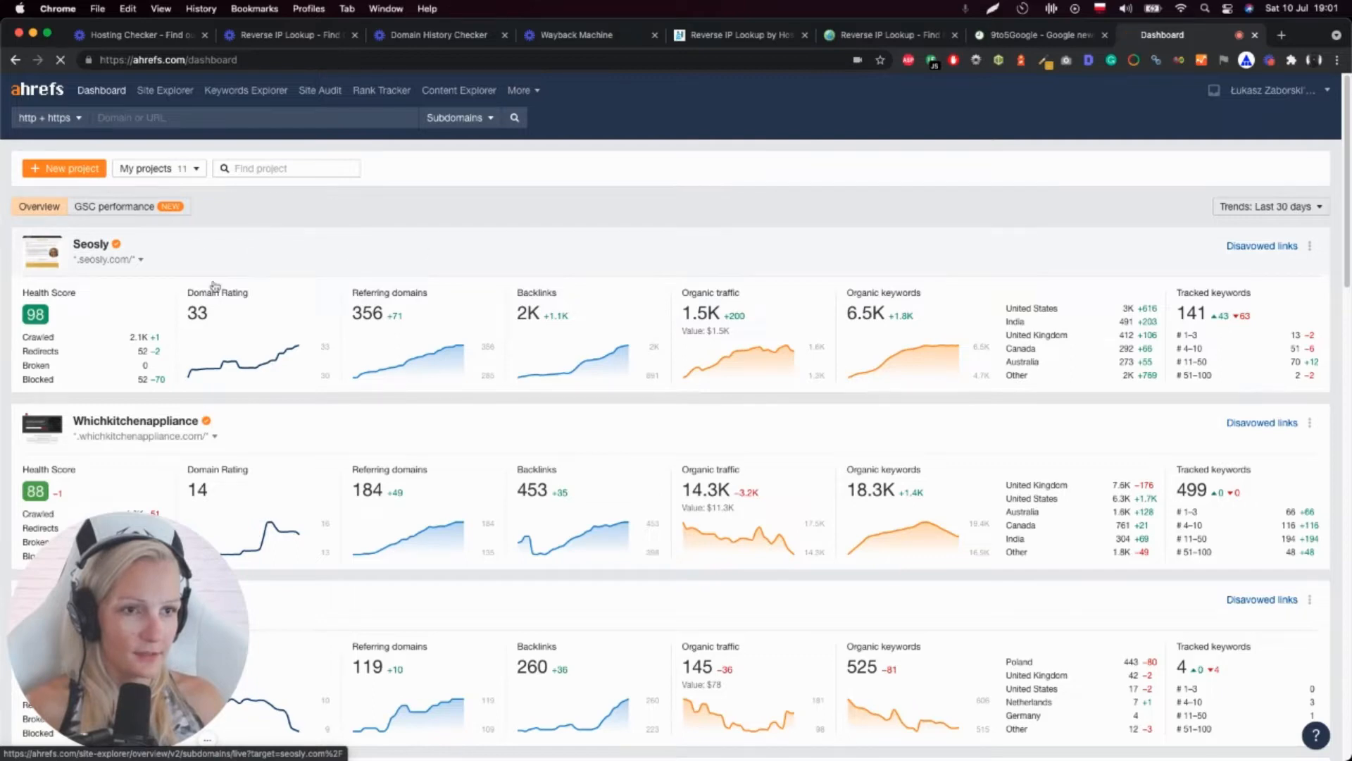
Step: Open the seosly.com Site Explorer overview from the Seosly project's domain link
{"action": "left_click", "coordinate": [90, 243]}
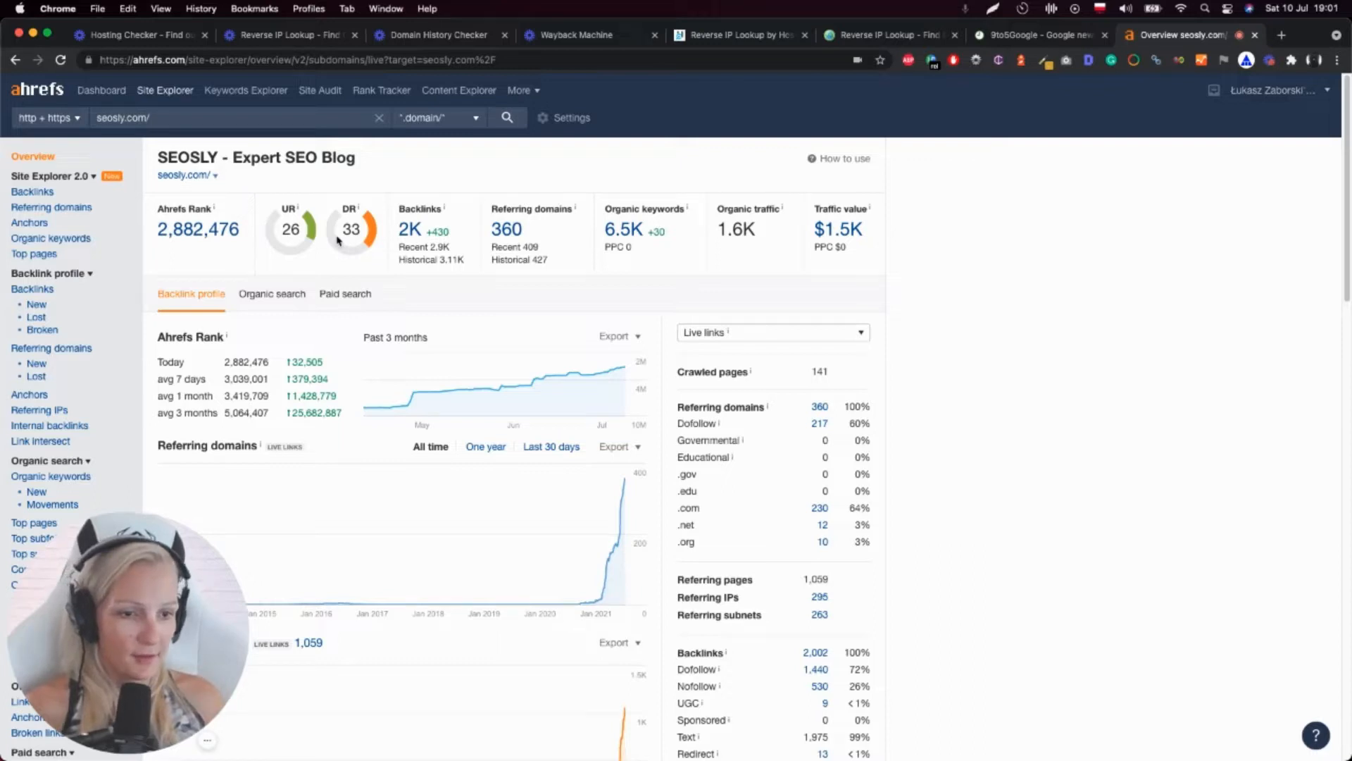
{"action": "mouse_move", "coordinate": [497, 319]}
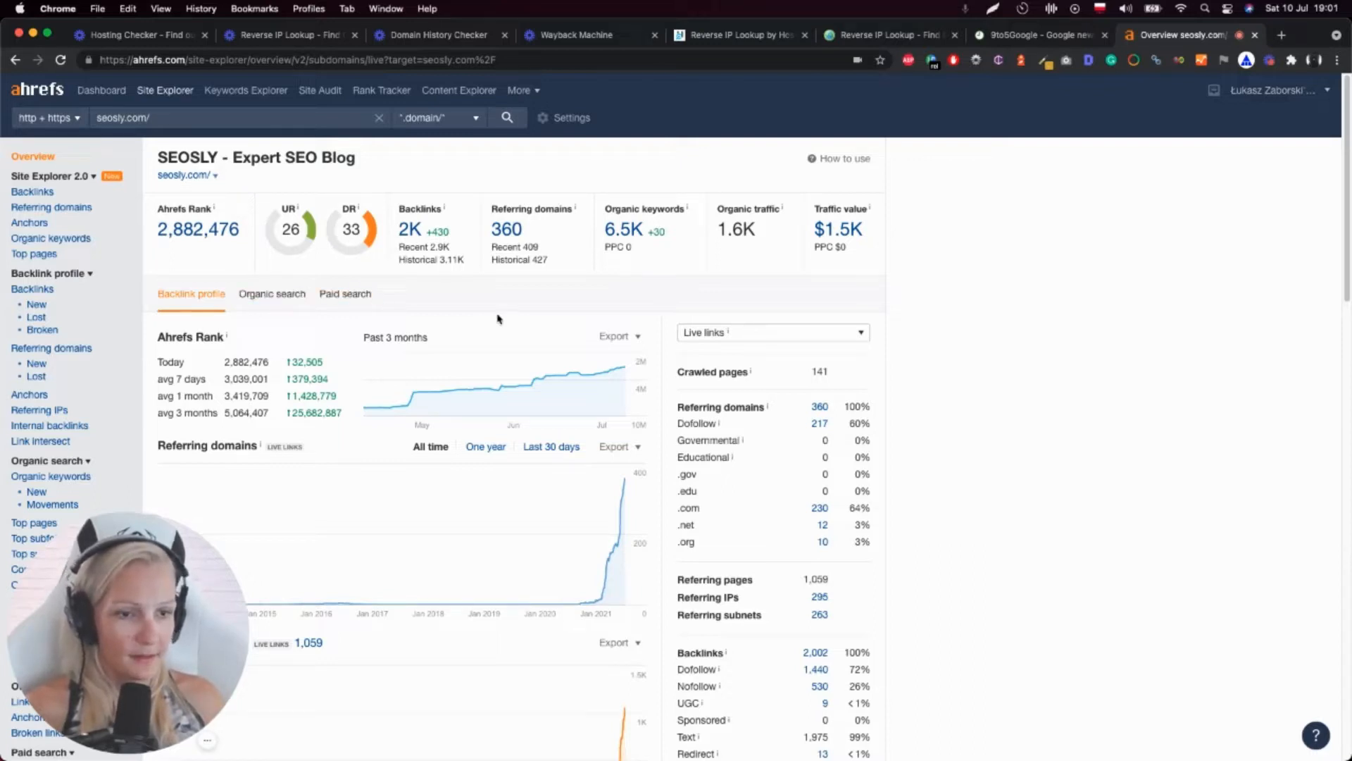
{"action": "mouse_move", "coordinate": [324, 350]}
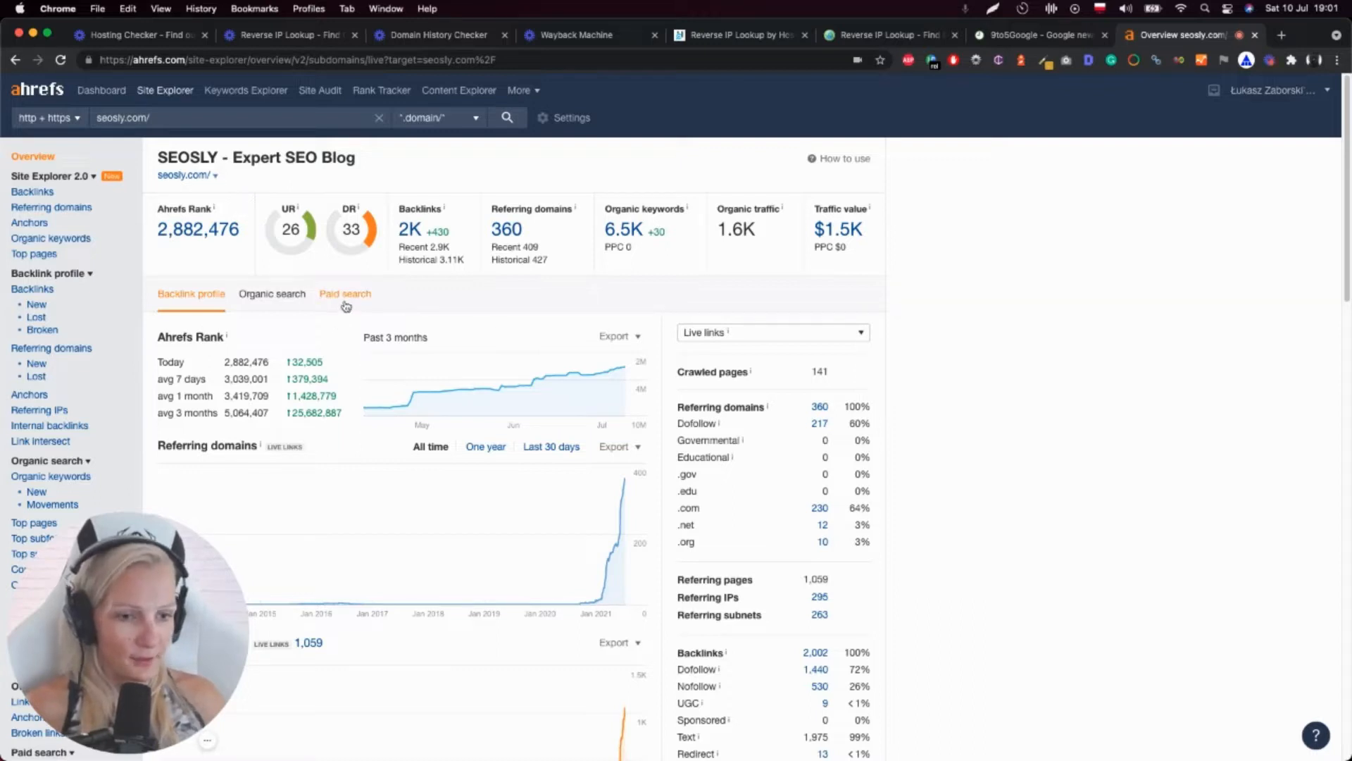
{"action": "mouse_move", "coordinate": [296, 297]}
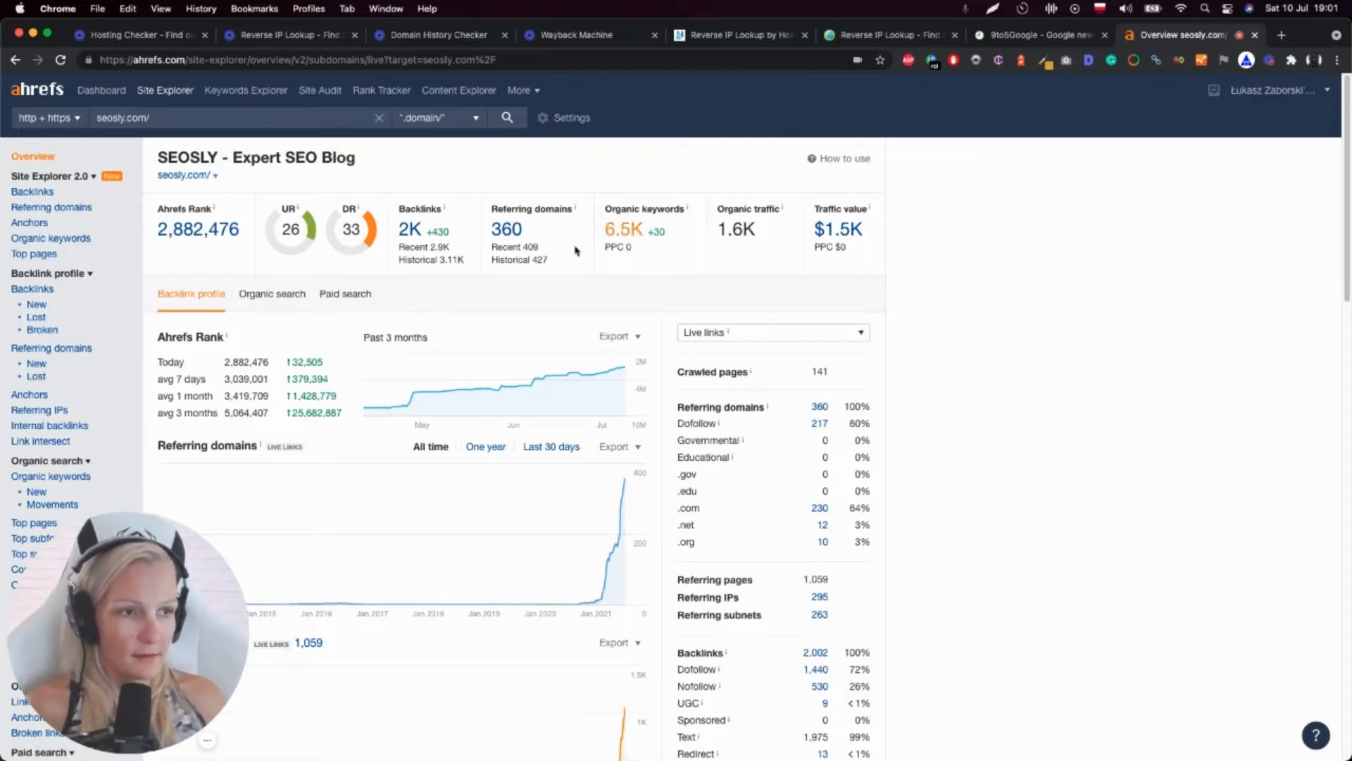
{"action": "mouse_move", "coordinate": [518, 250]}
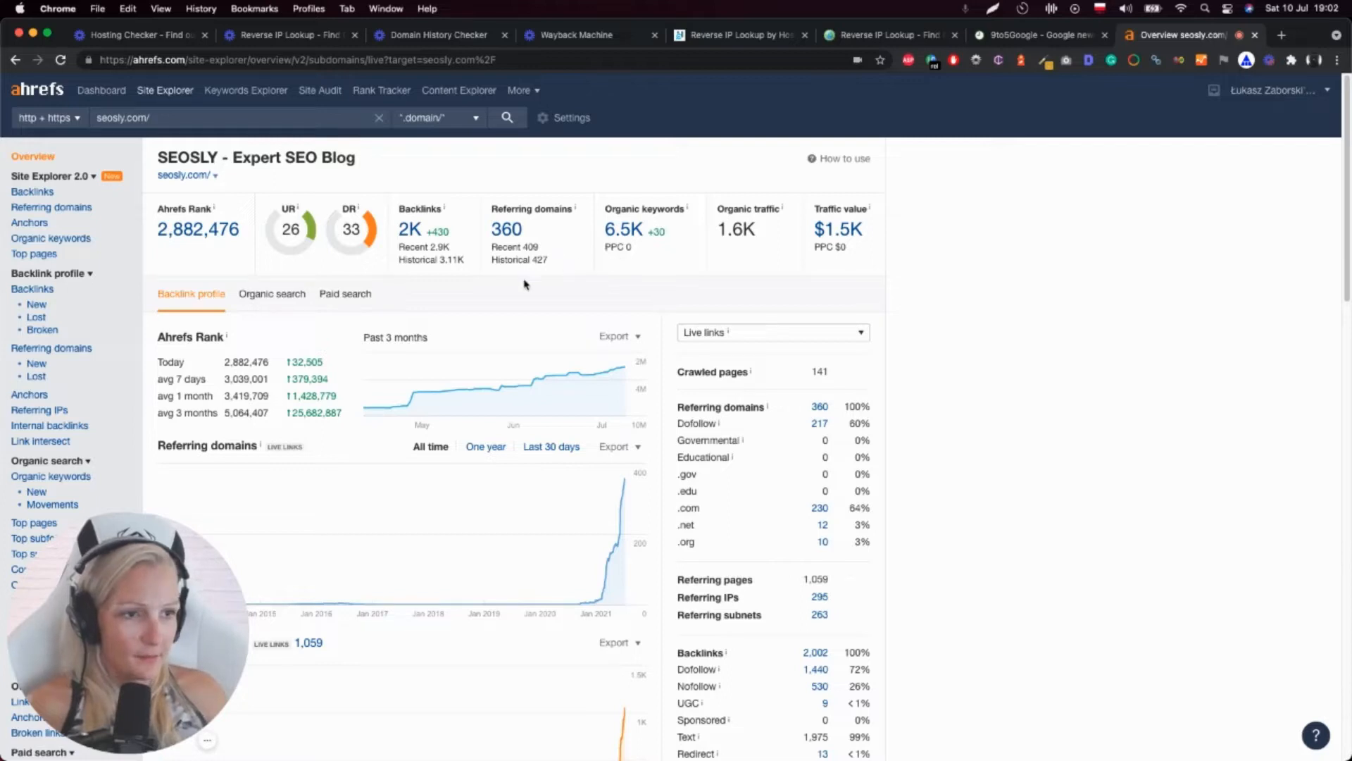
{"action": "mouse_move", "coordinate": [393, 403]}
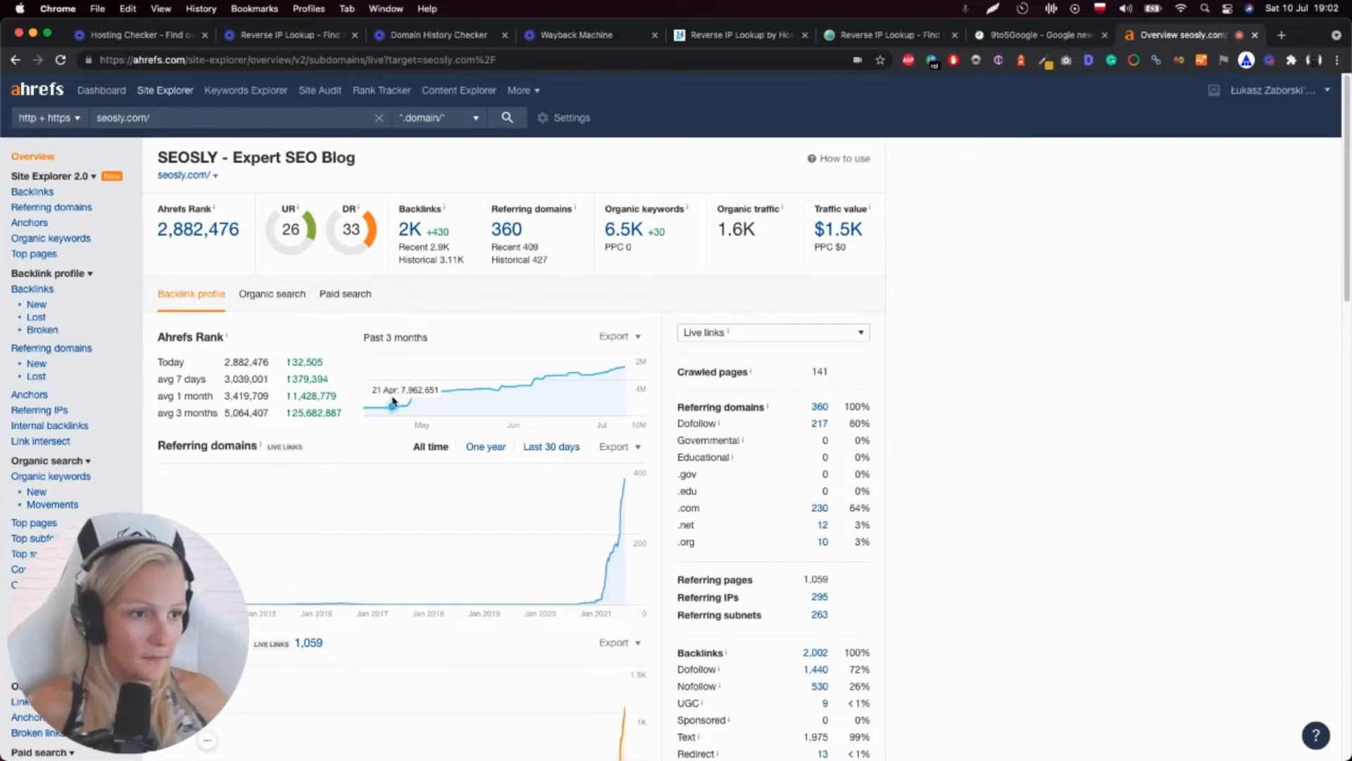
Step: Switch the Referring domains chart to the 'One year' range
{"action": "scroll", "scroll_direction": "down", "scroll_amount": 3}
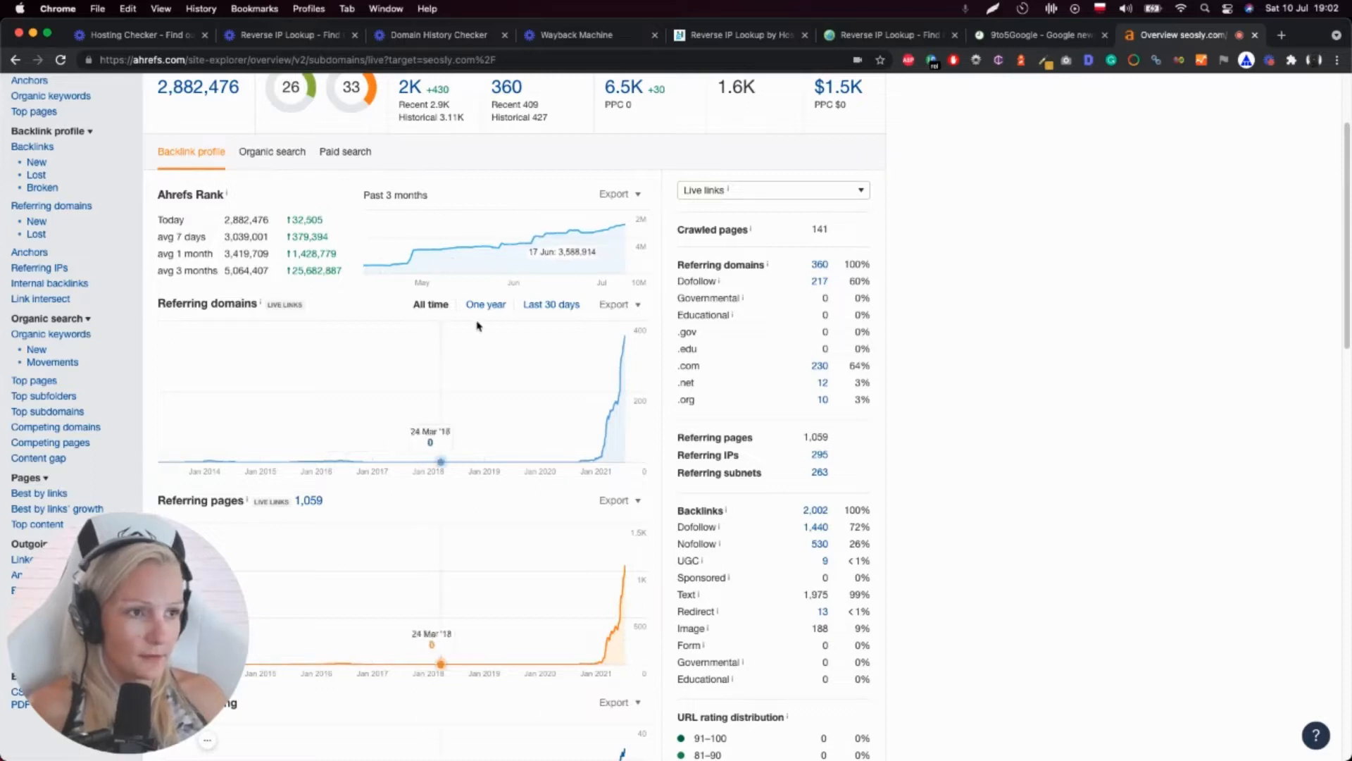
{"action": "left_click", "coordinate": [485, 303]}
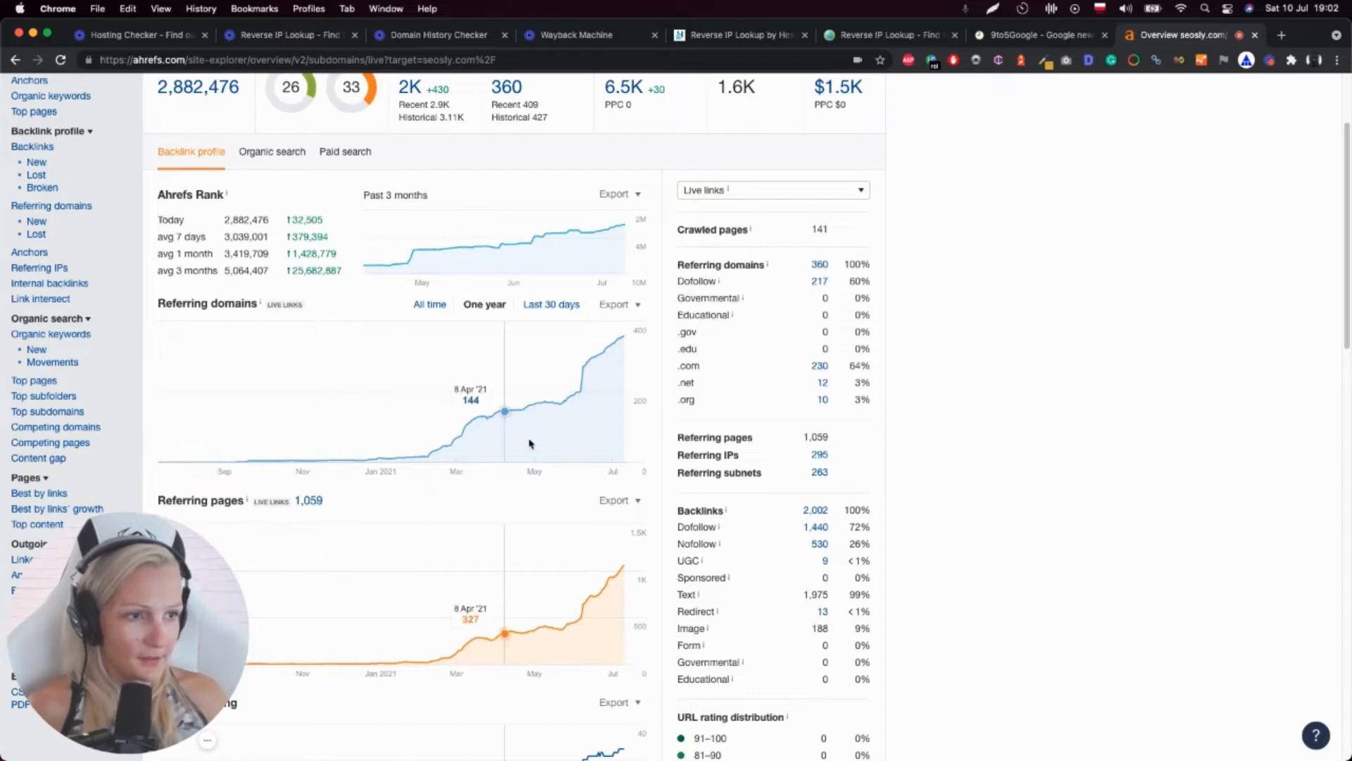
{"action": "mouse_move", "coordinate": [411, 513]}
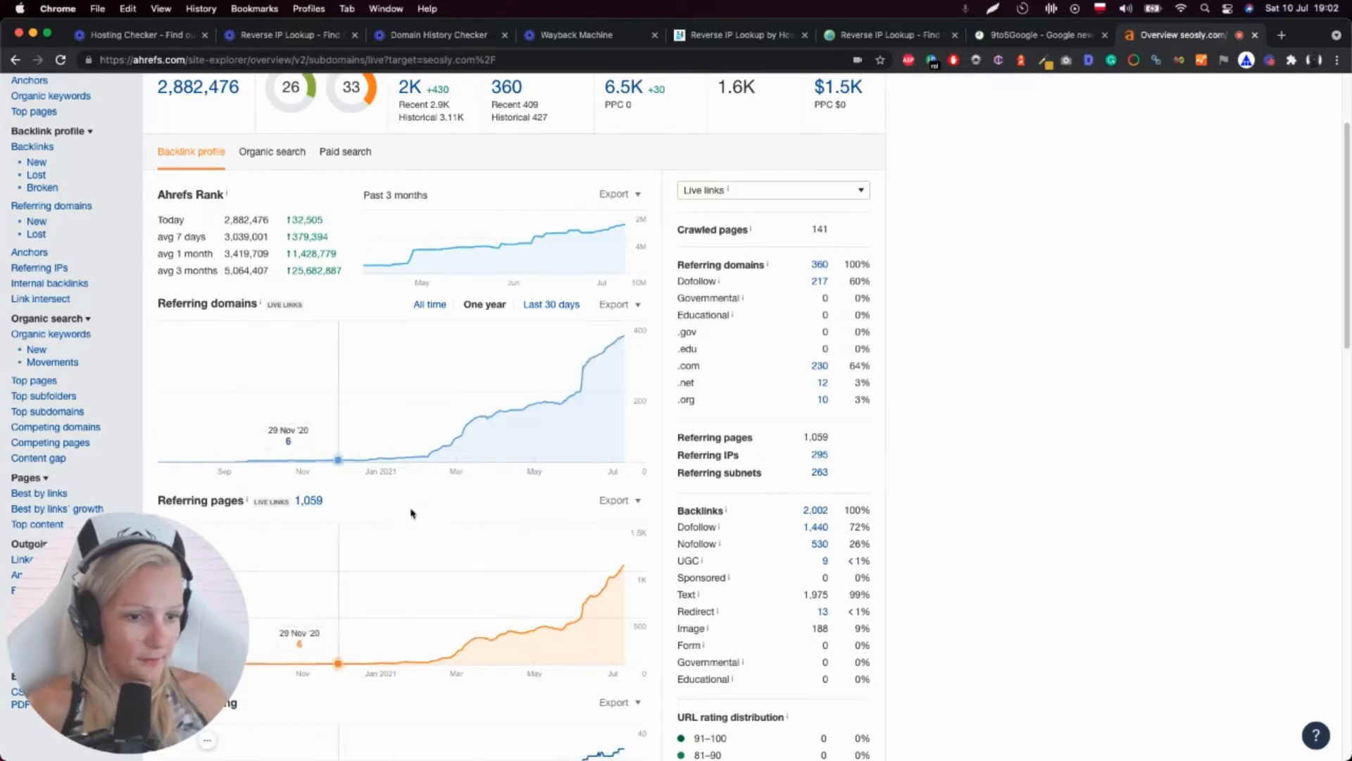
{"action": "mouse_move", "coordinate": [456, 437]}
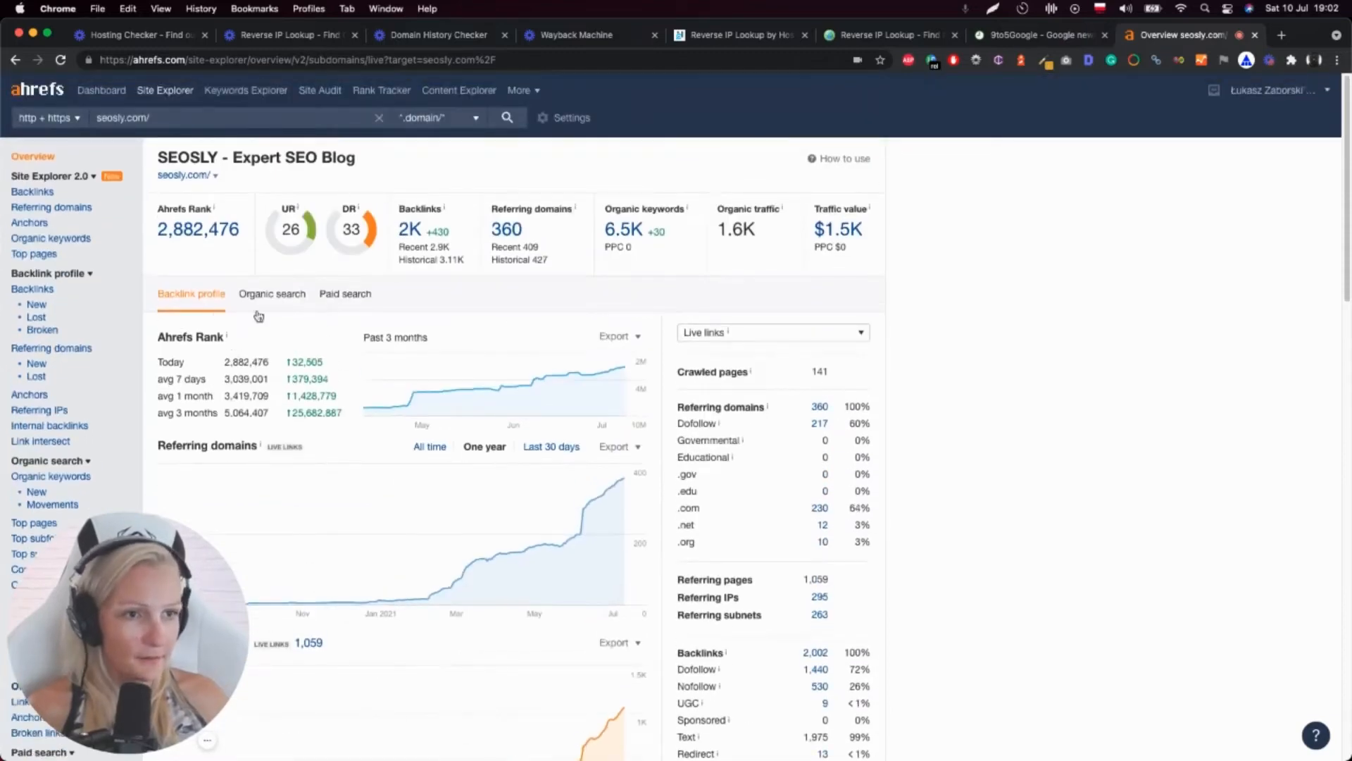
{"action": "mouse_move", "coordinate": [259, 334]}
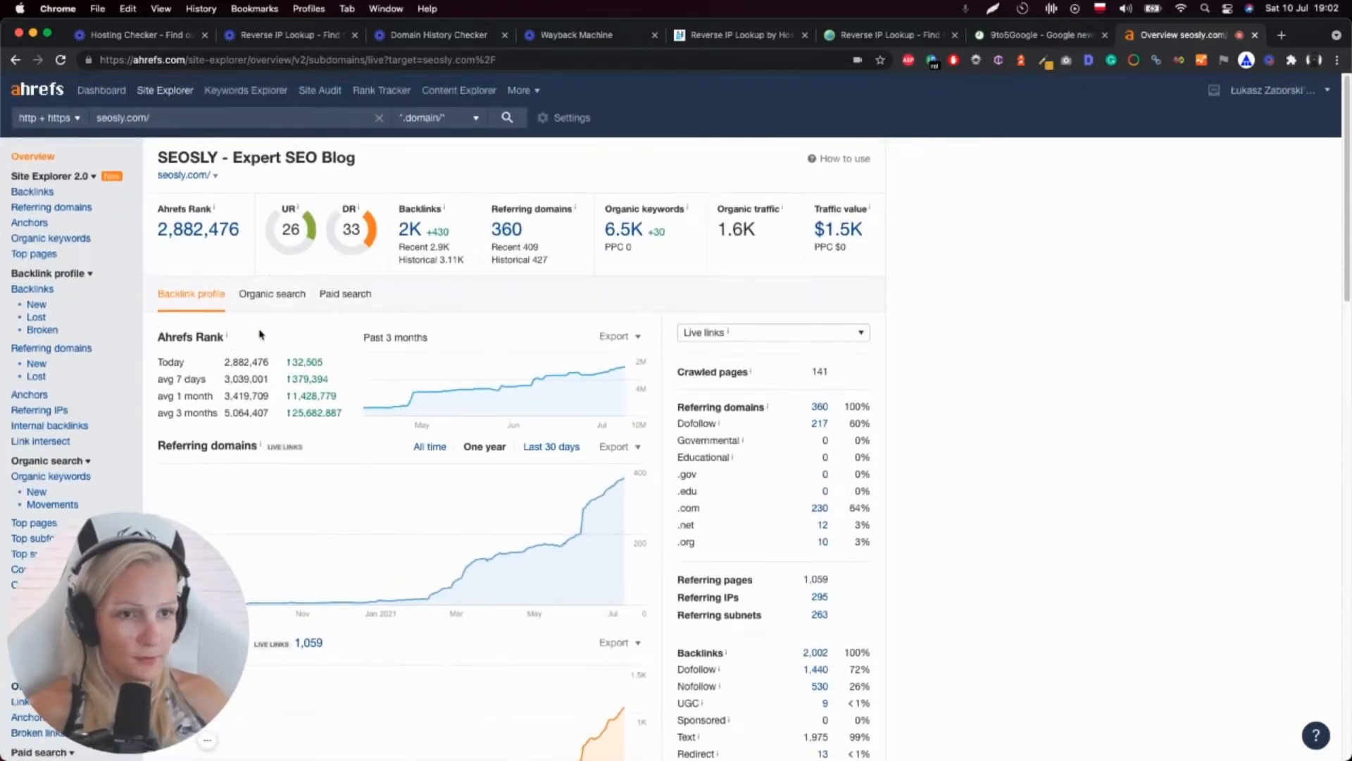
Step: Switch the overview to the Organic search tab and review its traffic and keyword charts
{"action": "left_click", "coordinate": [272, 293]}
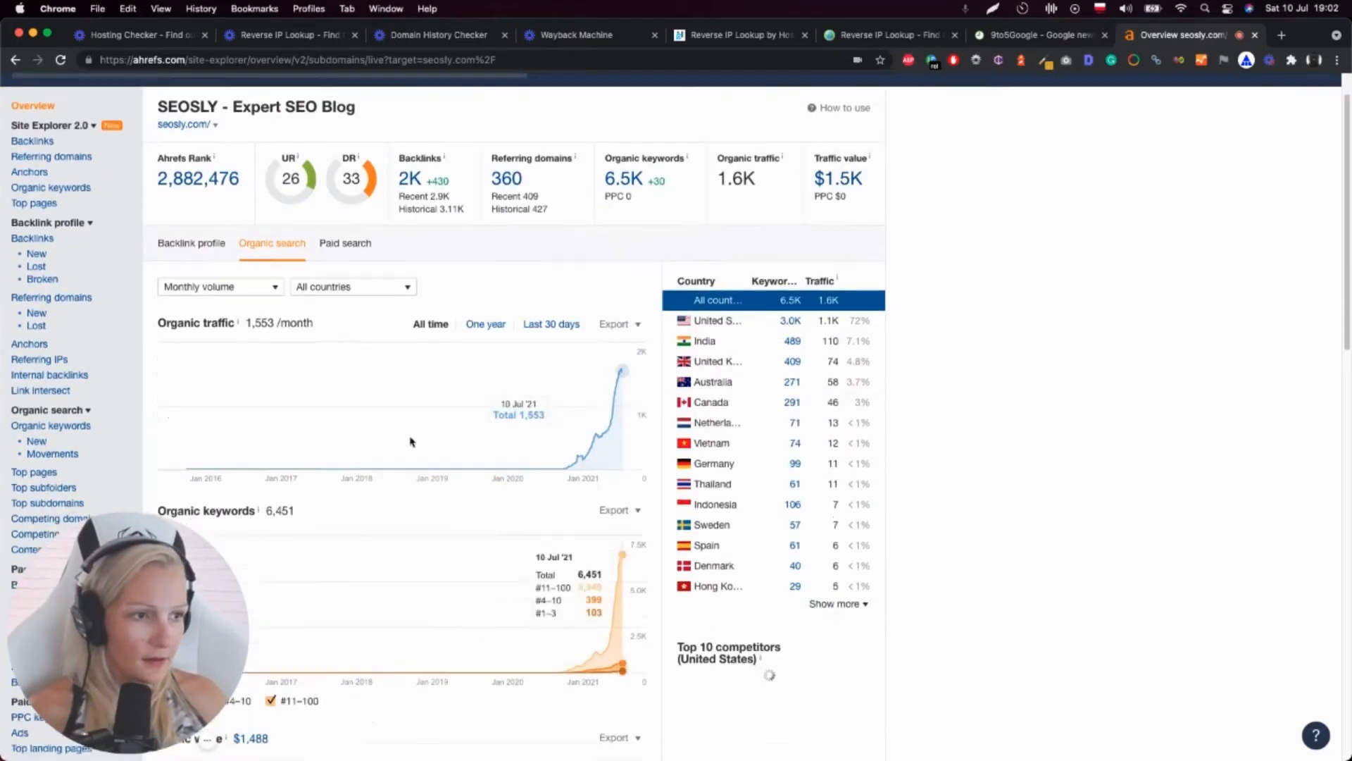
{"action": "scroll", "scroll_direction": "down", "scroll_amount": 3}
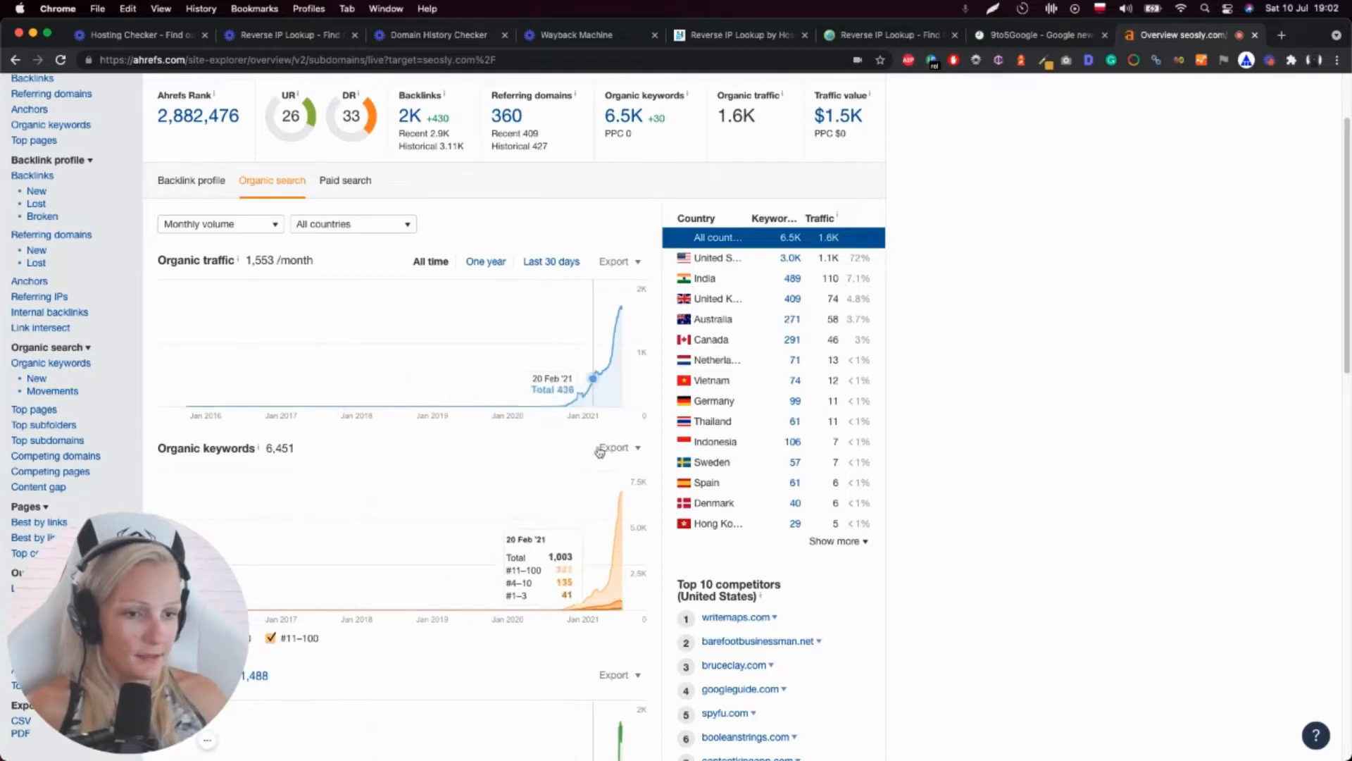
{"action": "mouse_move", "coordinate": [465, 411]}
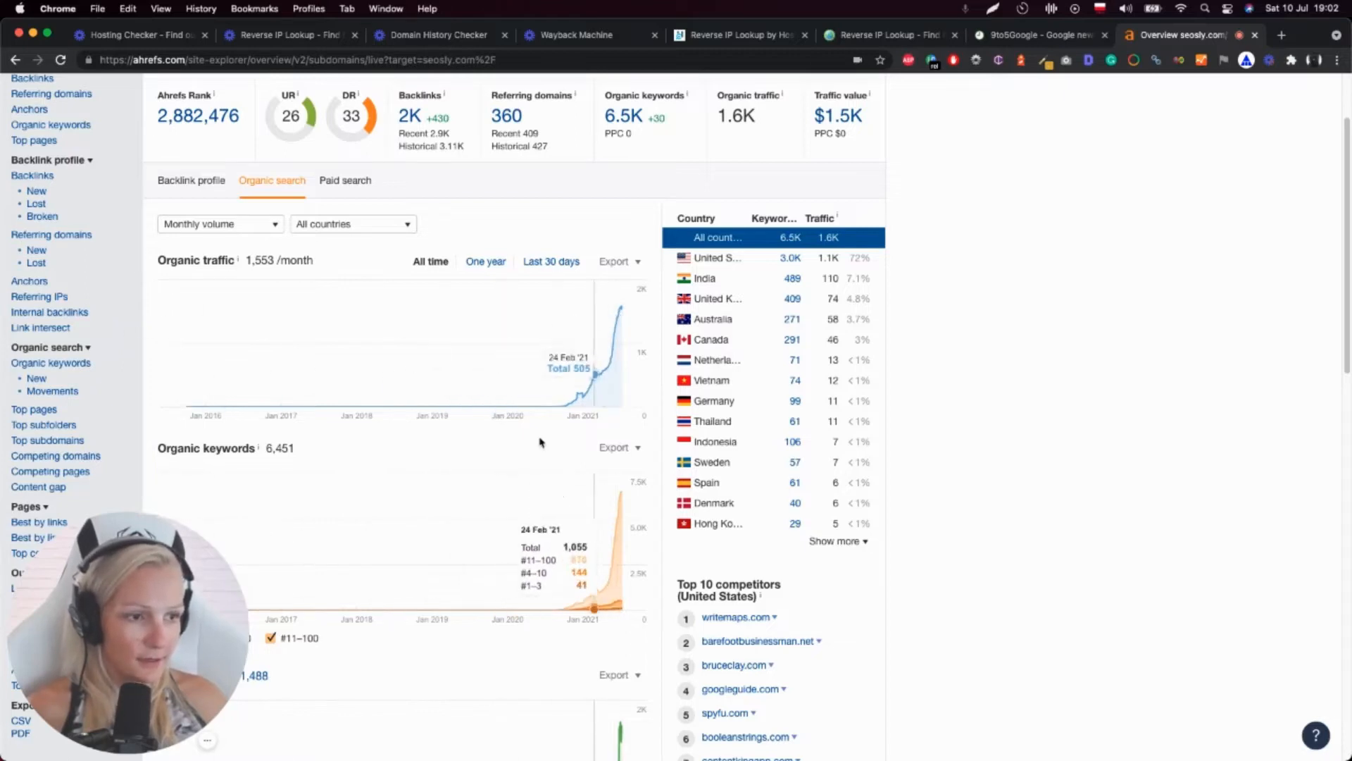
{"action": "scroll", "scroll_direction": "down", "scroll_amount": 3}
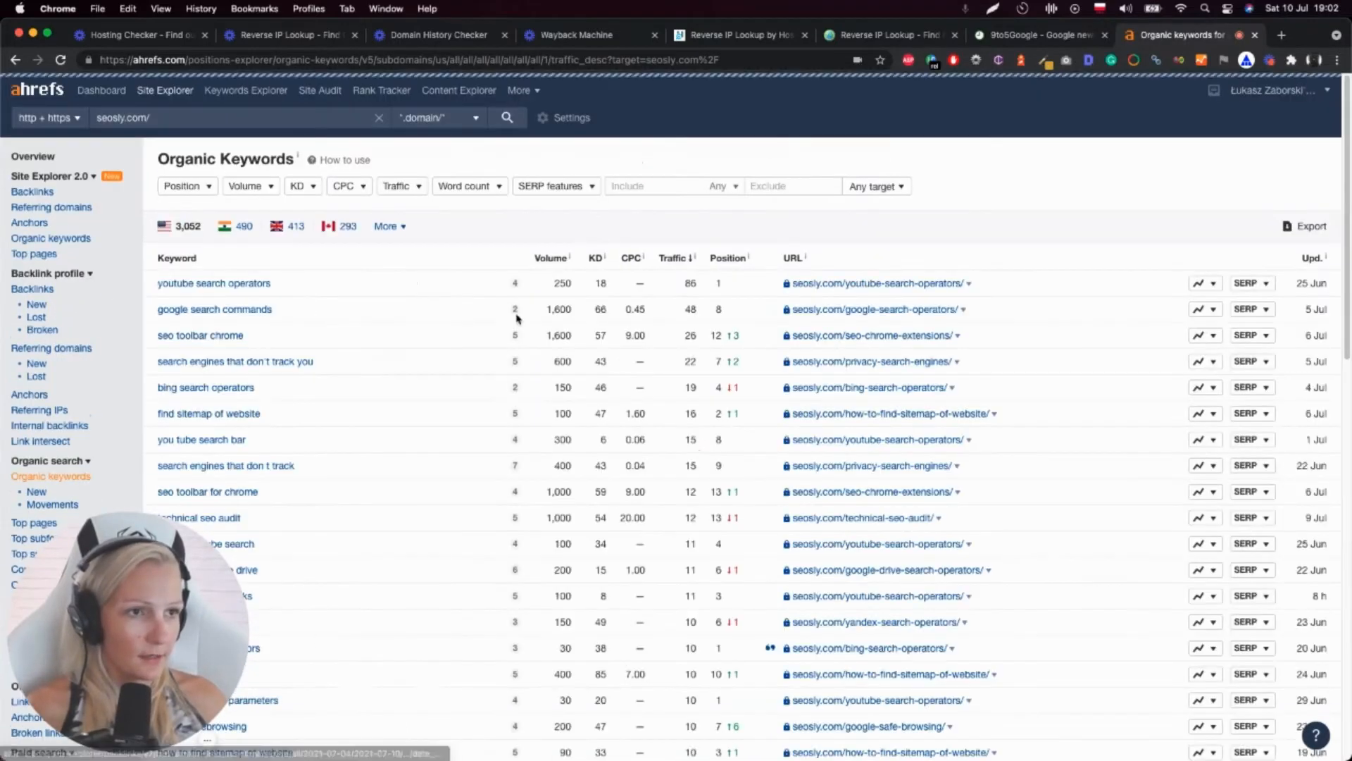
Step: Scroll the organic keywords table, led by 'youtube search operators' at position one
{"action": "scroll", "scroll_direction": "down", "scroll_amount": 3}
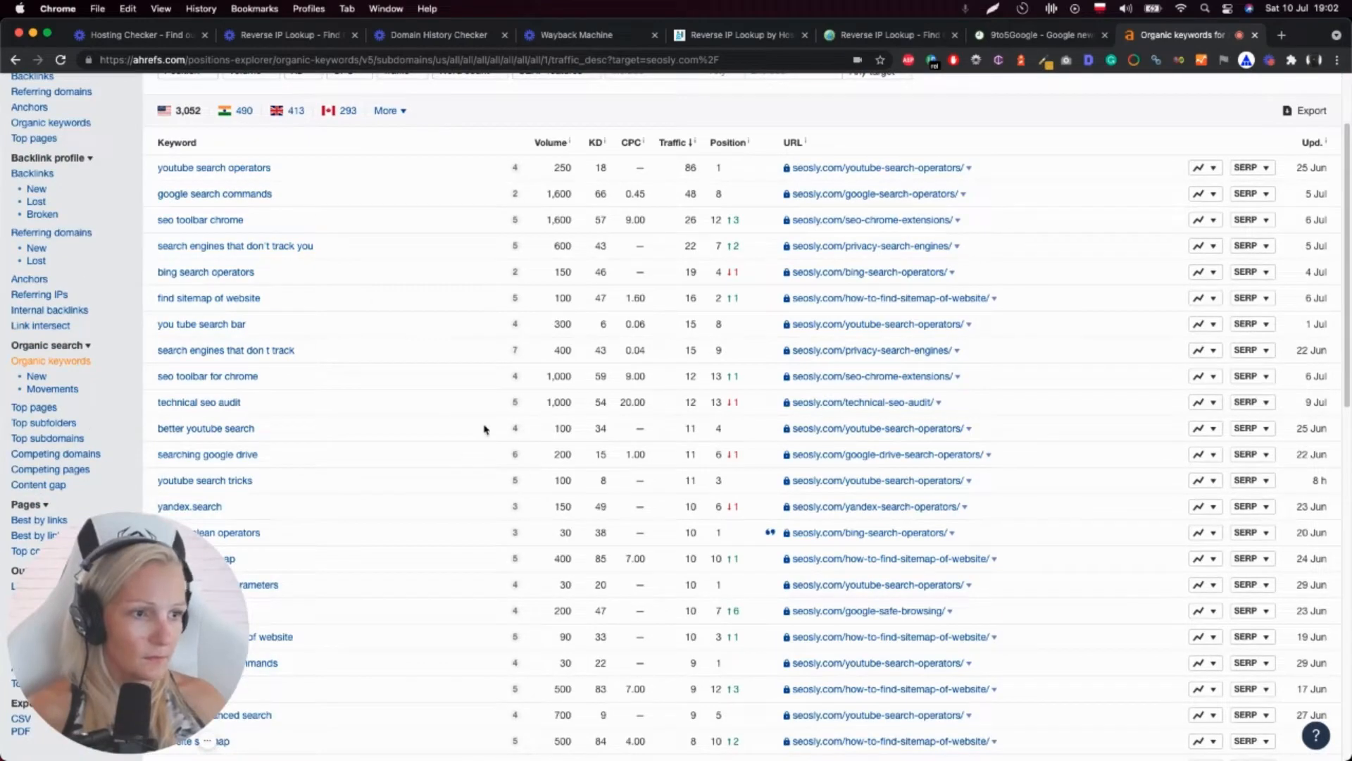
{"action": "scroll", "scroll_direction": "down", "scroll_amount": 3}
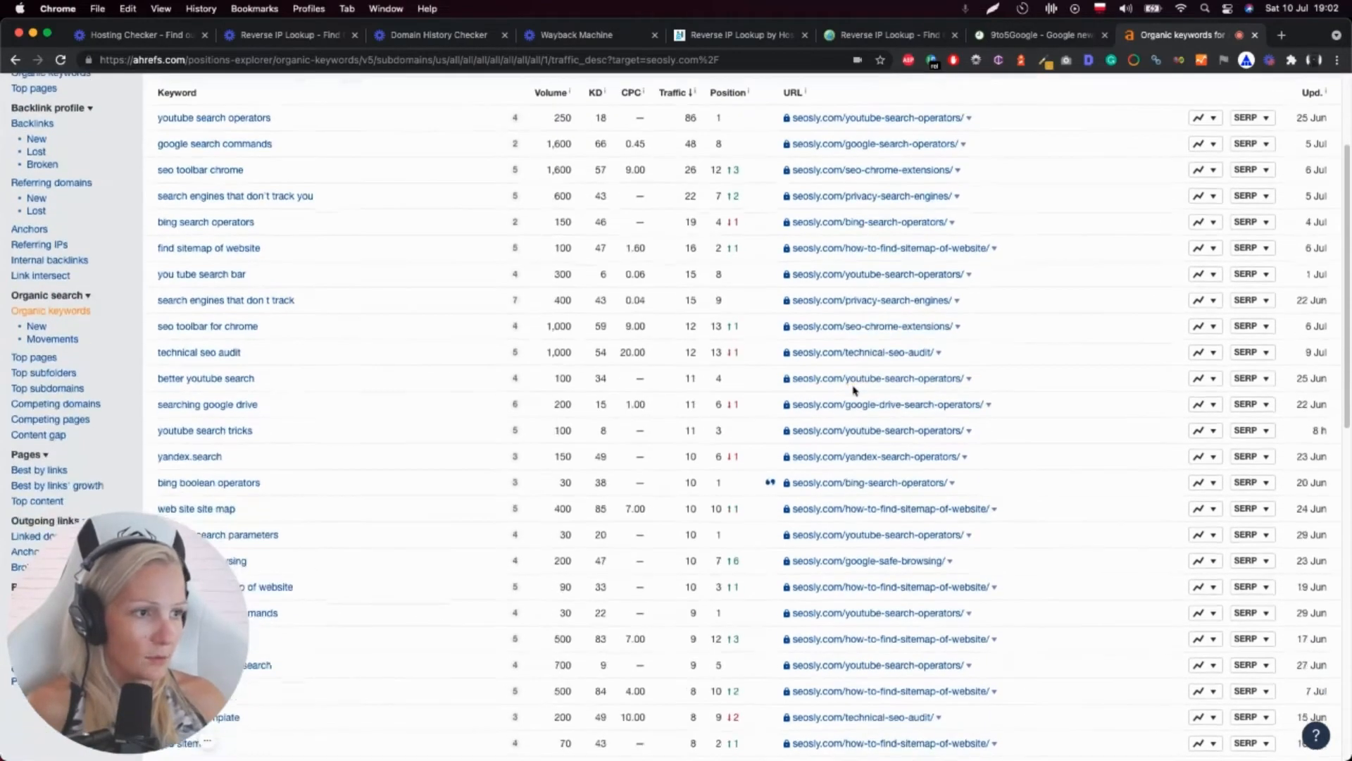
{"action": "scroll", "scroll_direction": "down", "scroll_amount": 3}
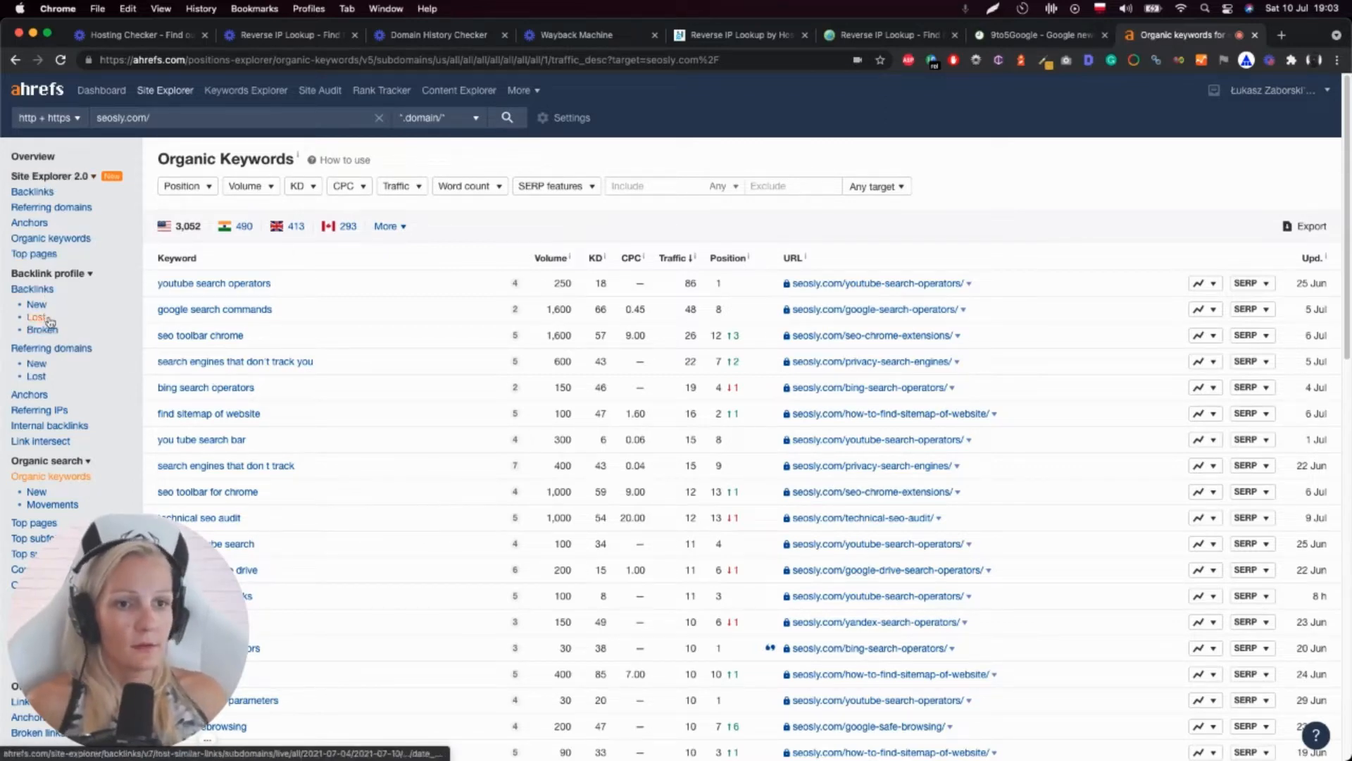
Step: Open the Broken backlinks report, which shows no broken backlinks indexed
{"action": "left_click", "coordinate": [42, 330]}
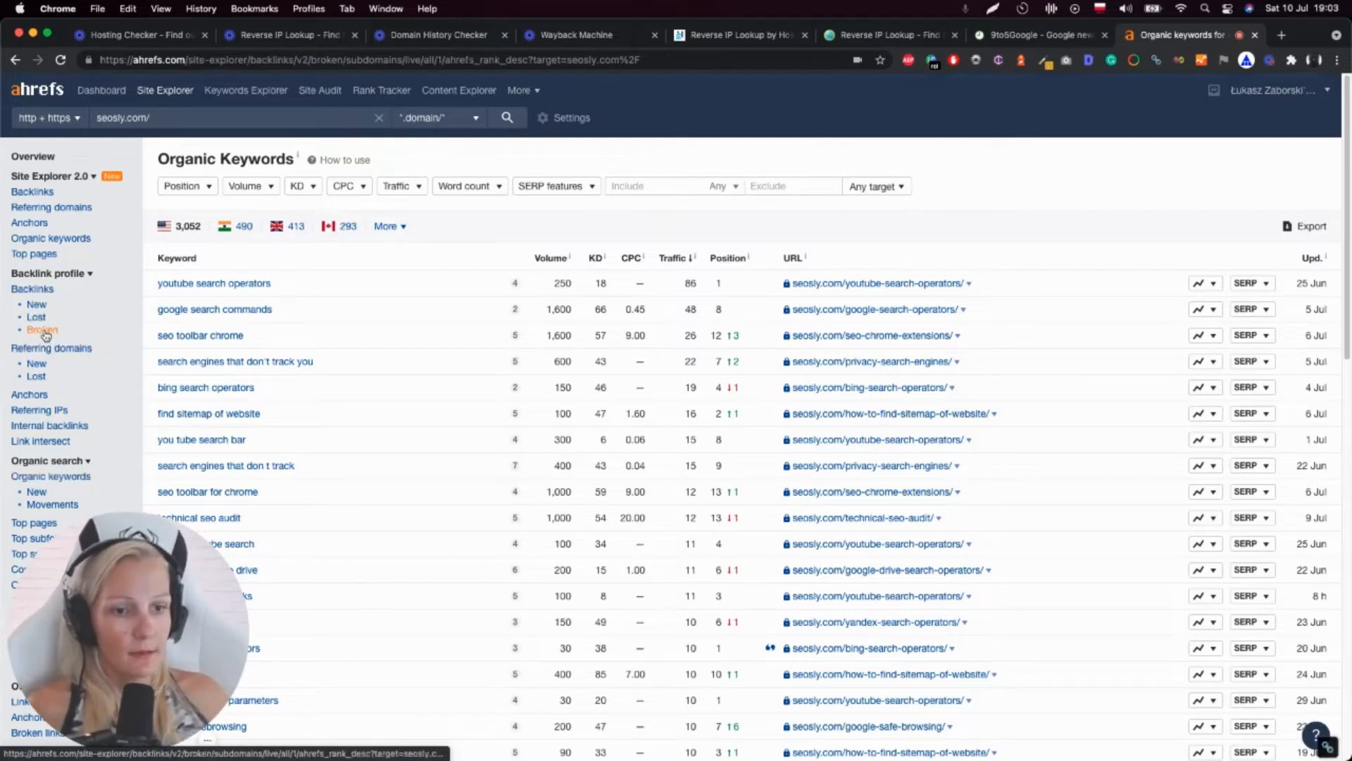
{"action": "left_click", "coordinate": [42, 330]}
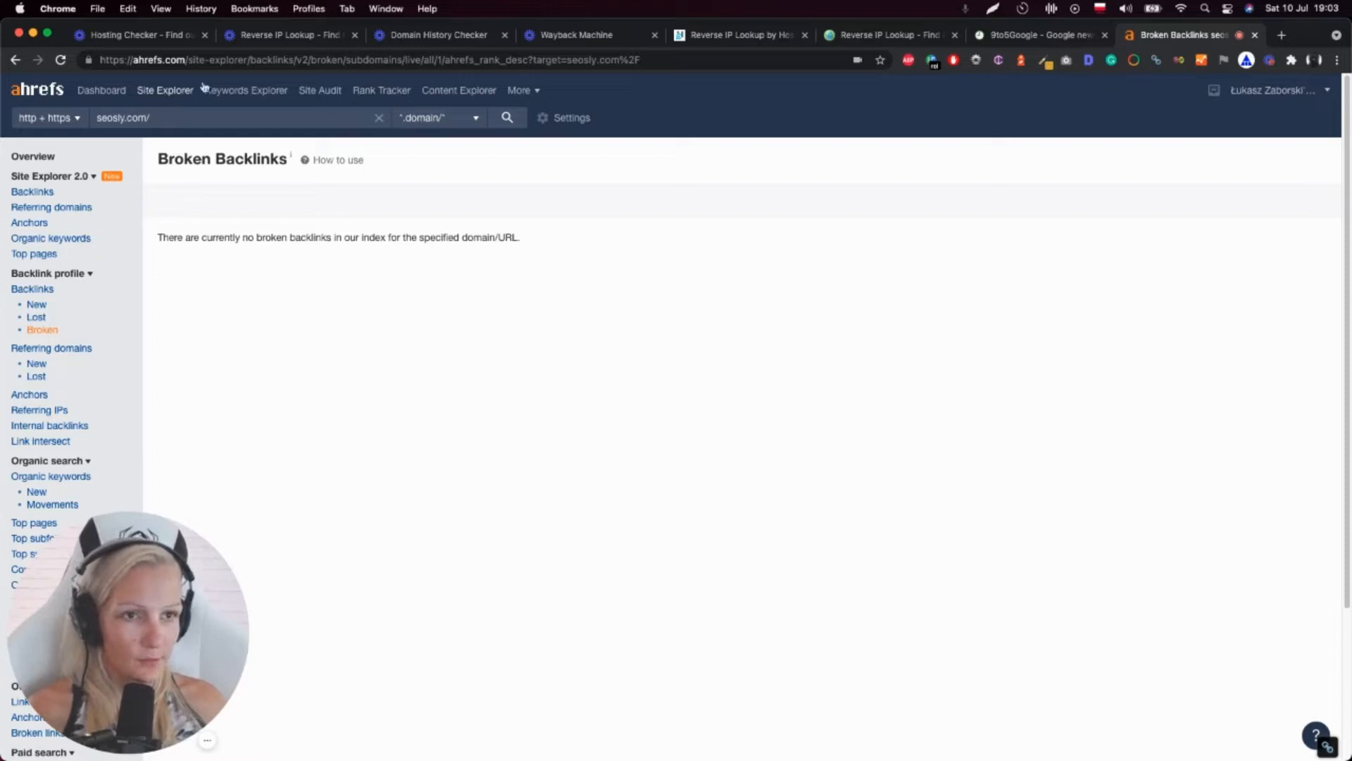
{"action": "mouse_move", "coordinate": [73, 342]}
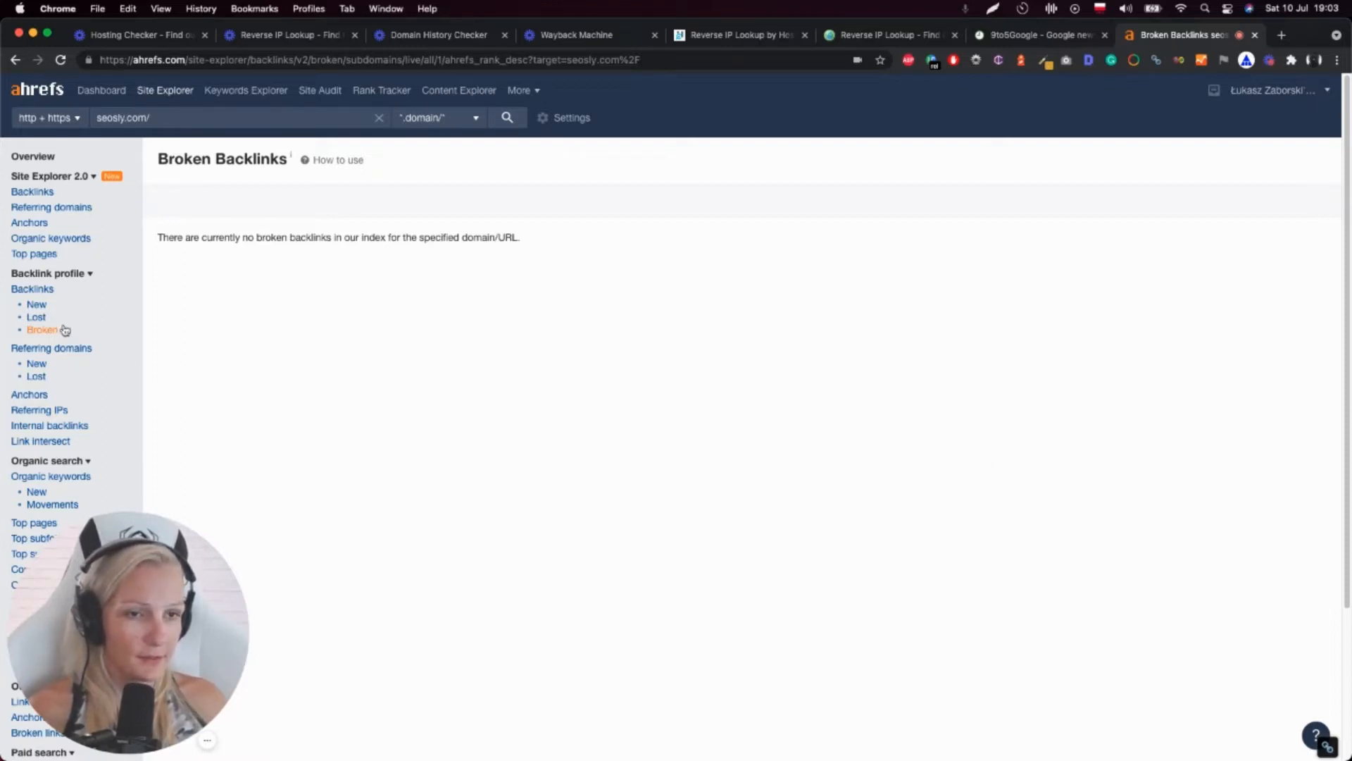
{"action": "scroll", "scroll_direction": "down", "scroll_amount": 3}
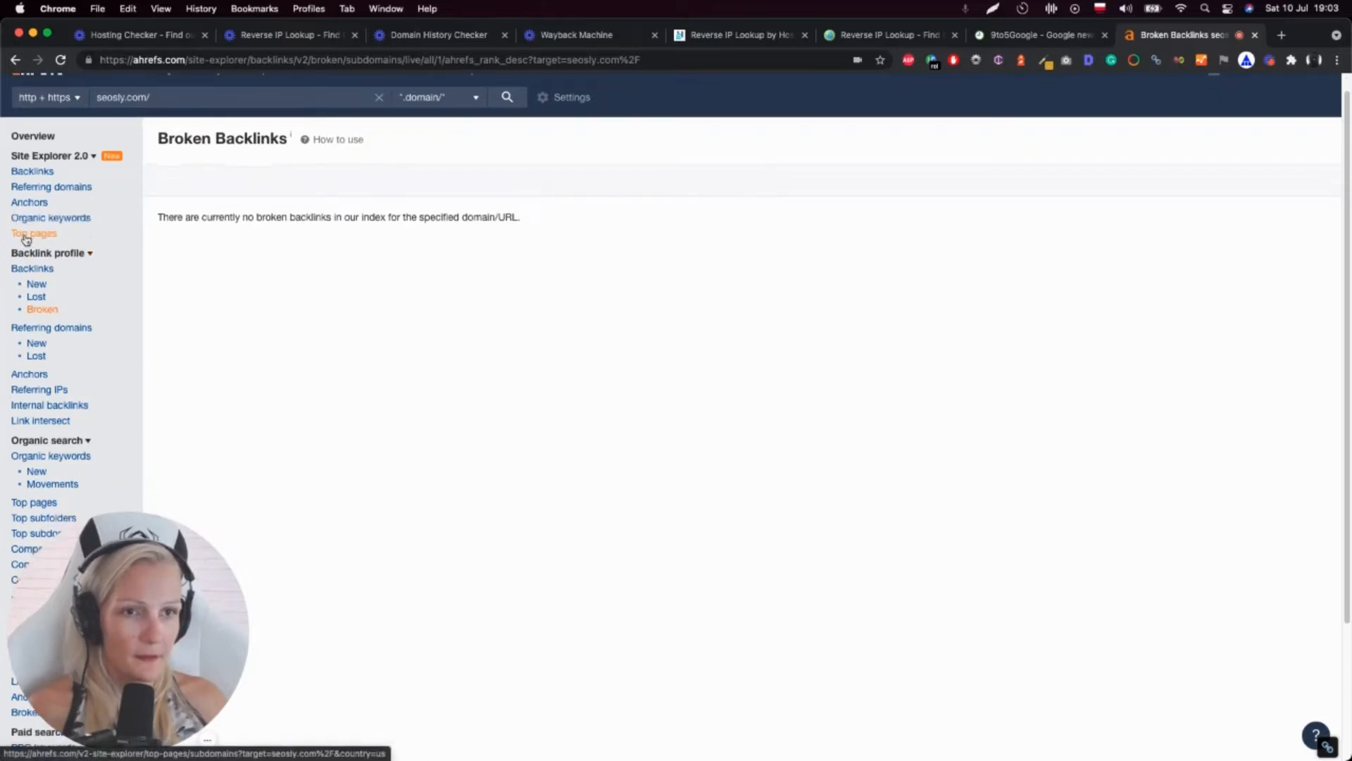
{"action": "left_click", "coordinate": [34, 233]}
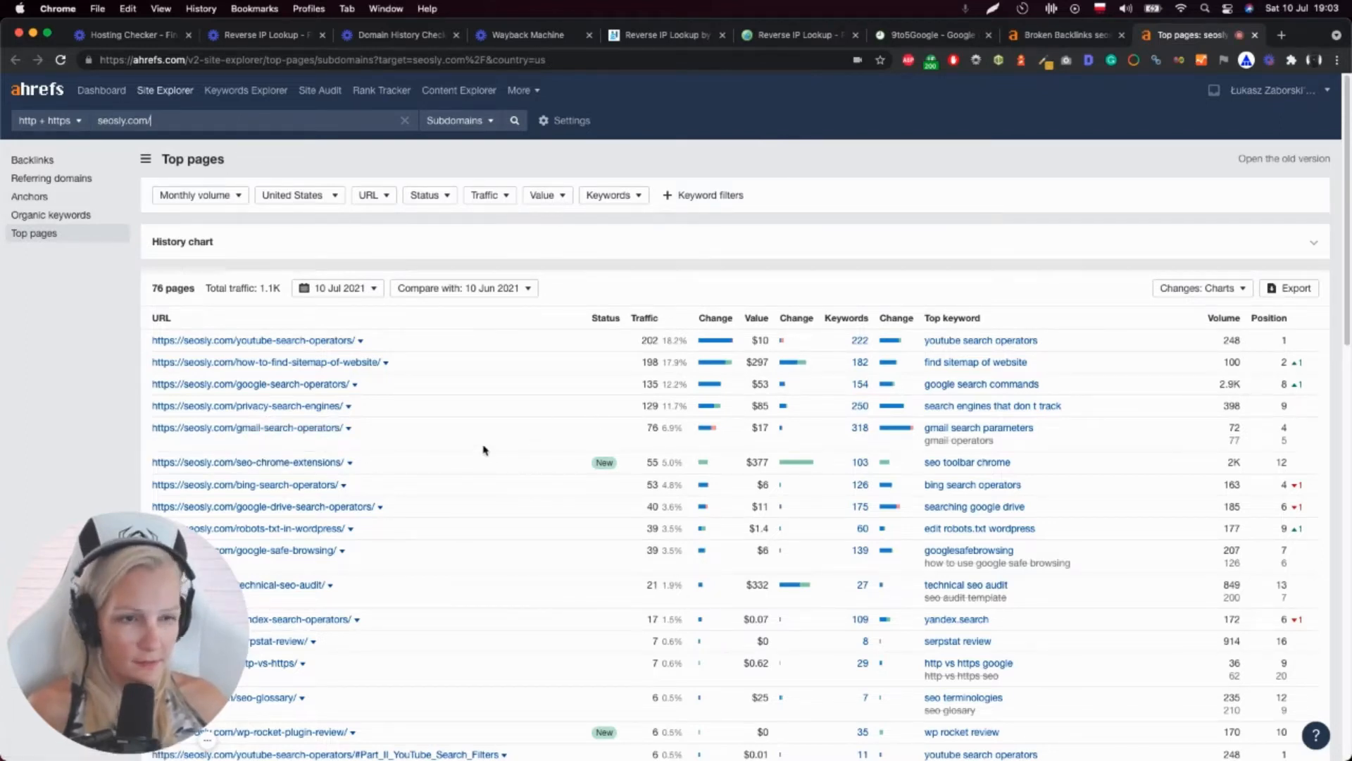
{"action": "mouse_move", "coordinate": [433, 439]}
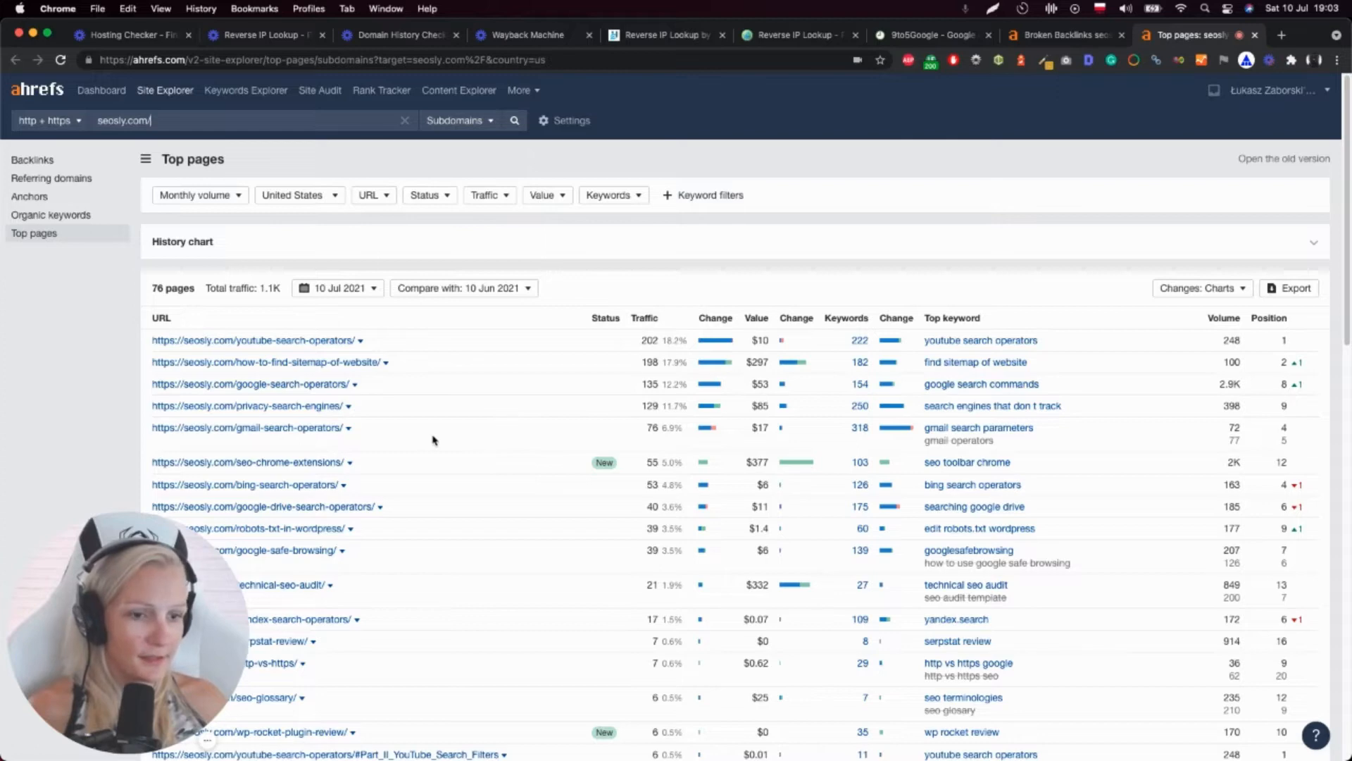
{"action": "mouse_move", "coordinate": [421, 458]}
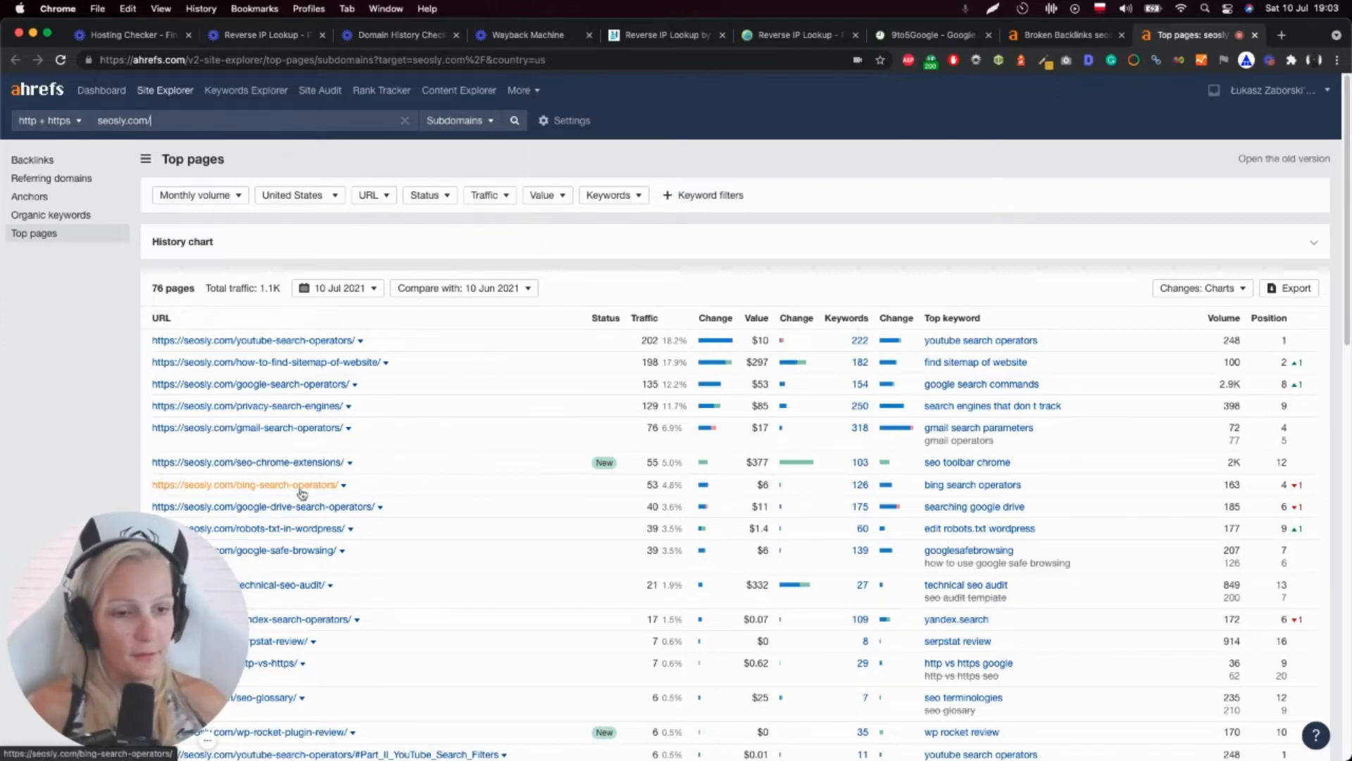
{"action": "mouse_move", "coordinate": [184, 427]}
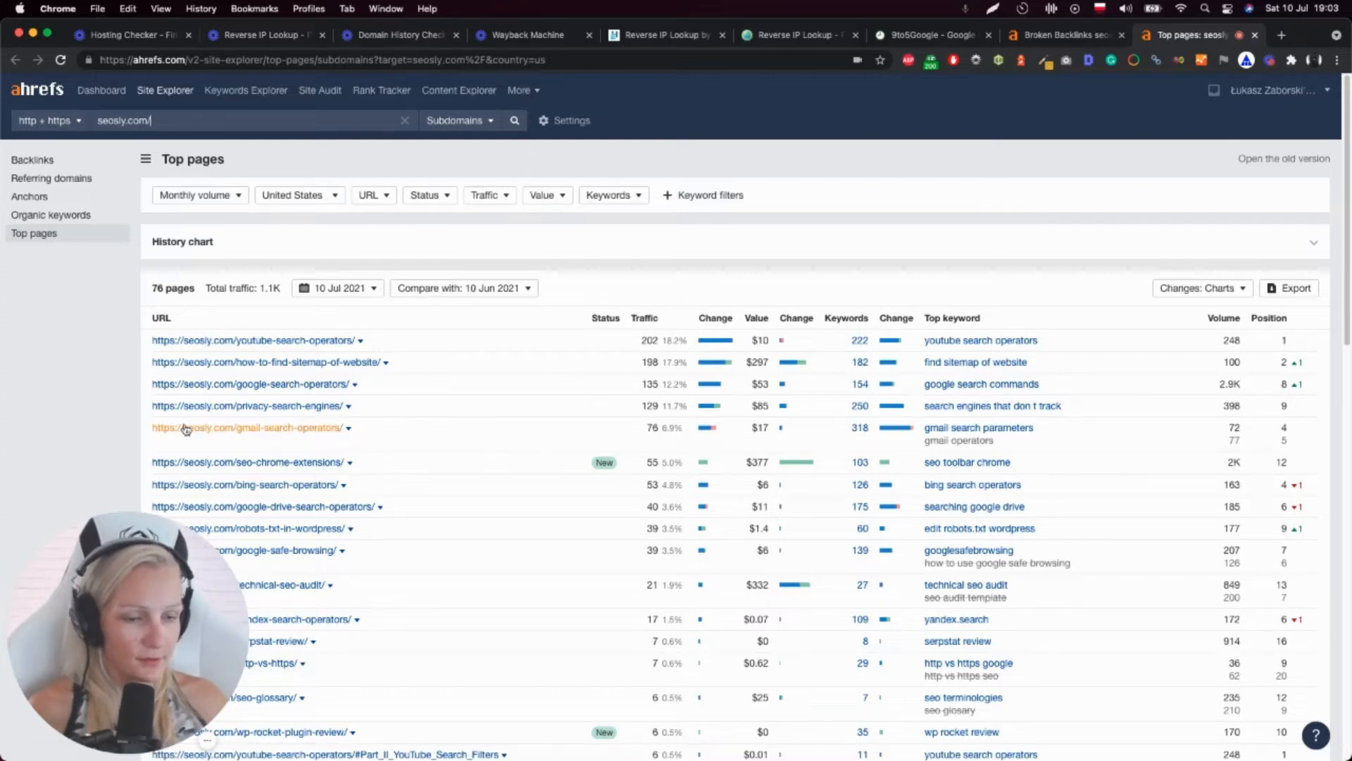
{"action": "mouse_move", "coordinate": [354, 280]}
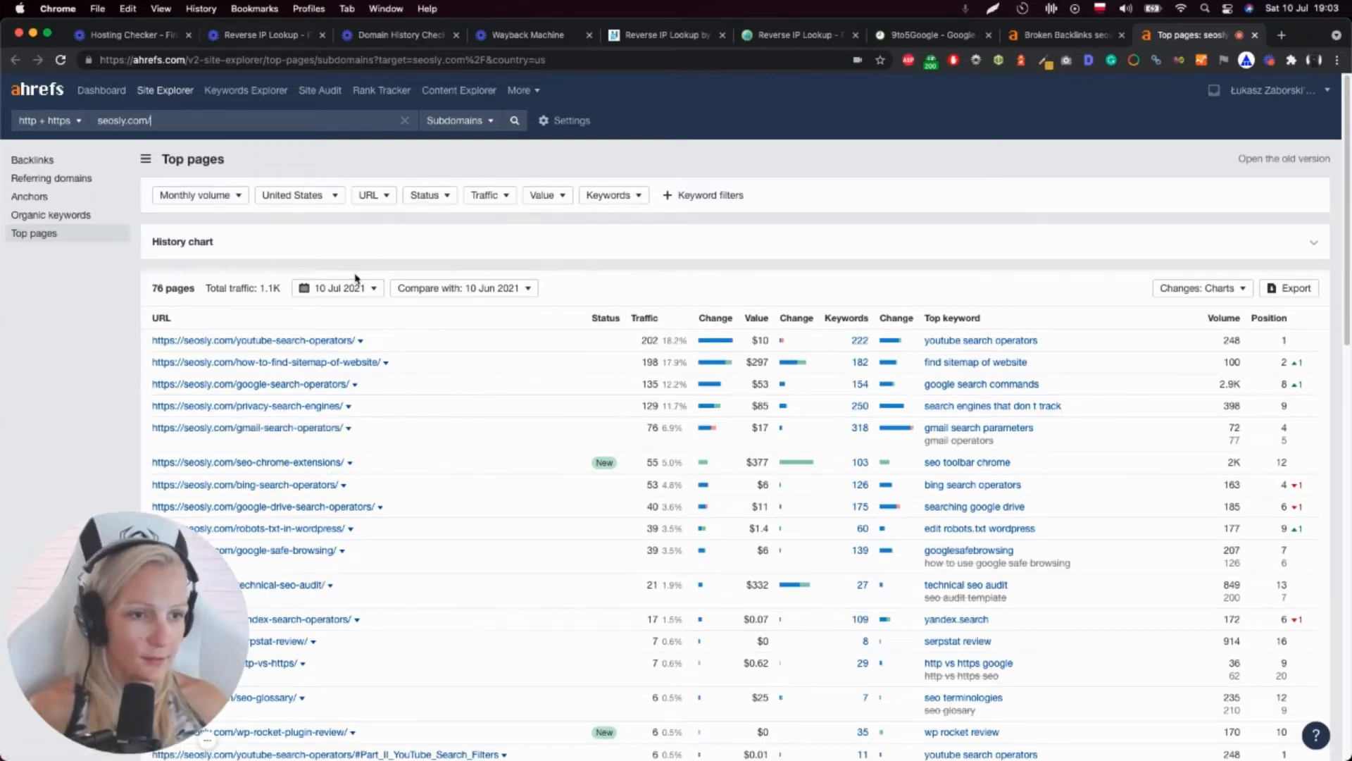
{"action": "mouse_move", "coordinate": [851, 172]}
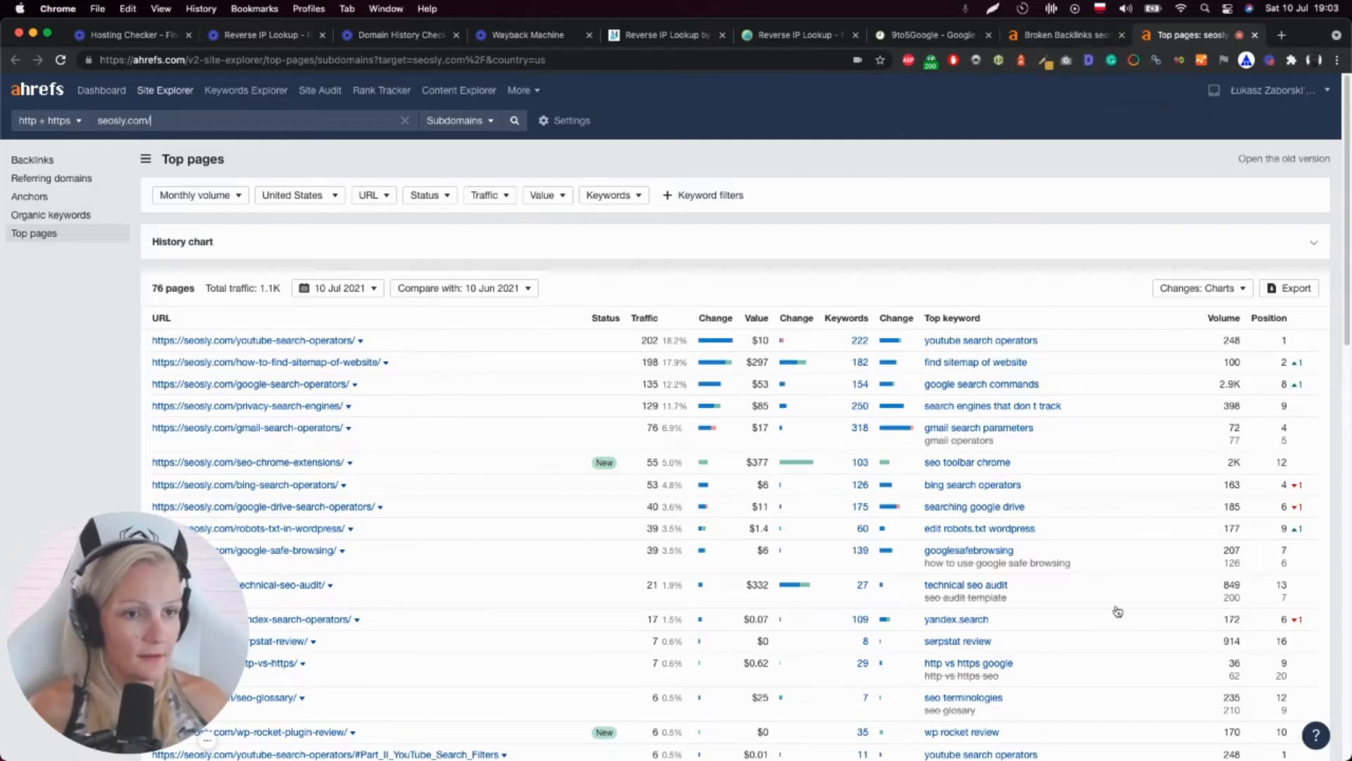
{"action": "mouse_move", "coordinate": [492, 516]}
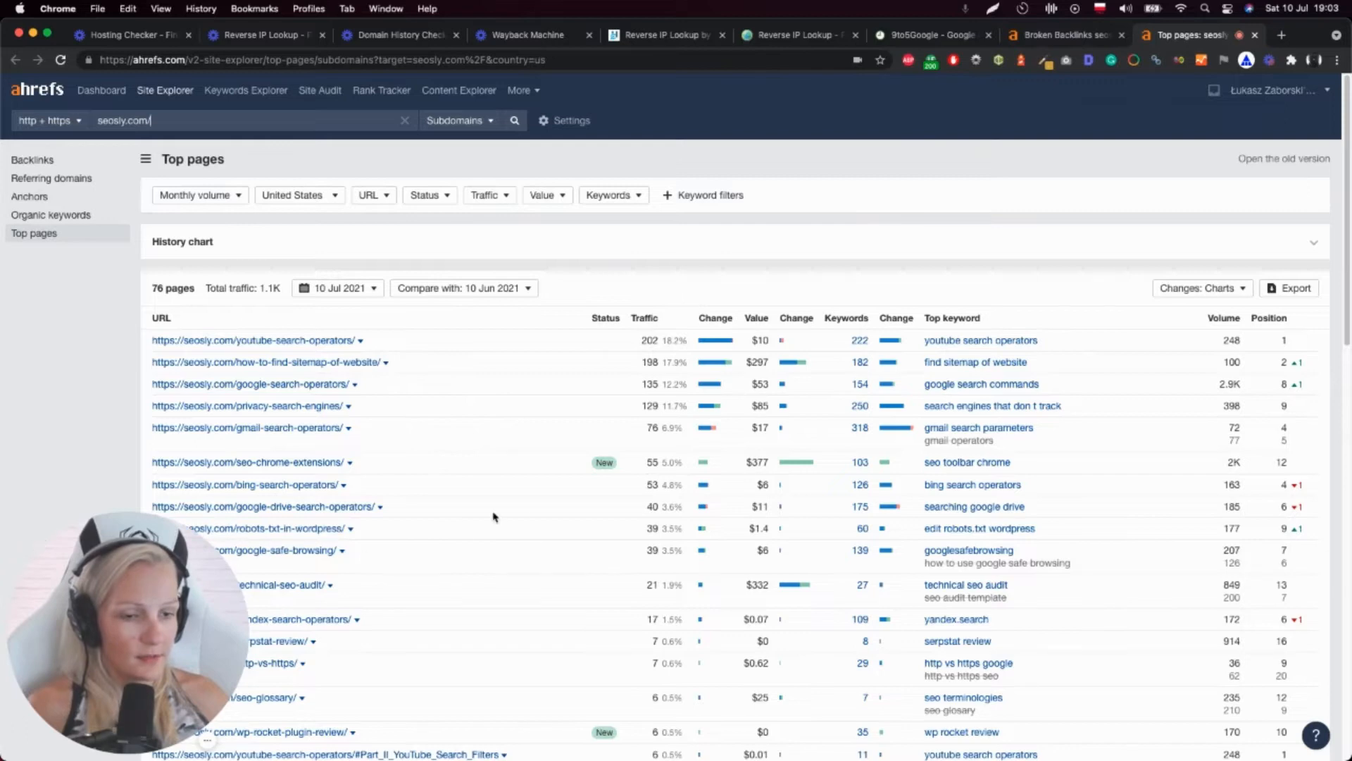
{"action": "mouse_move", "coordinate": [276, 587]}
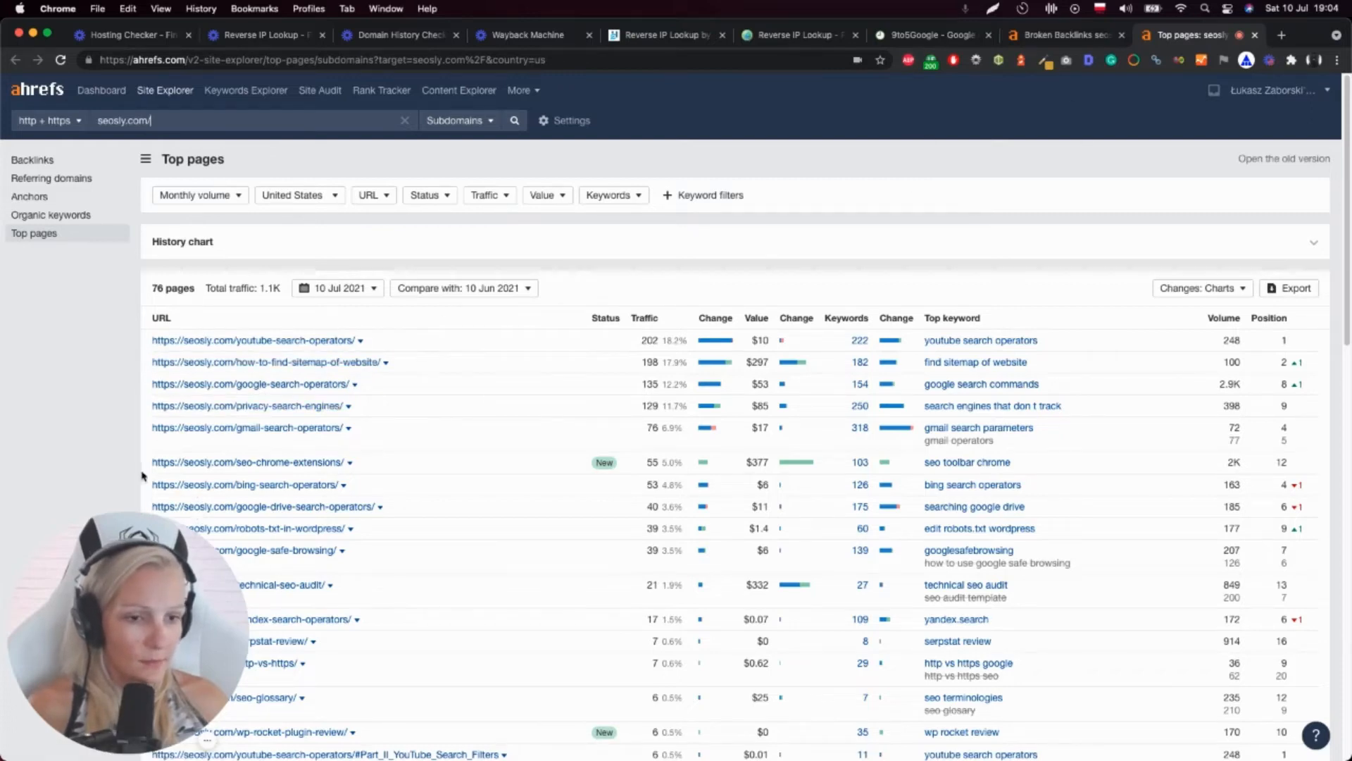
{"action": "mouse_move", "coordinate": [91, 460]}
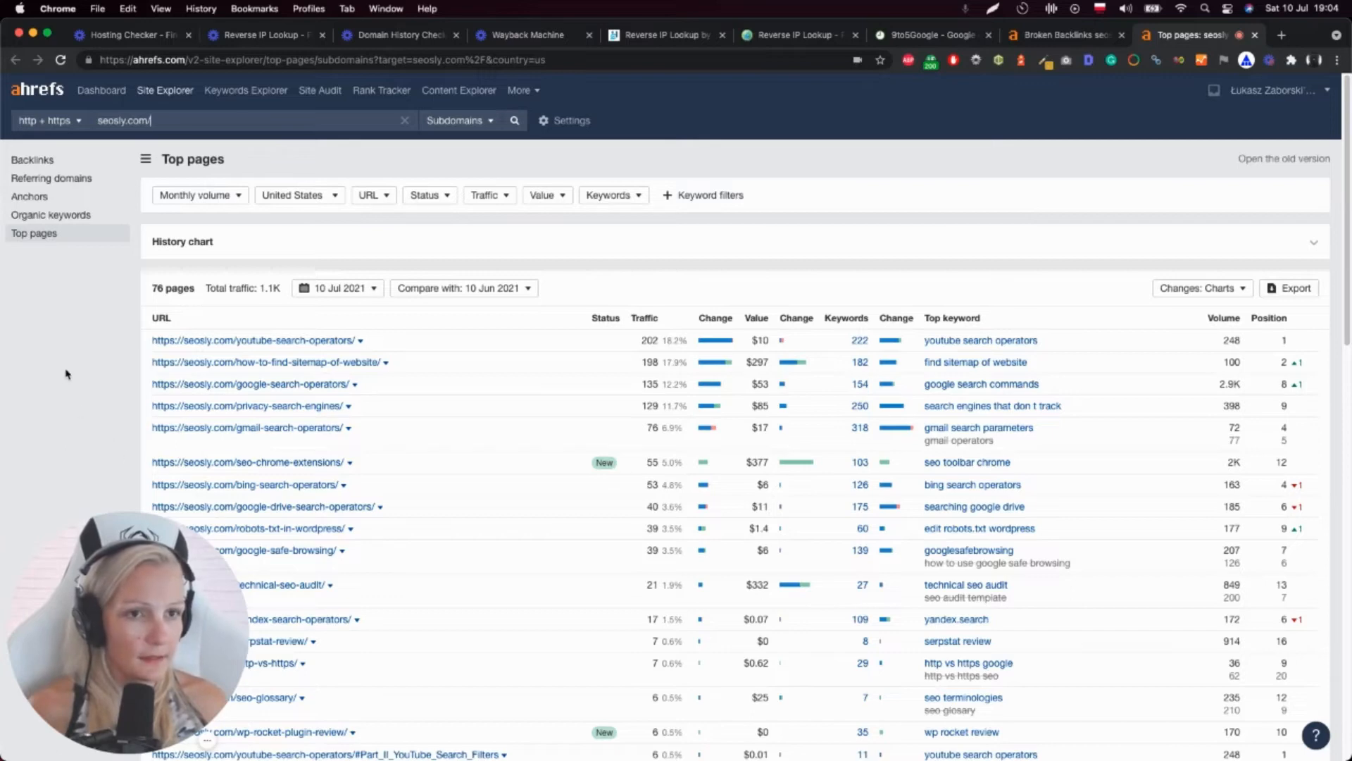
{"action": "mouse_move", "coordinate": [1030, 81]}
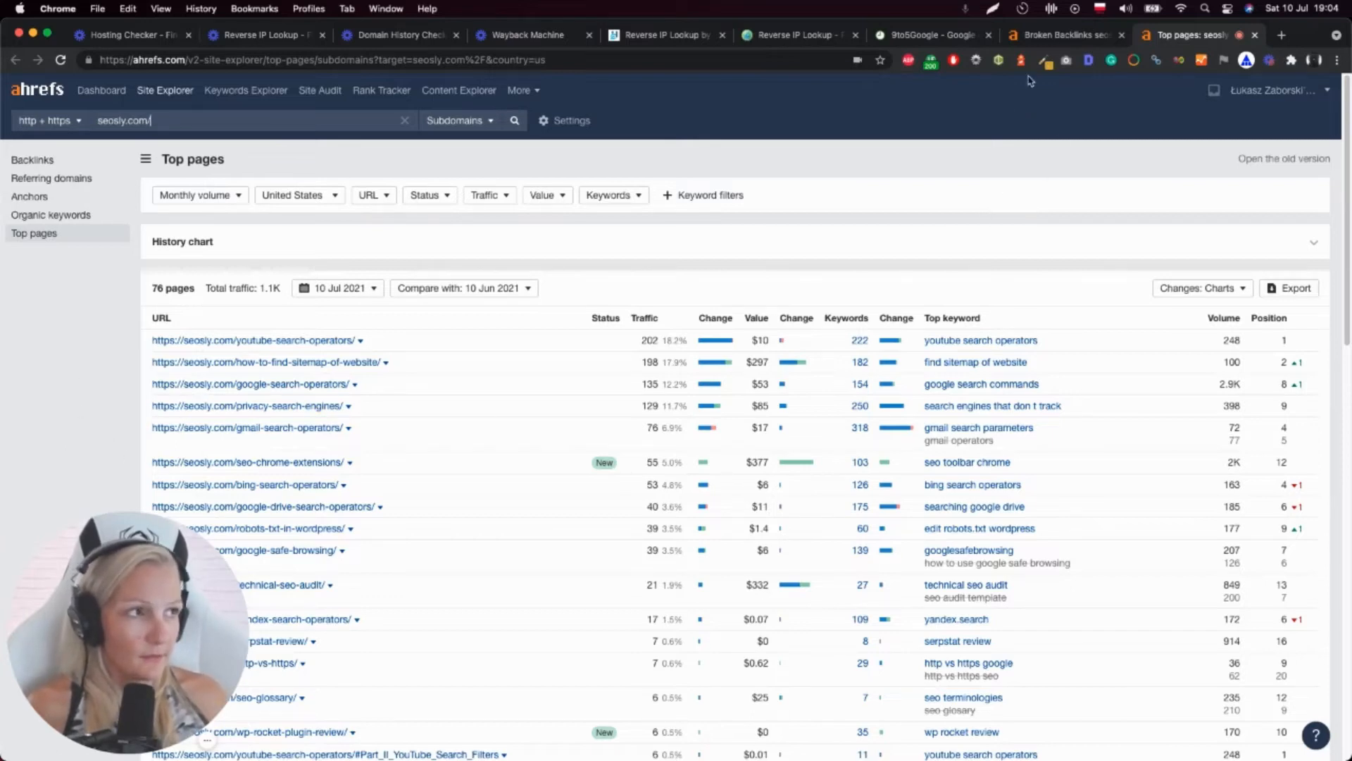
{"action": "mouse_move", "coordinate": [1064, 35]}
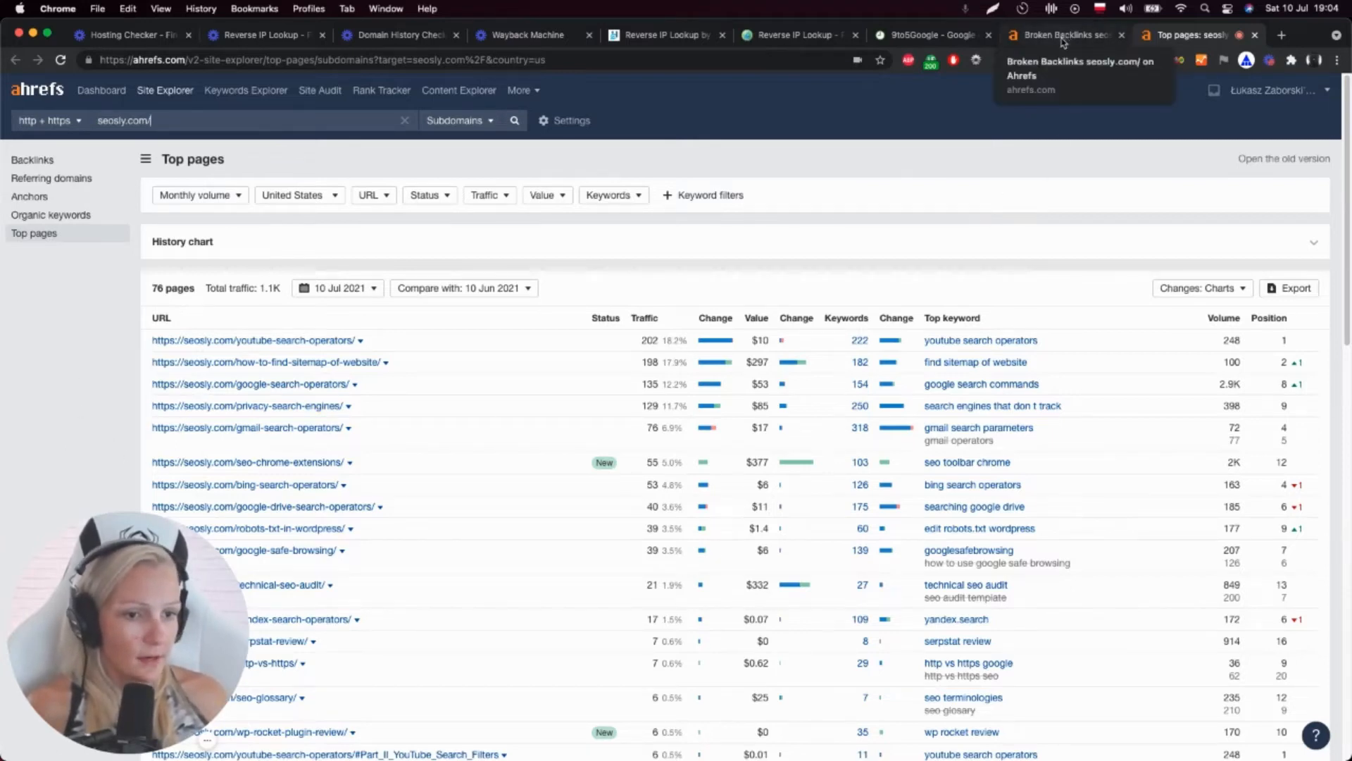
{"action": "mouse_move", "coordinate": [1039, 100]}
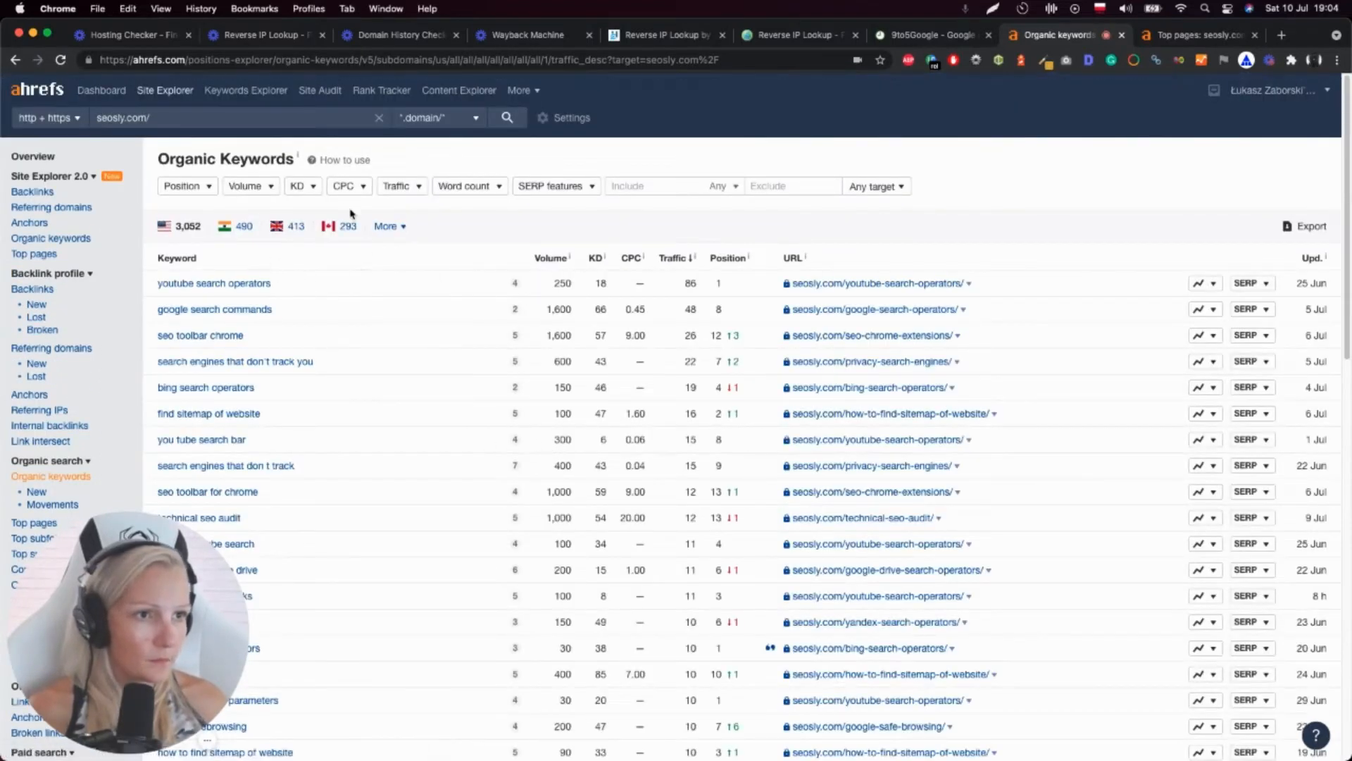
Step: Filter organic keywords to positions 11 through 20
{"action": "left_click", "coordinate": [183, 186]}
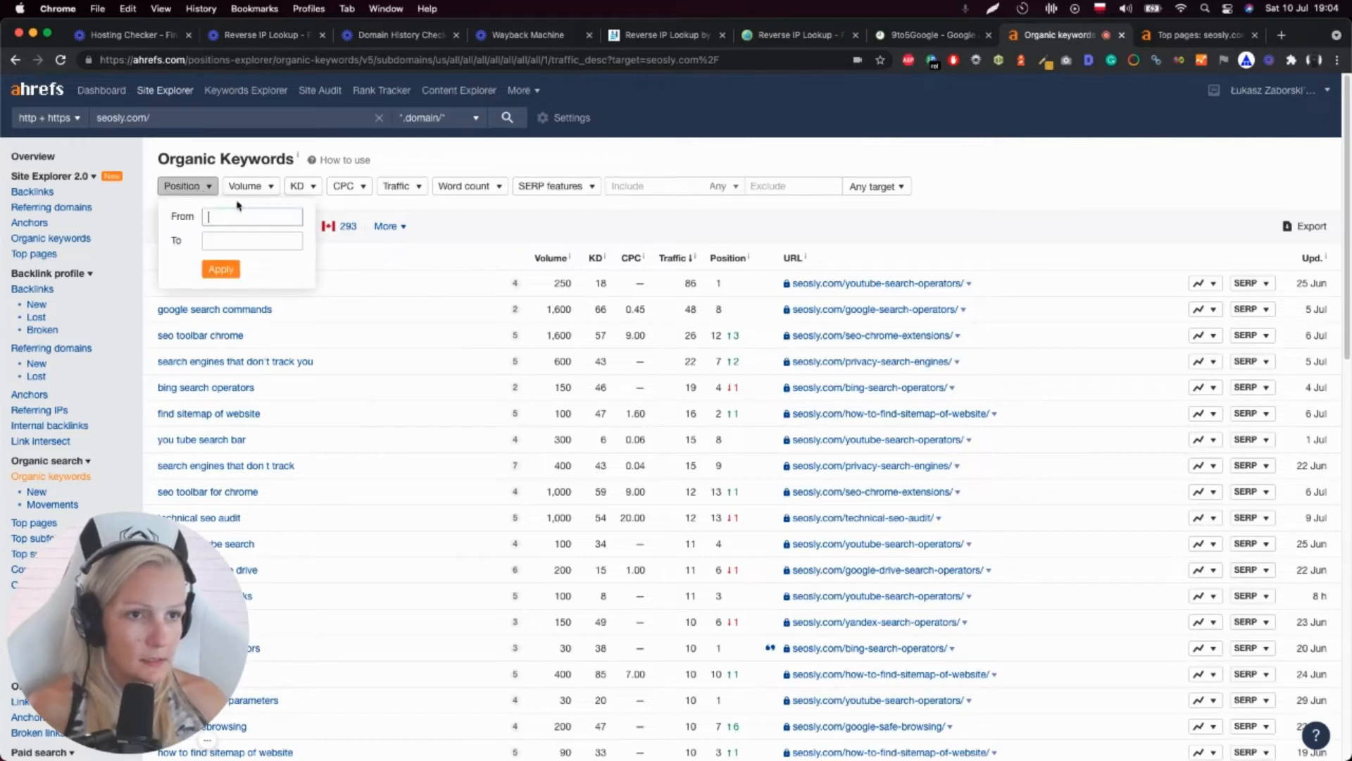
{"action": "type", "text": "11"}
{"action": "left_click", "coordinate": [252, 240]}
{"action": "type", "text": "20"}
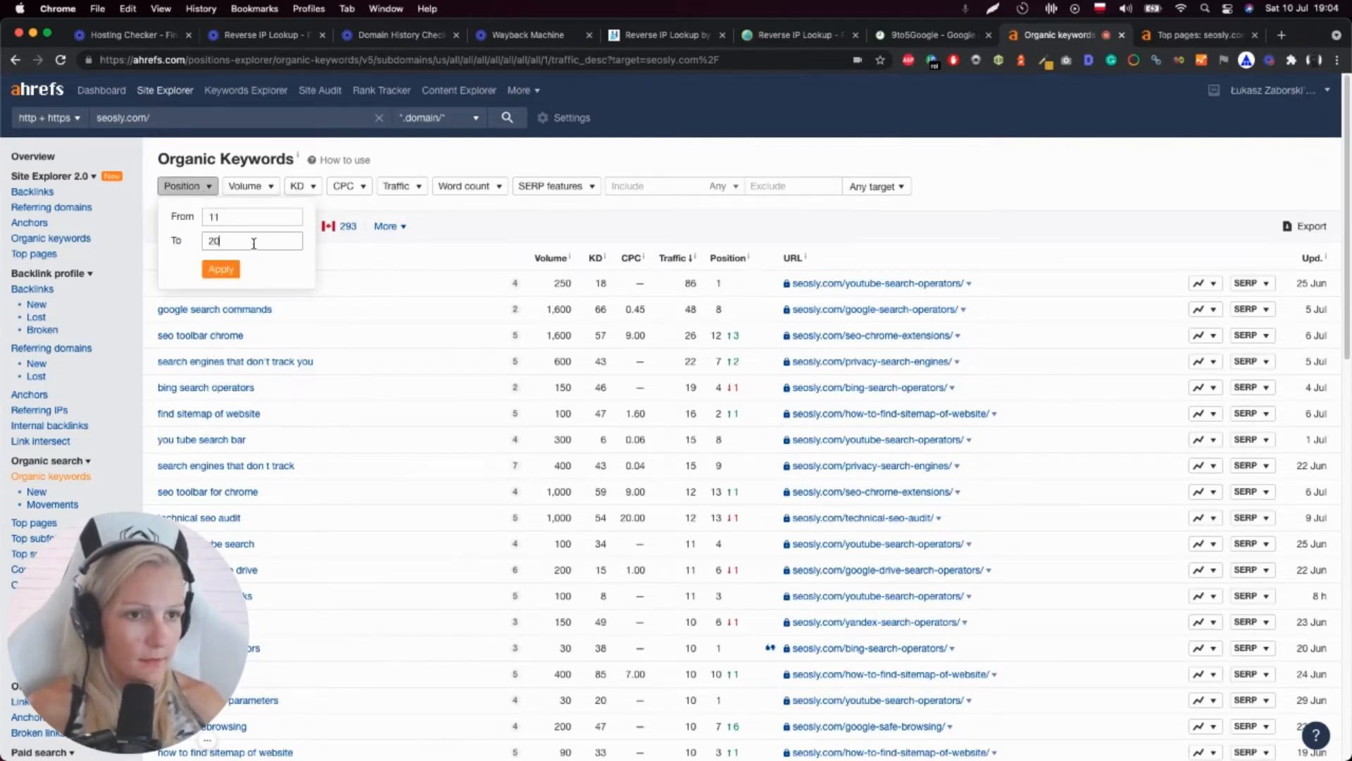
{"action": "left_click", "coordinate": [221, 268]}
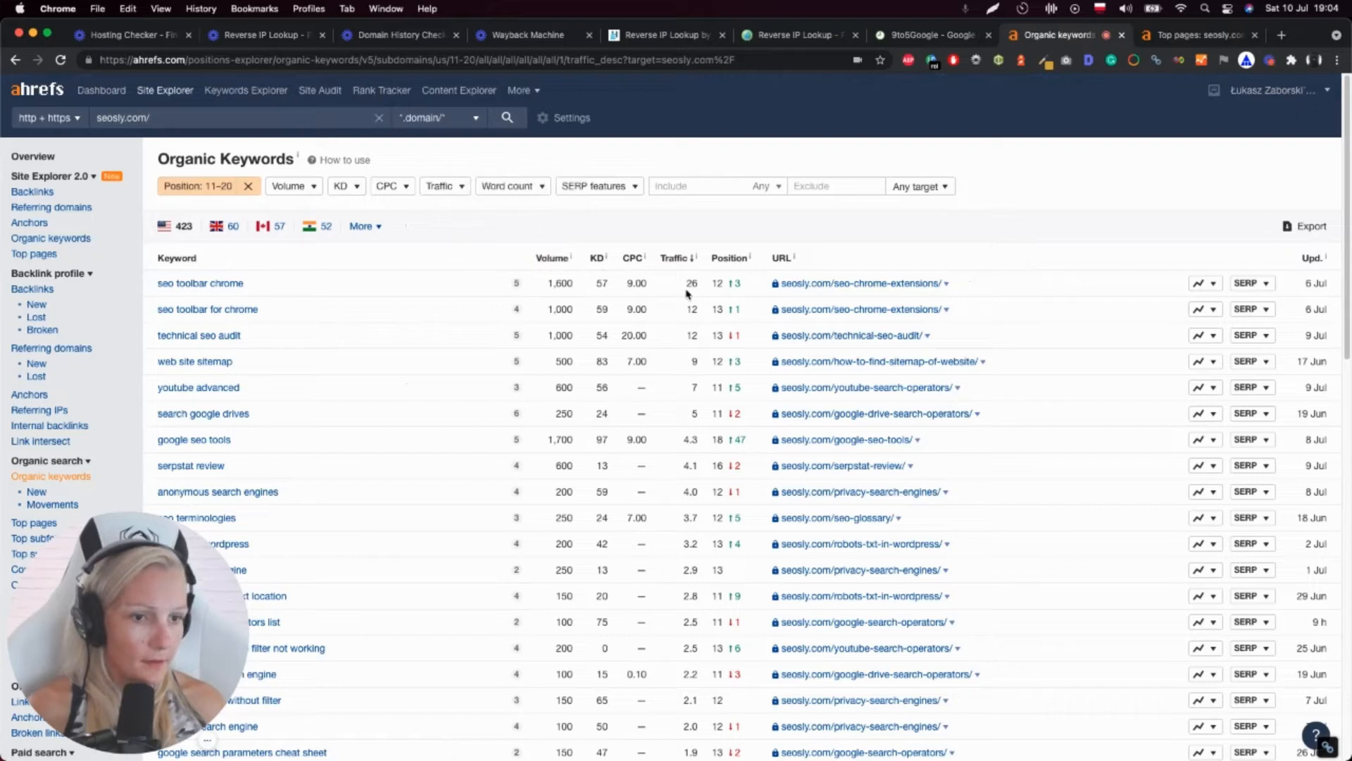
{"action": "mouse_move", "coordinate": [289, 309]}
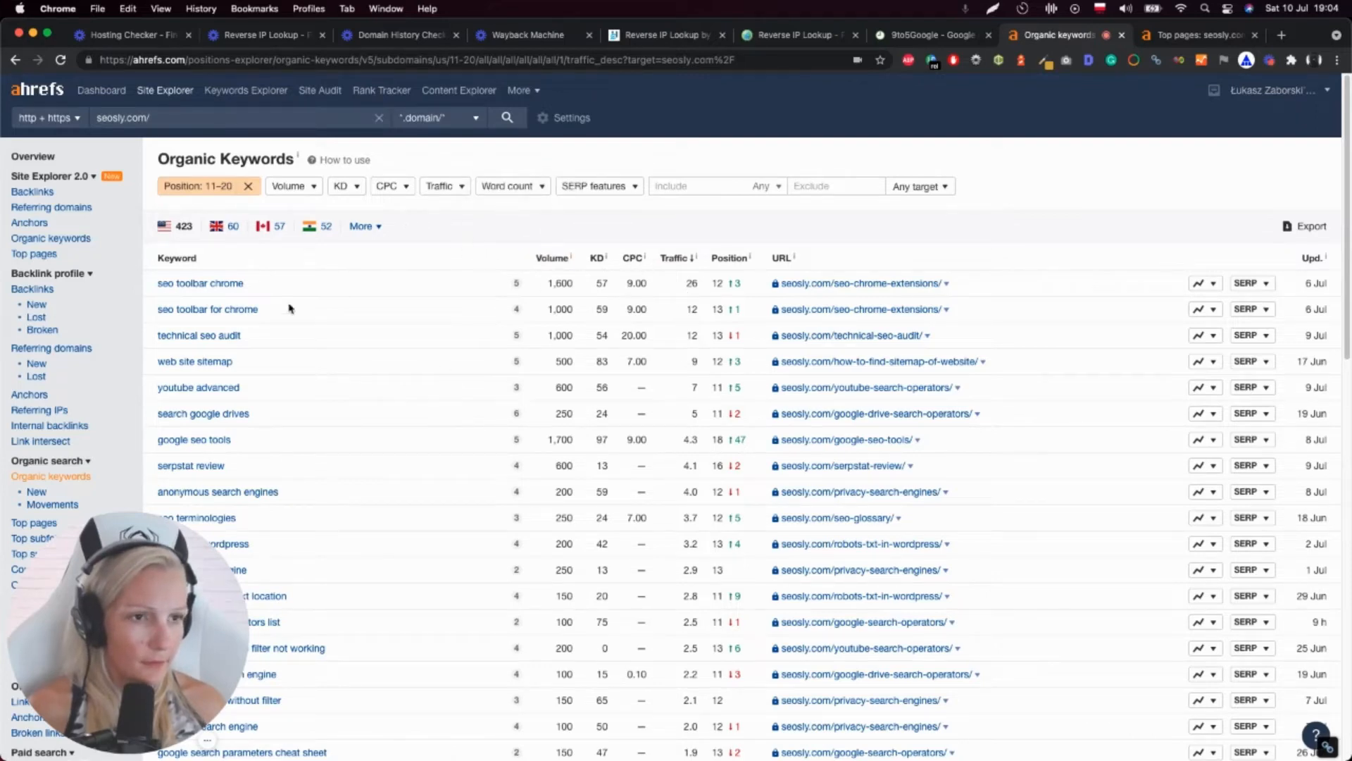
Step: Scroll the positions 11–20 results, led by 'seo toolbar chrome' at position 12
{"action": "scroll", "scroll_direction": "down", "scroll_amount": 3}
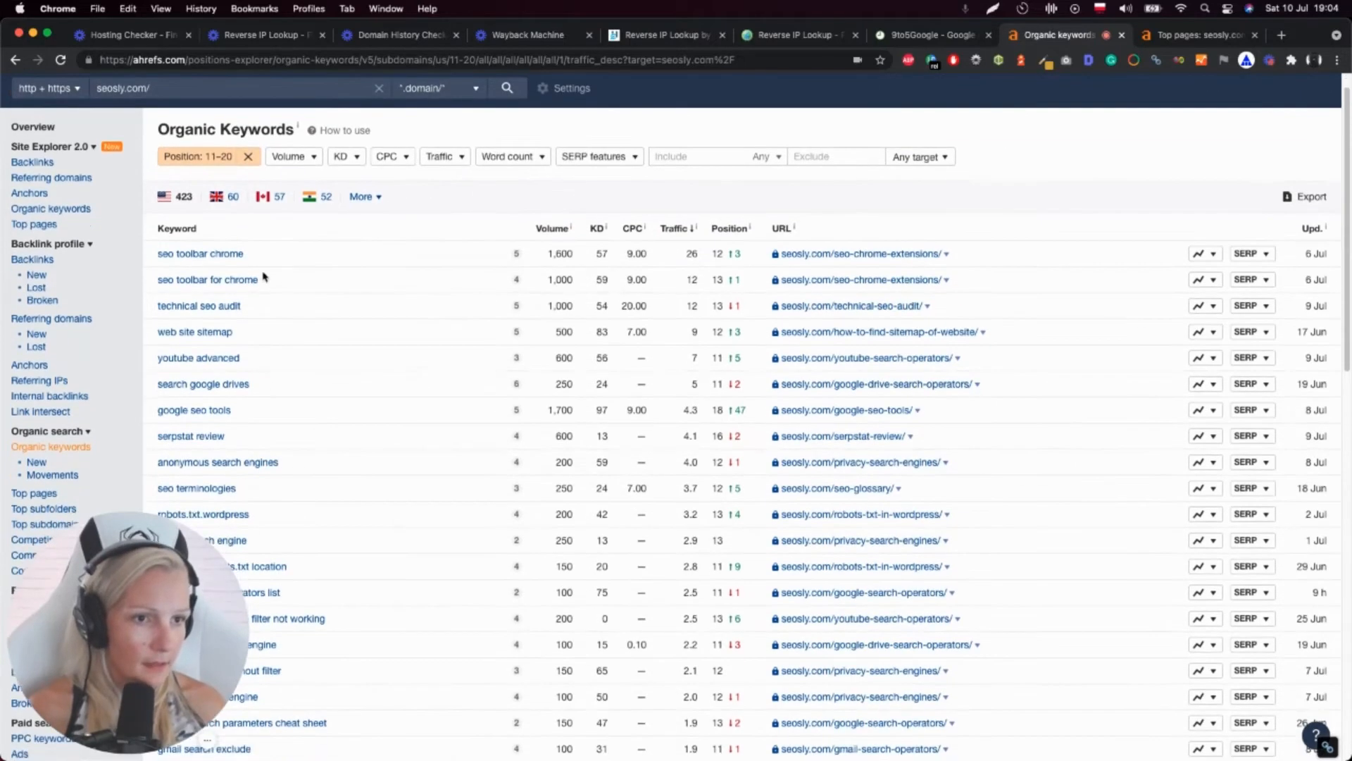
{"action": "scroll", "scroll_direction": "down", "scroll_amount": 3}
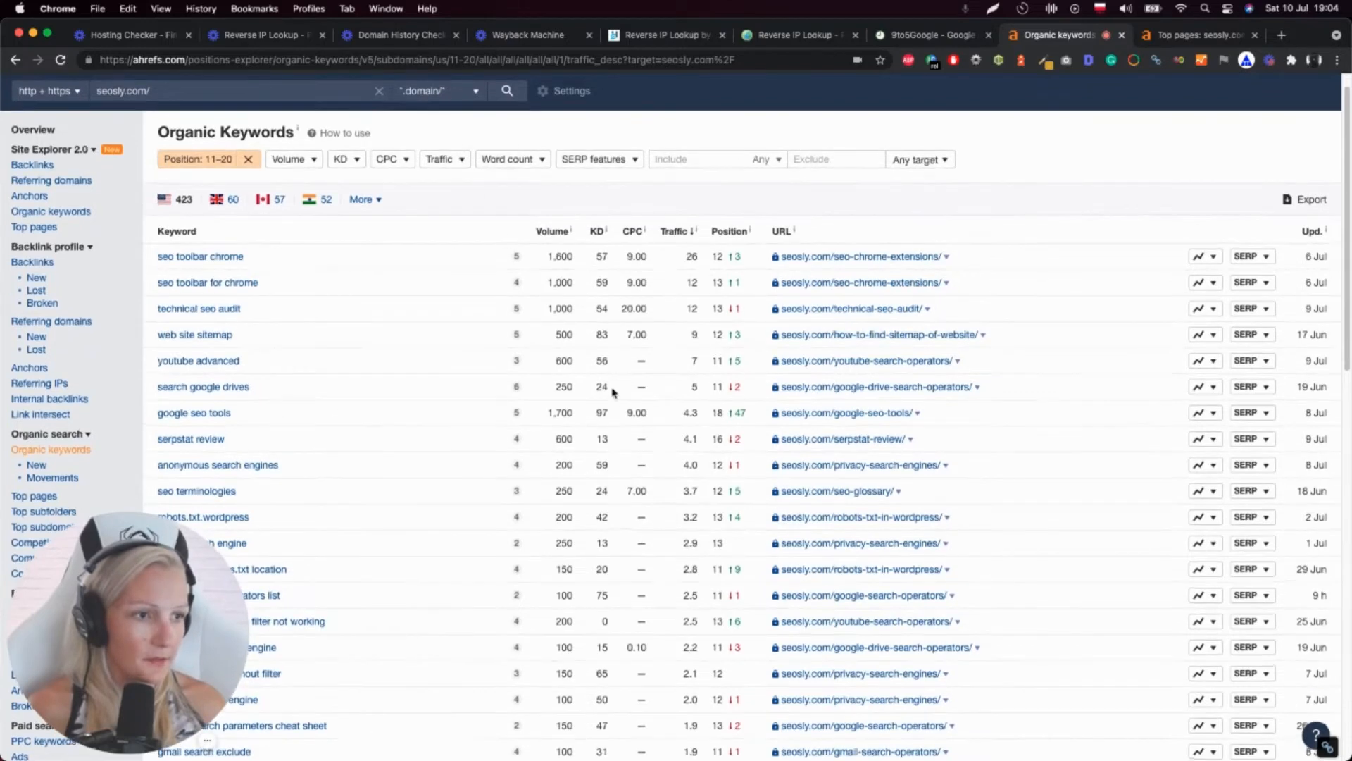
{"action": "scroll", "scroll_direction": "down", "scroll_amount": 3}
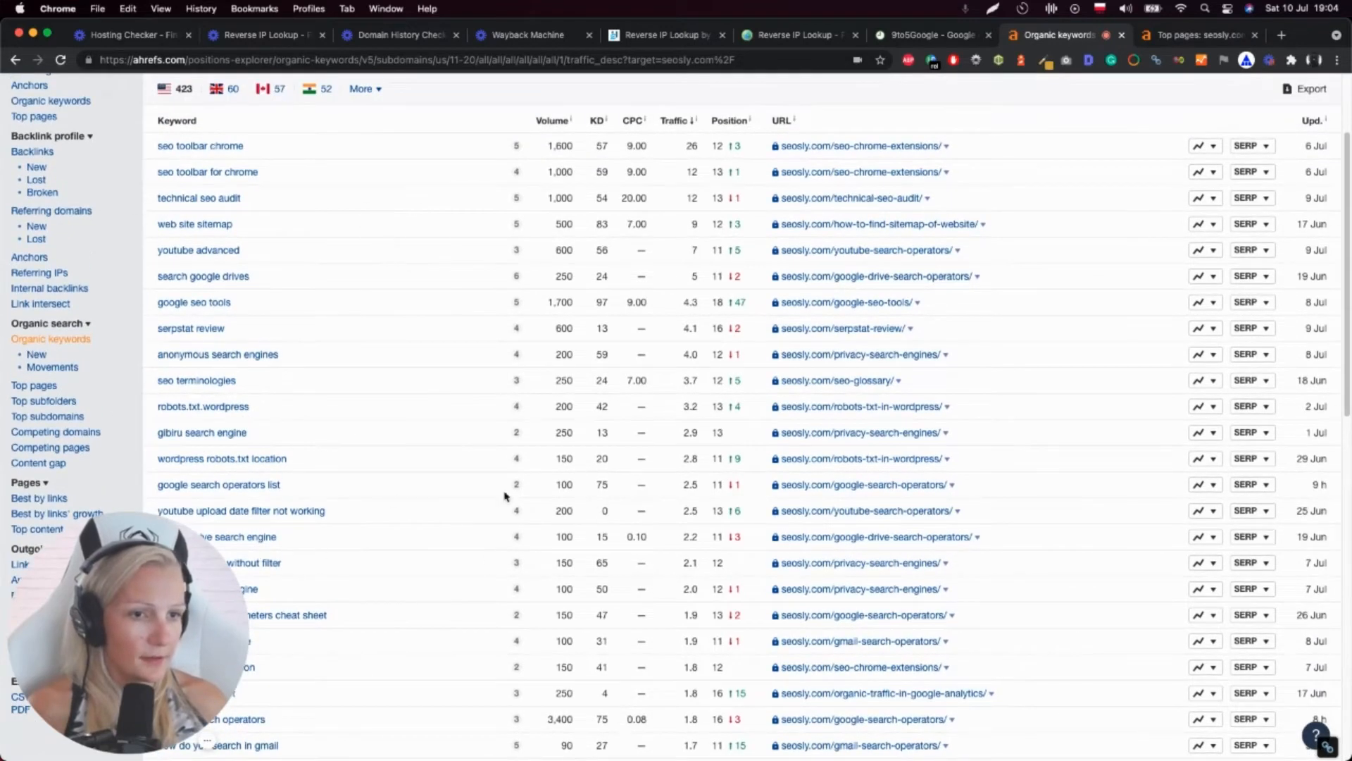
{"action": "mouse_move", "coordinate": [317, 316]}
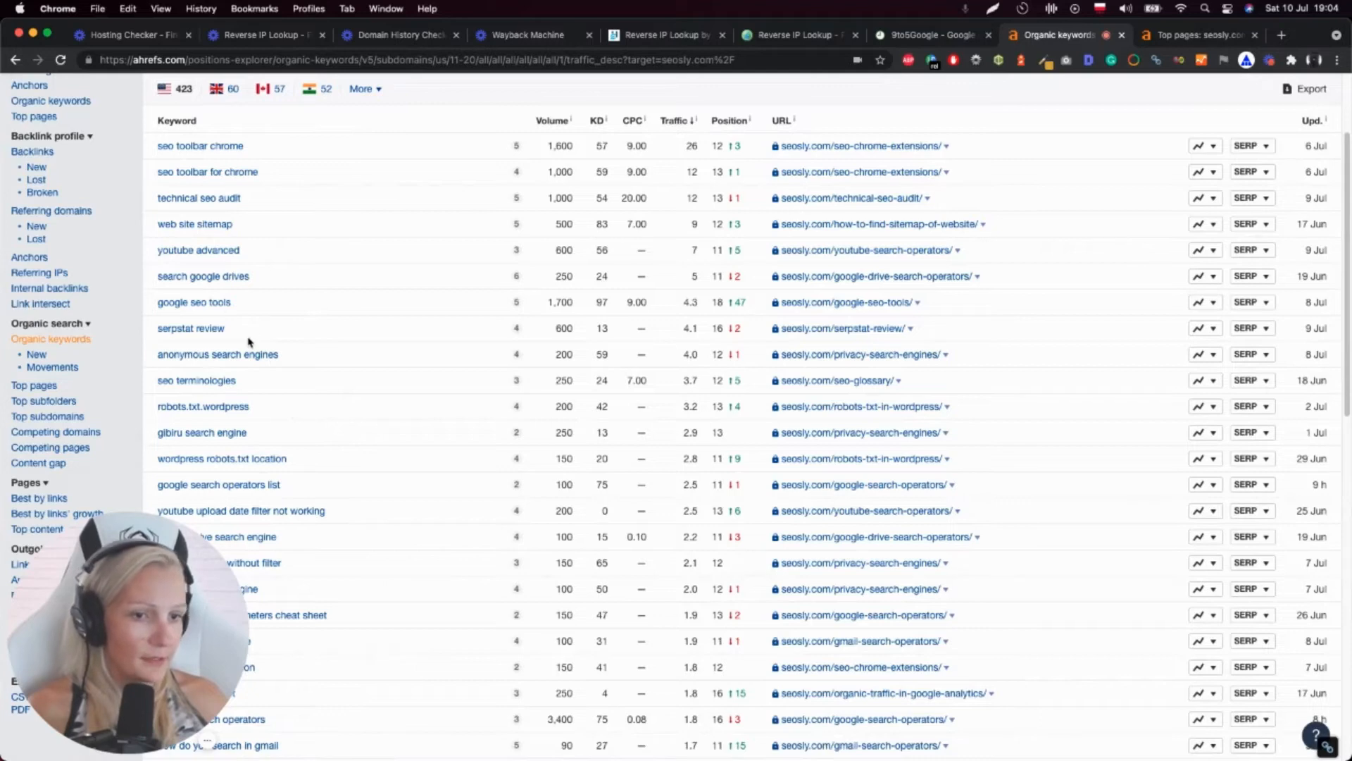
{"action": "mouse_move", "coordinate": [371, 382]}
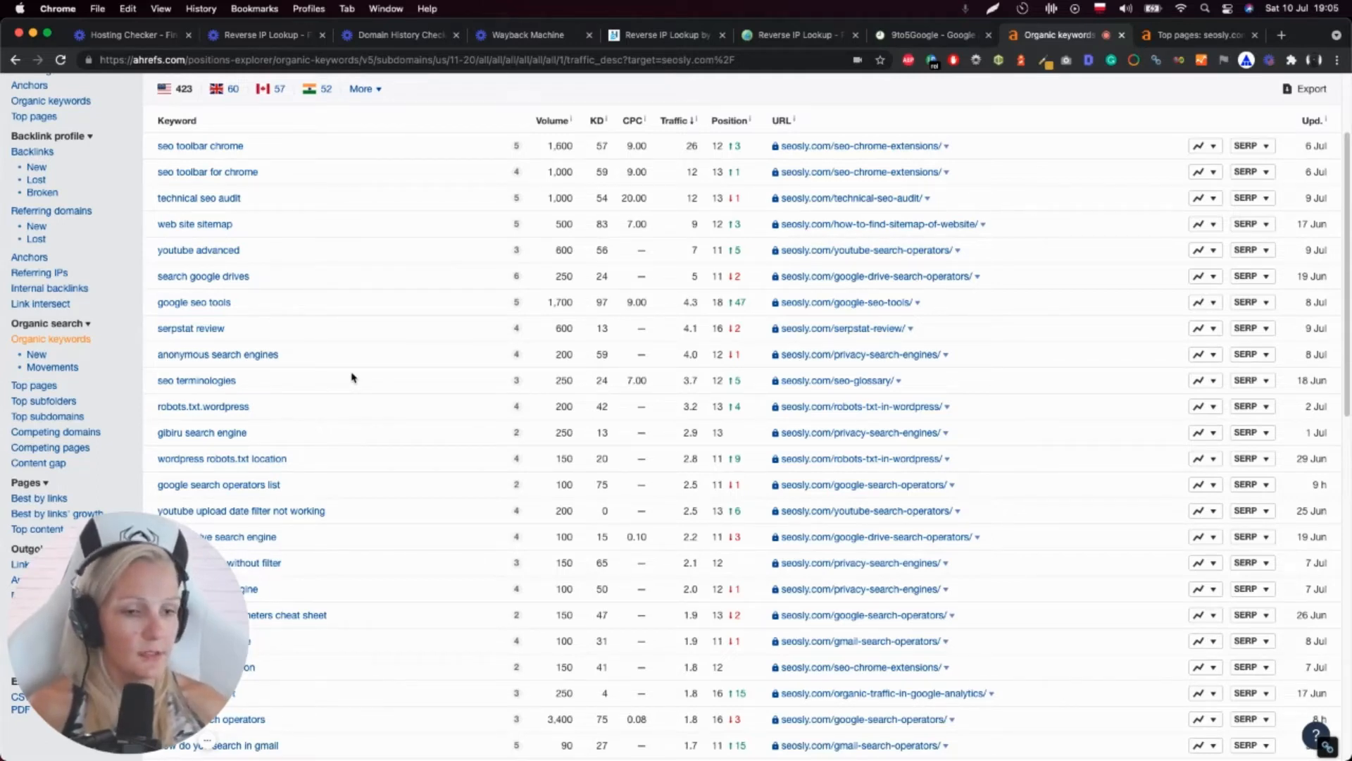
{"action": "mouse_move", "coordinate": [733, 474]}
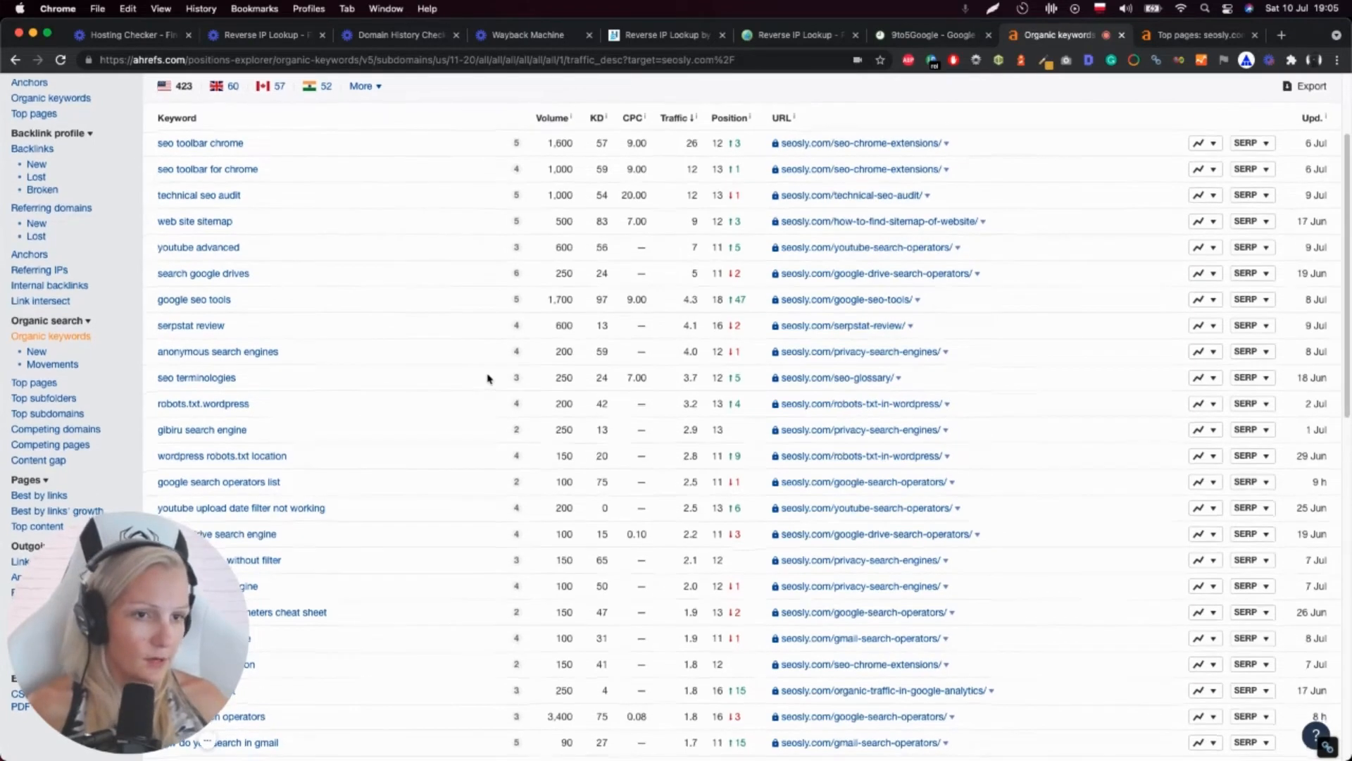
{"action": "scroll", "scroll_direction": "down", "scroll_amount": 3}
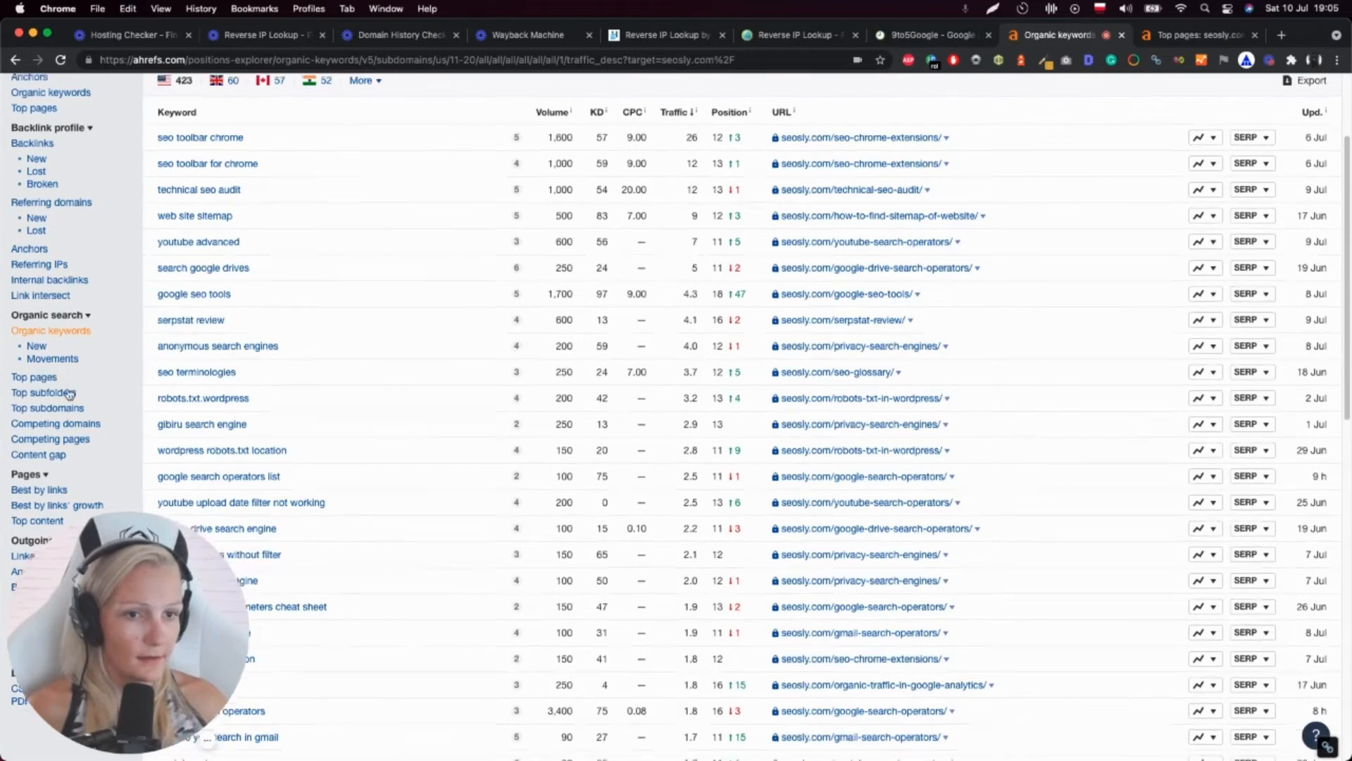
{"action": "scroll", "scroll_direction": "down", "scroll_amount": 3}
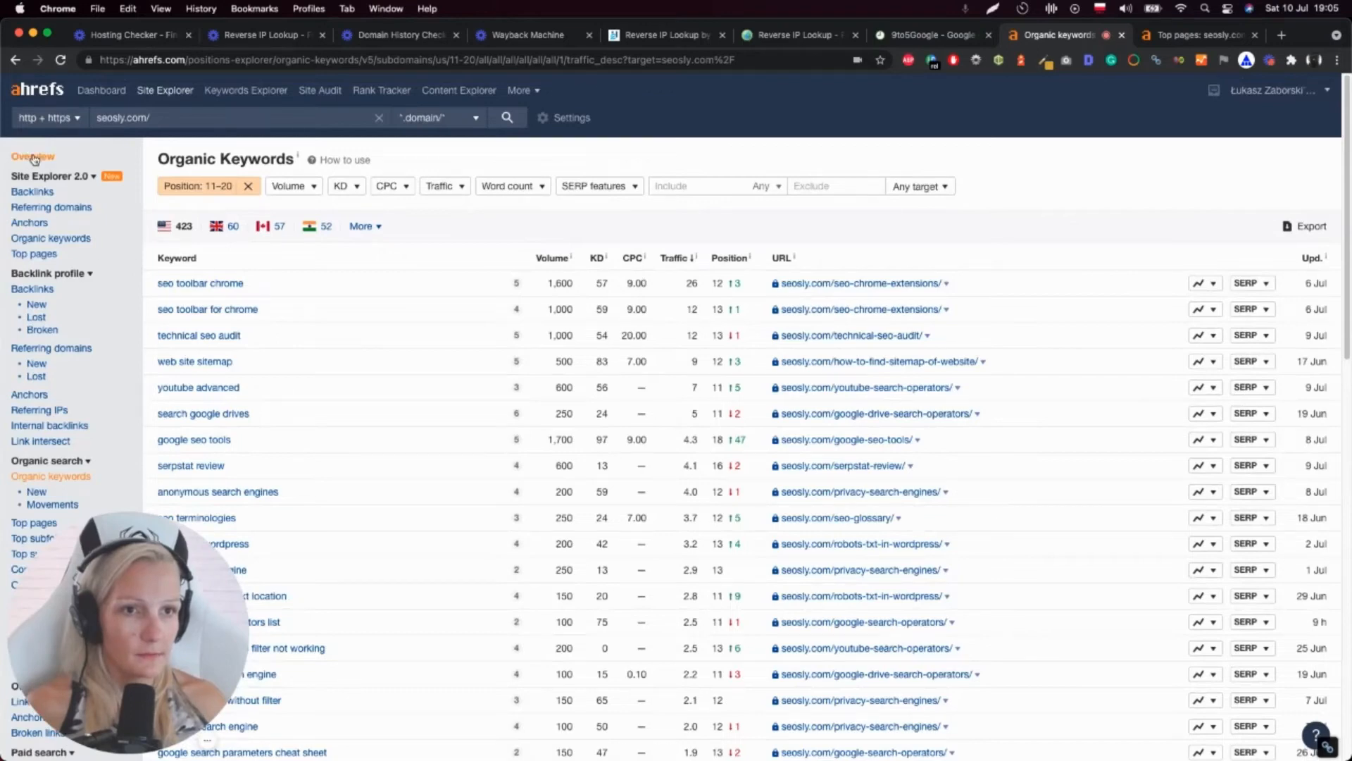
{"action": "left_click", "coordinate": [33, 157]}
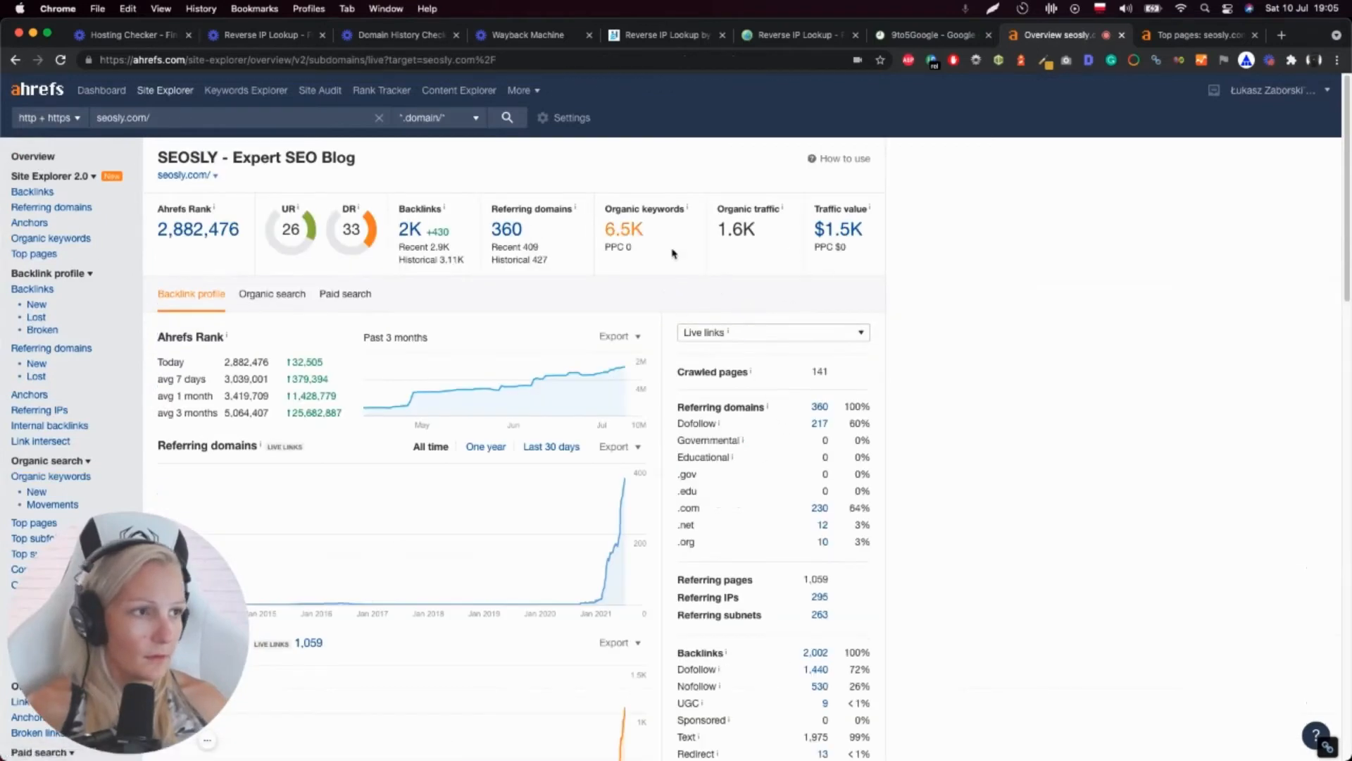
{"action": "scroll", "scroll_direction": "down", "scroll_amount": 3}
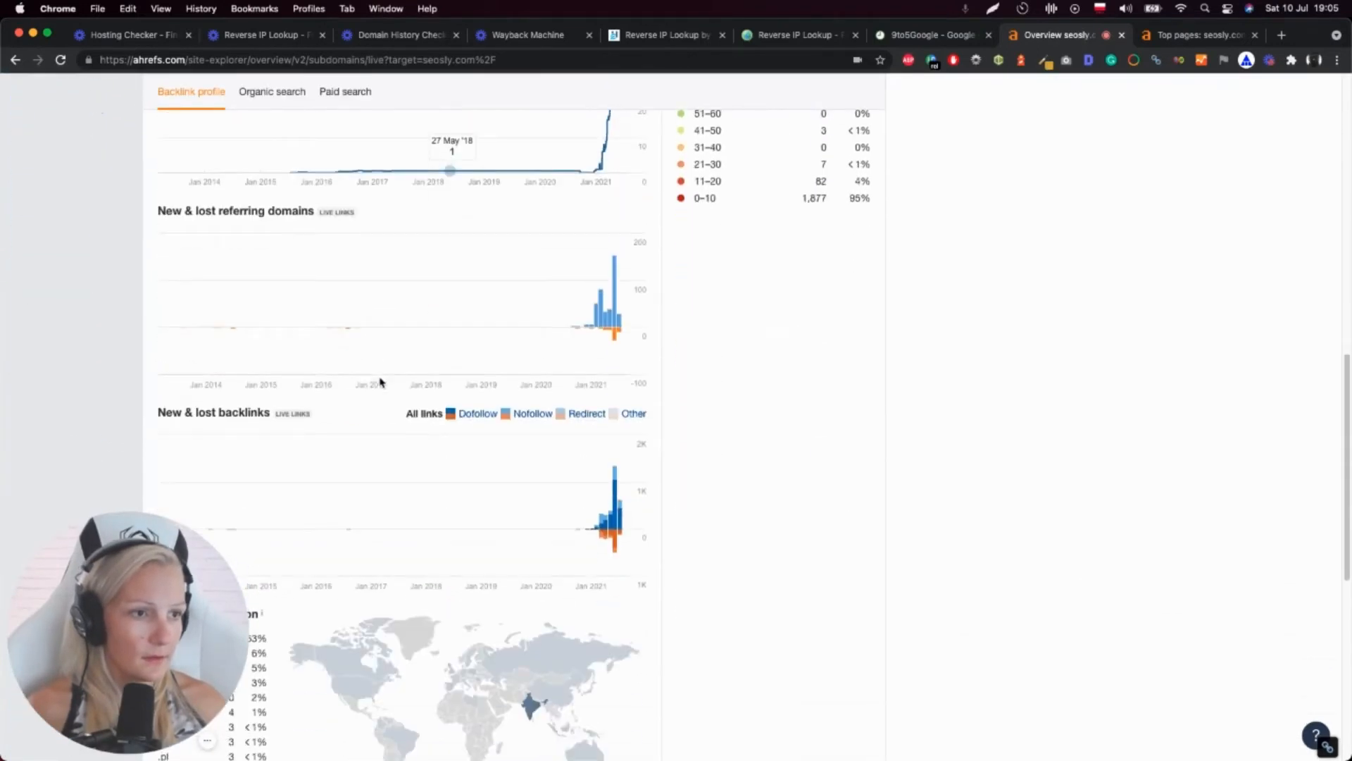
{"action": "scroll", "scroll_direction": "down", "scroll_amount": 3}
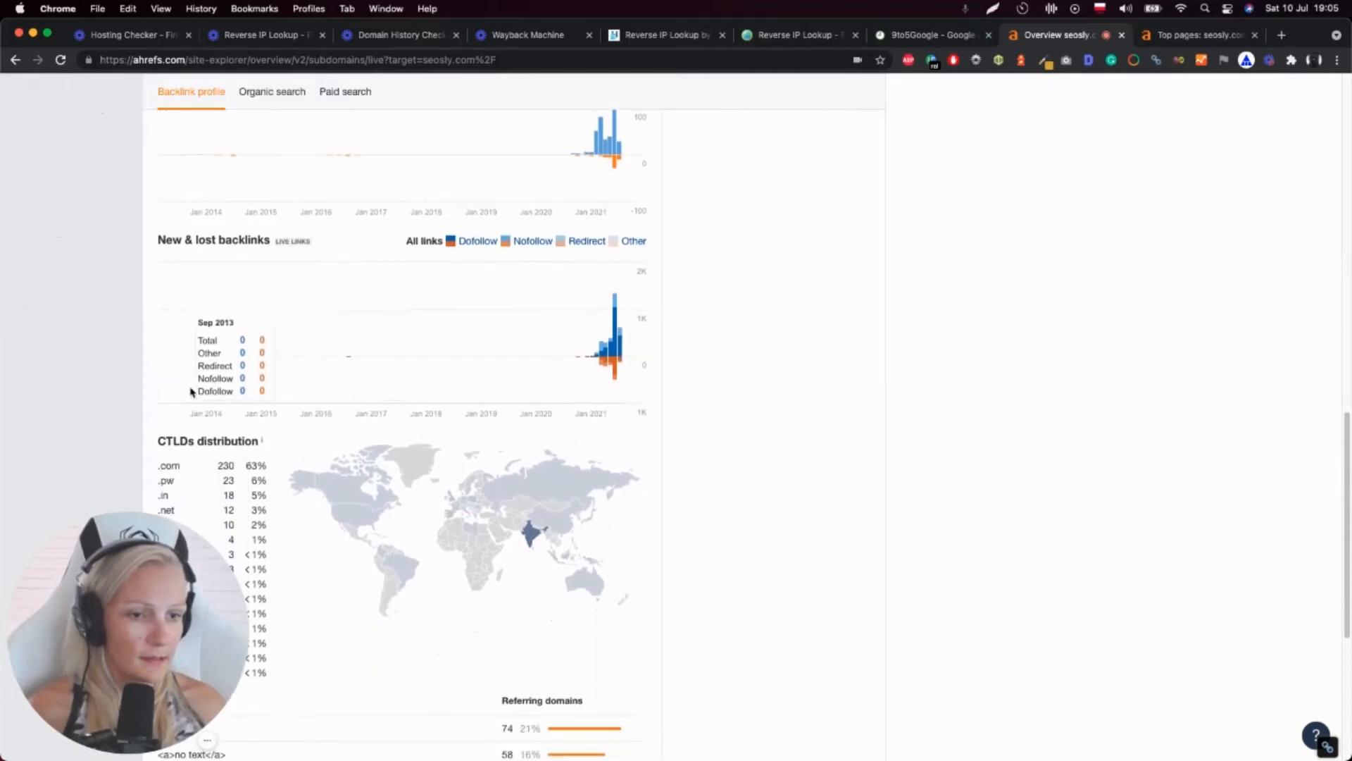
{"action": "scroll", "scroll_direction": "down", "scroll_amount": 3}
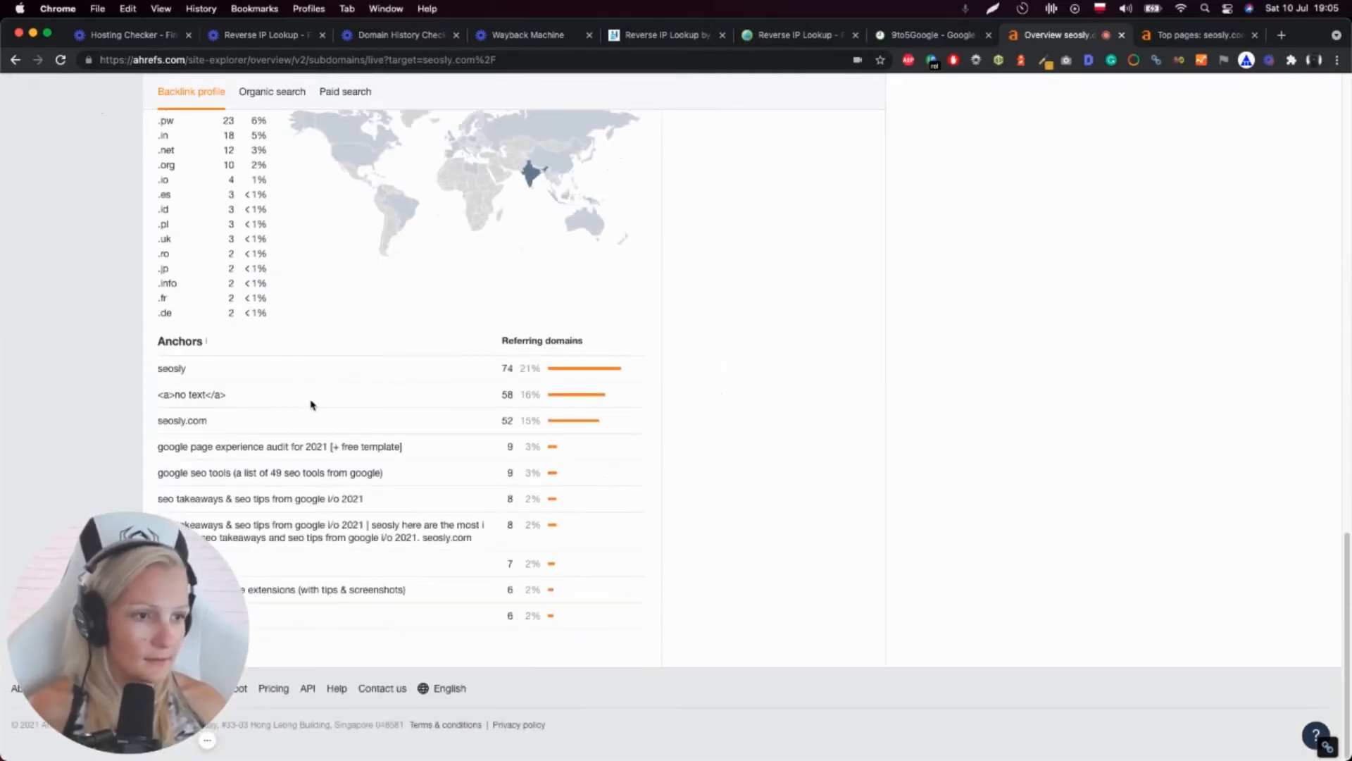
{"action": "scroll", "scroll_direction": "up", "scroll_amount": 3}
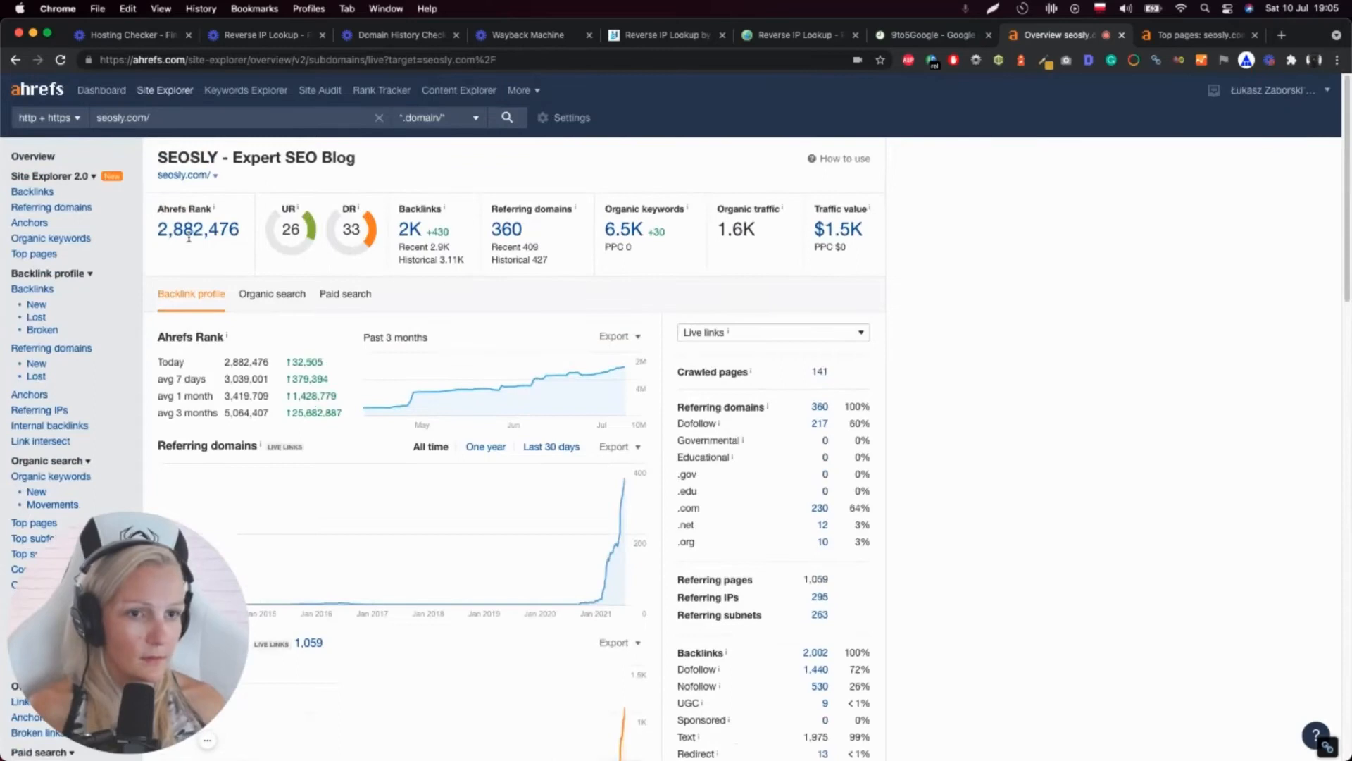
{"action": "scroll", "scroll_direction": "down", "scroll_amount": 3}
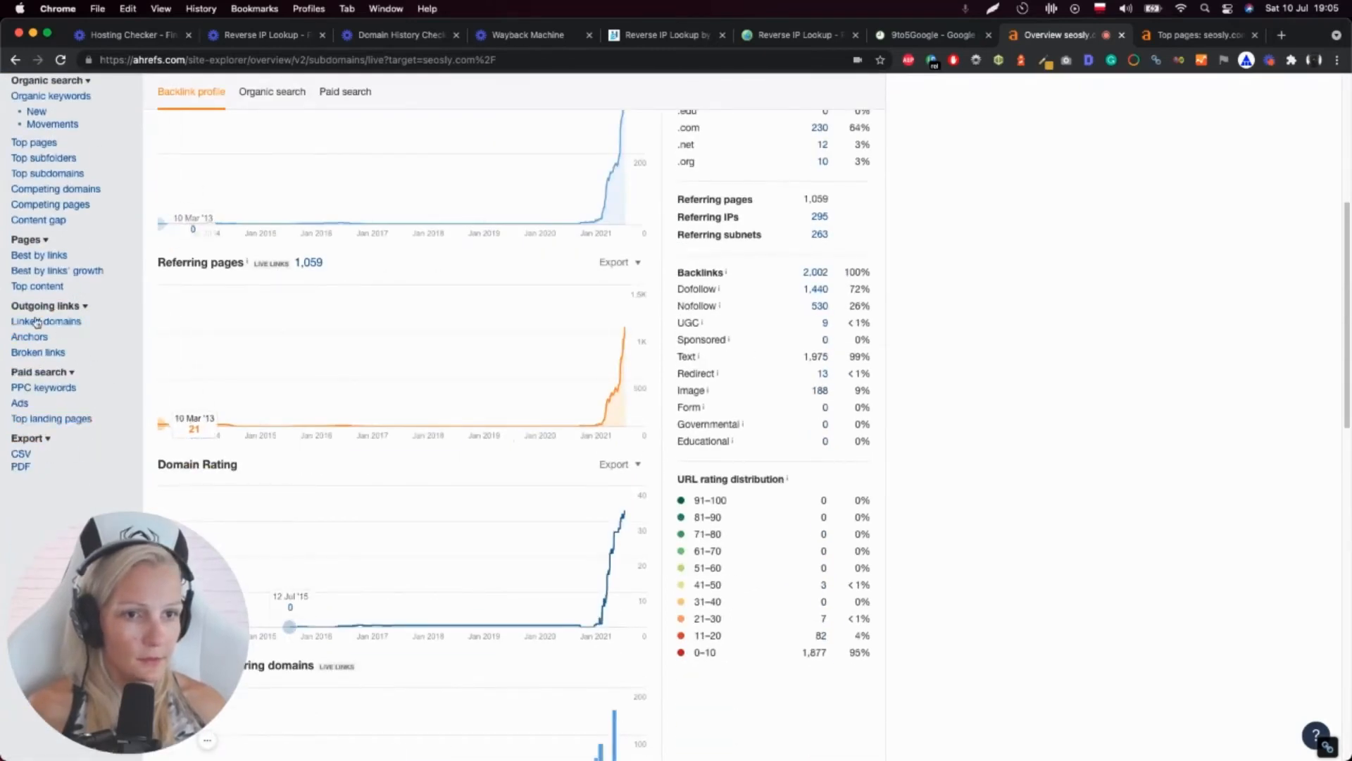
{"action": "mouse_move", "coordinate": [38, 352]}
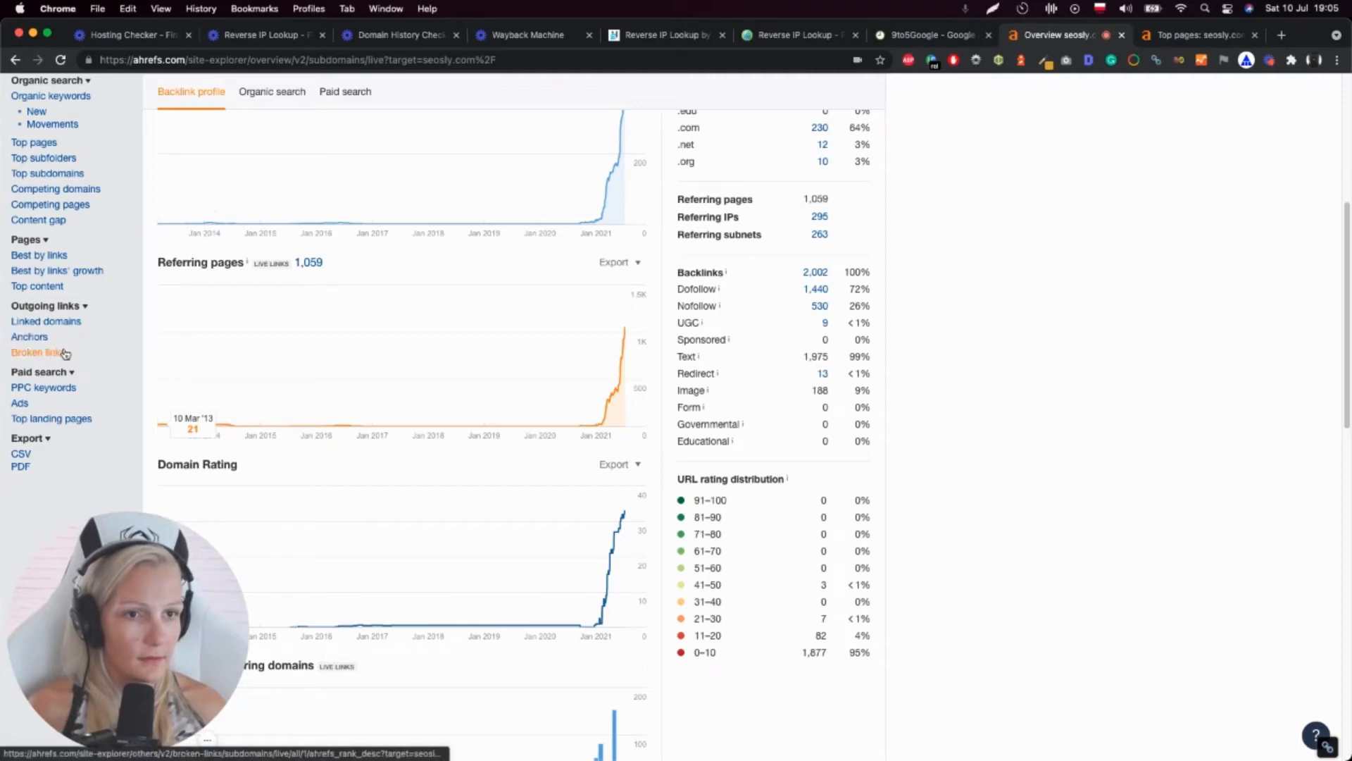
Step: Open the outgoing Broken links report and review its two pages with broken links
{"action": "left_click", "coordinate": [38, 353]}
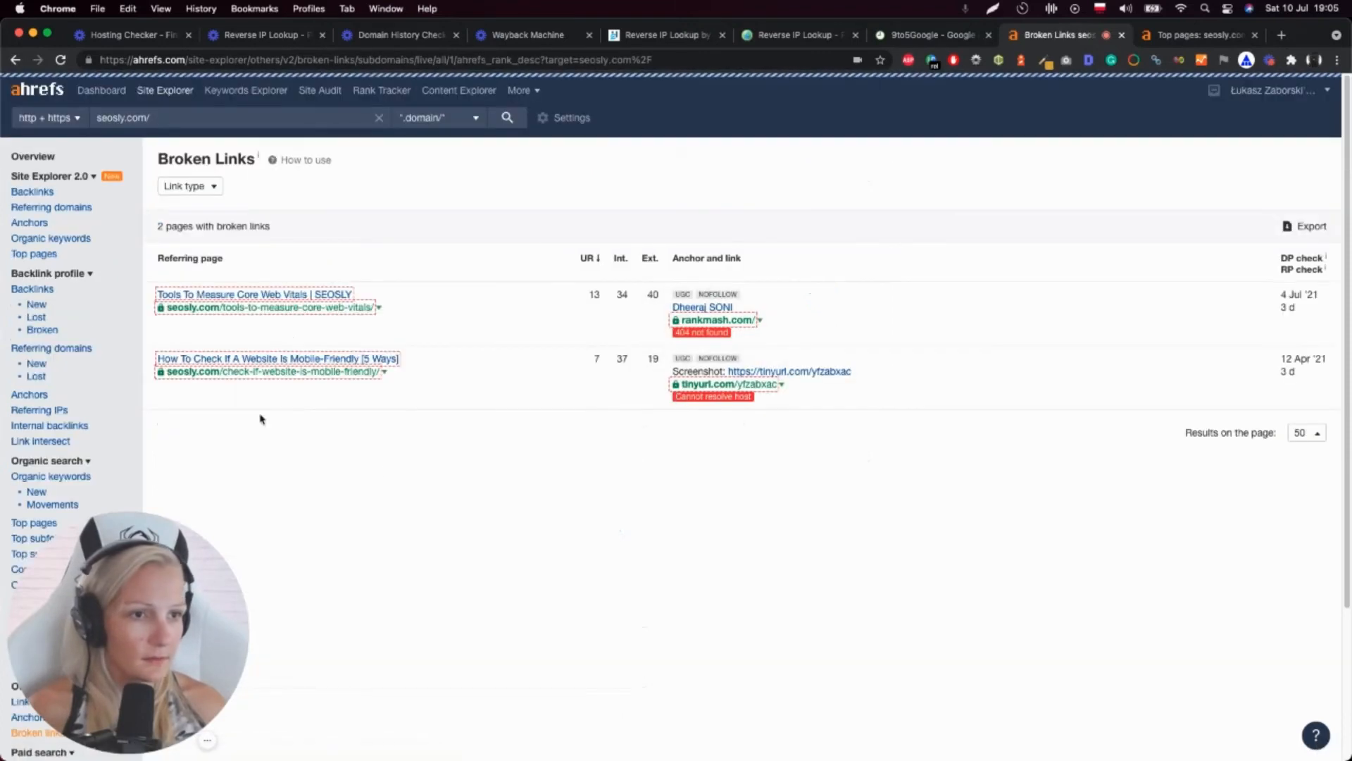
{"action": "mouse_move", "coordinate": [712, 395]}
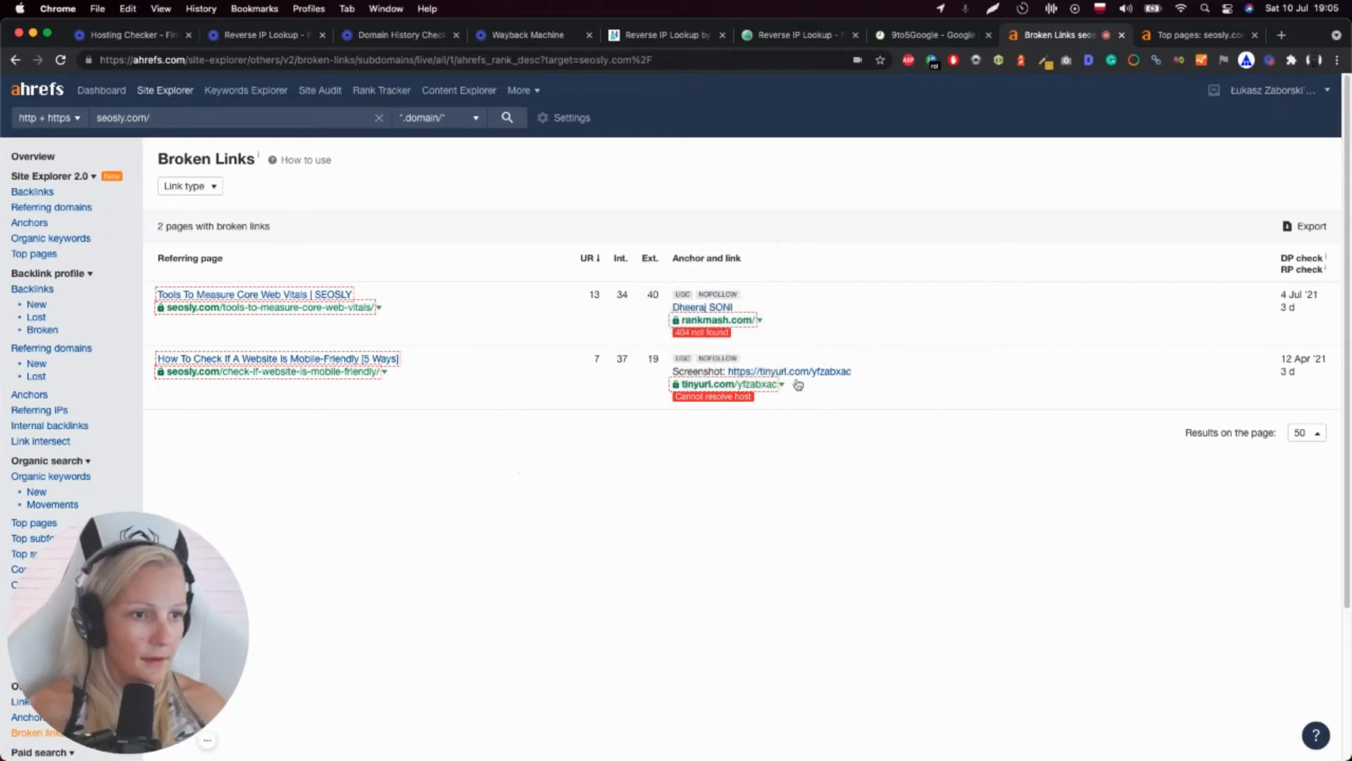
{"action": "scroll", "scroll_direction": "down", "scroll_amount": 3}
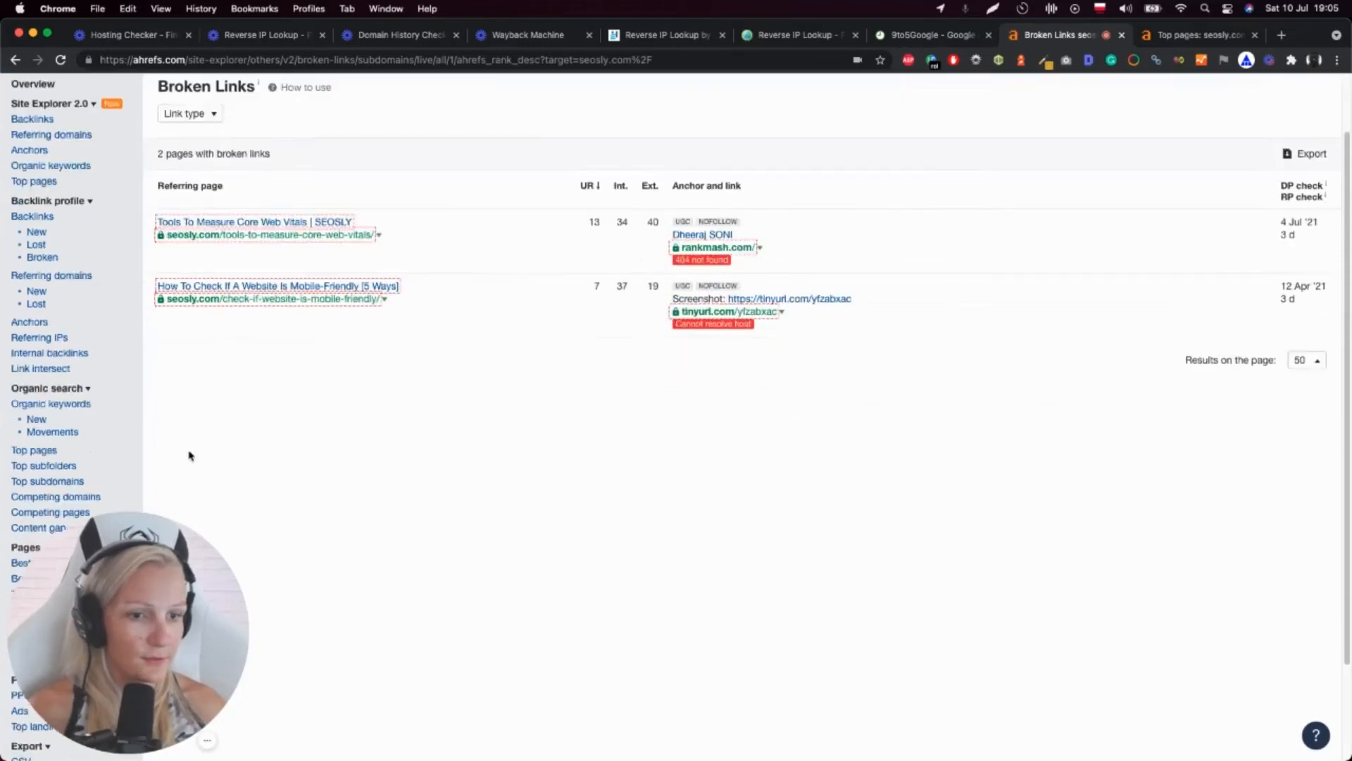
{"action": "scroll", "scroll_direction": "down", "scroll_amount": 3}
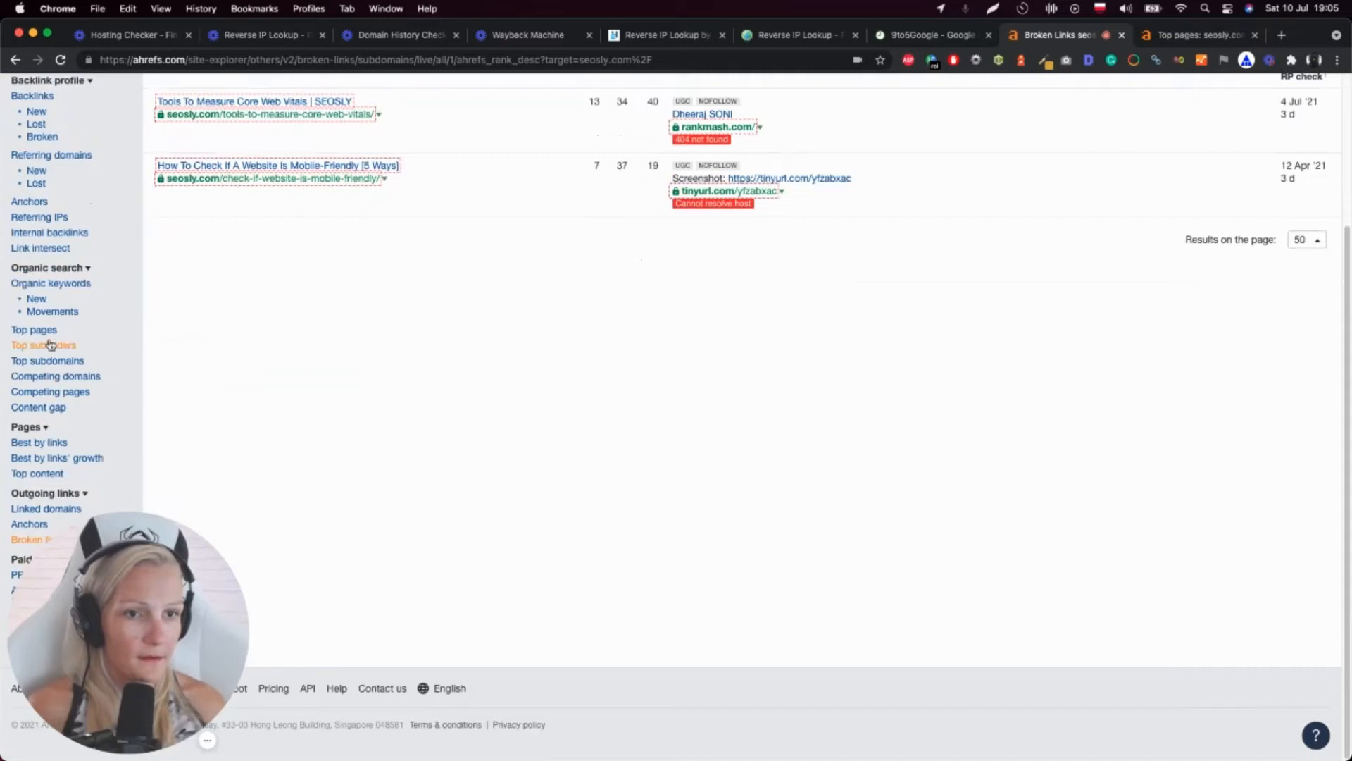
{"action": "mouse_move", "coordinate": [38, 416]}
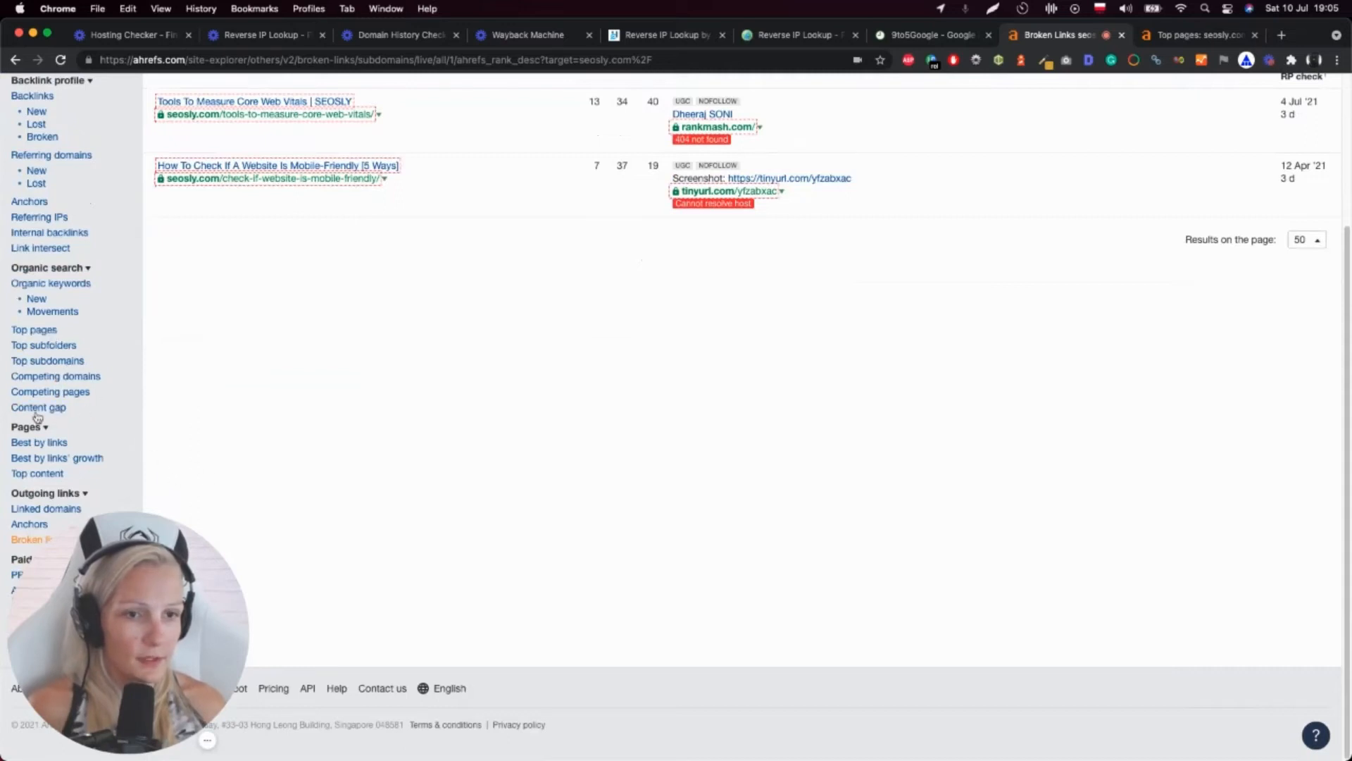
Step: Open Competing pages under Organic search and scroll its 49 competing pages
{"action": "left_click", "coordinate": [50, 392]}
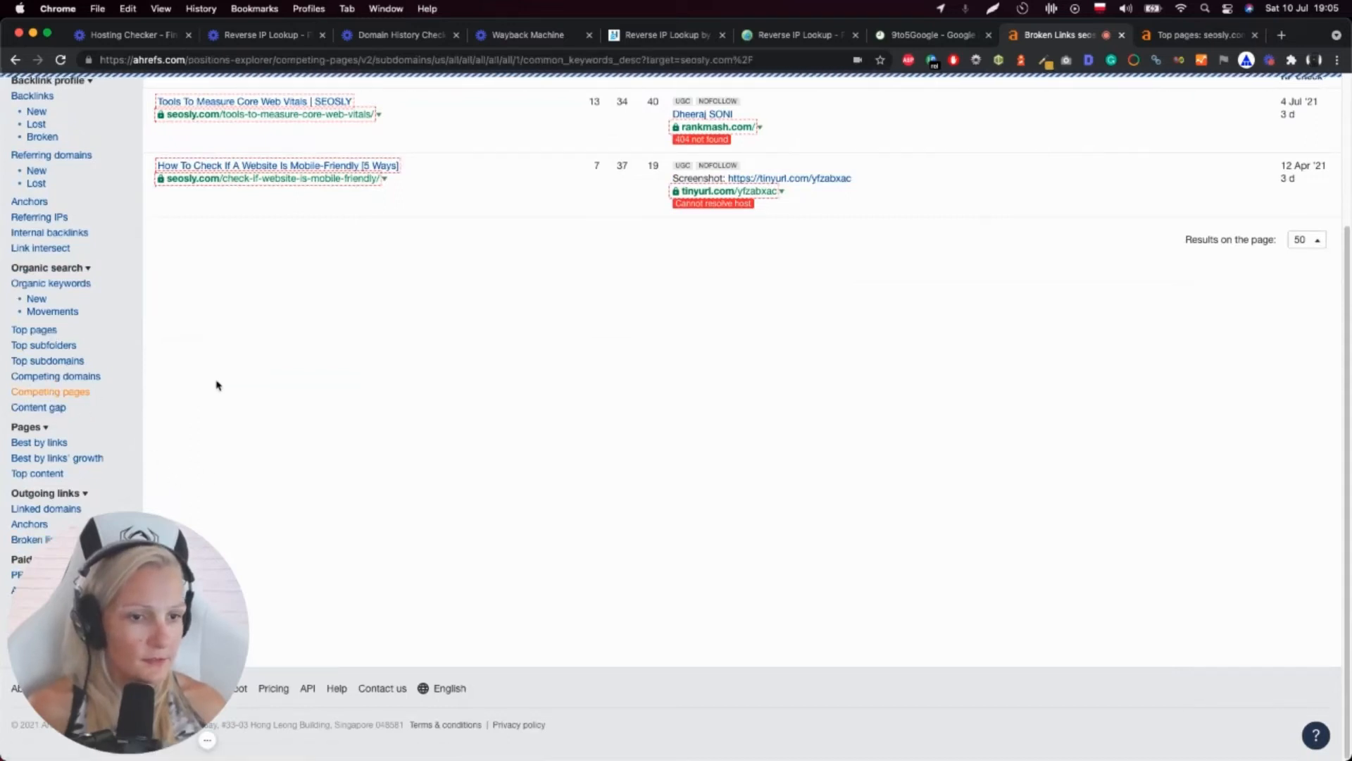
{"action": "mouse_move", "coordinate": [421, 374]}
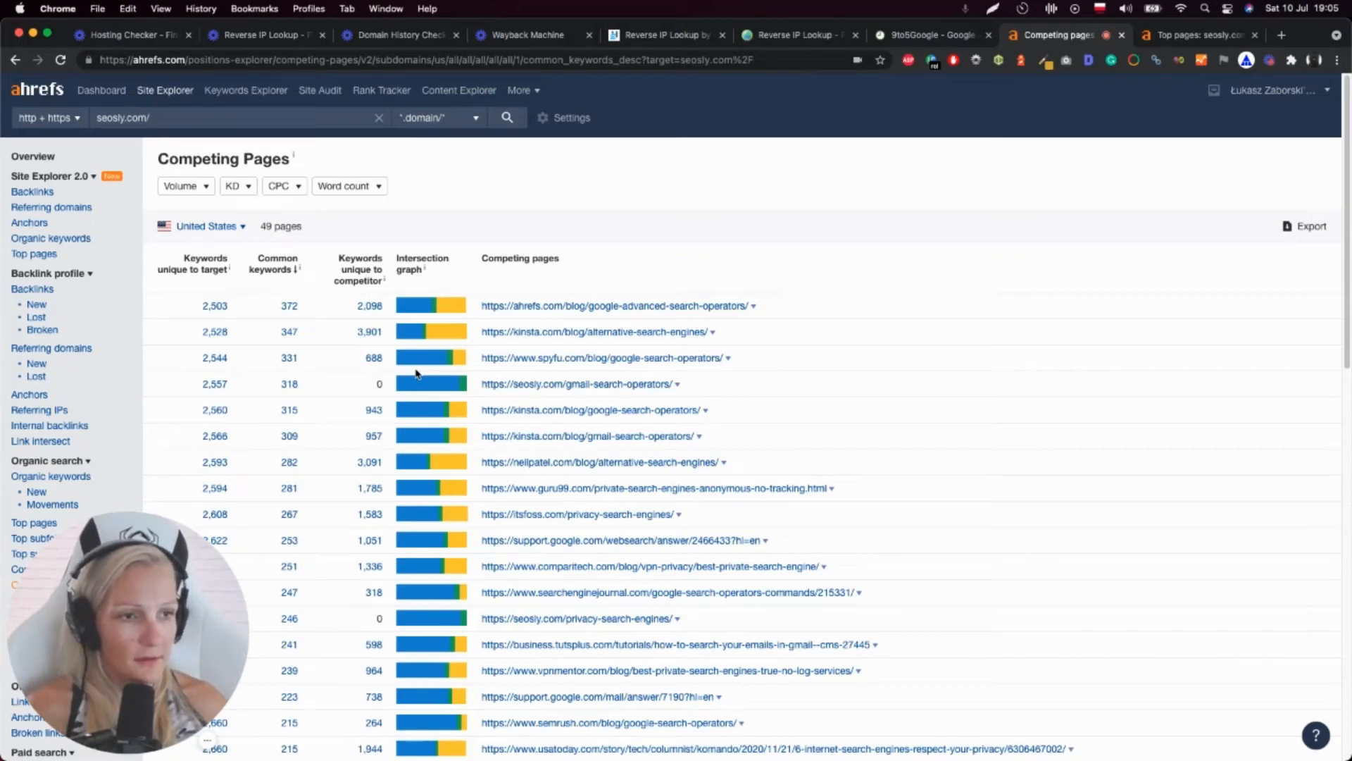
{"action": "mouse_move", "coordinate": [576, 618]}
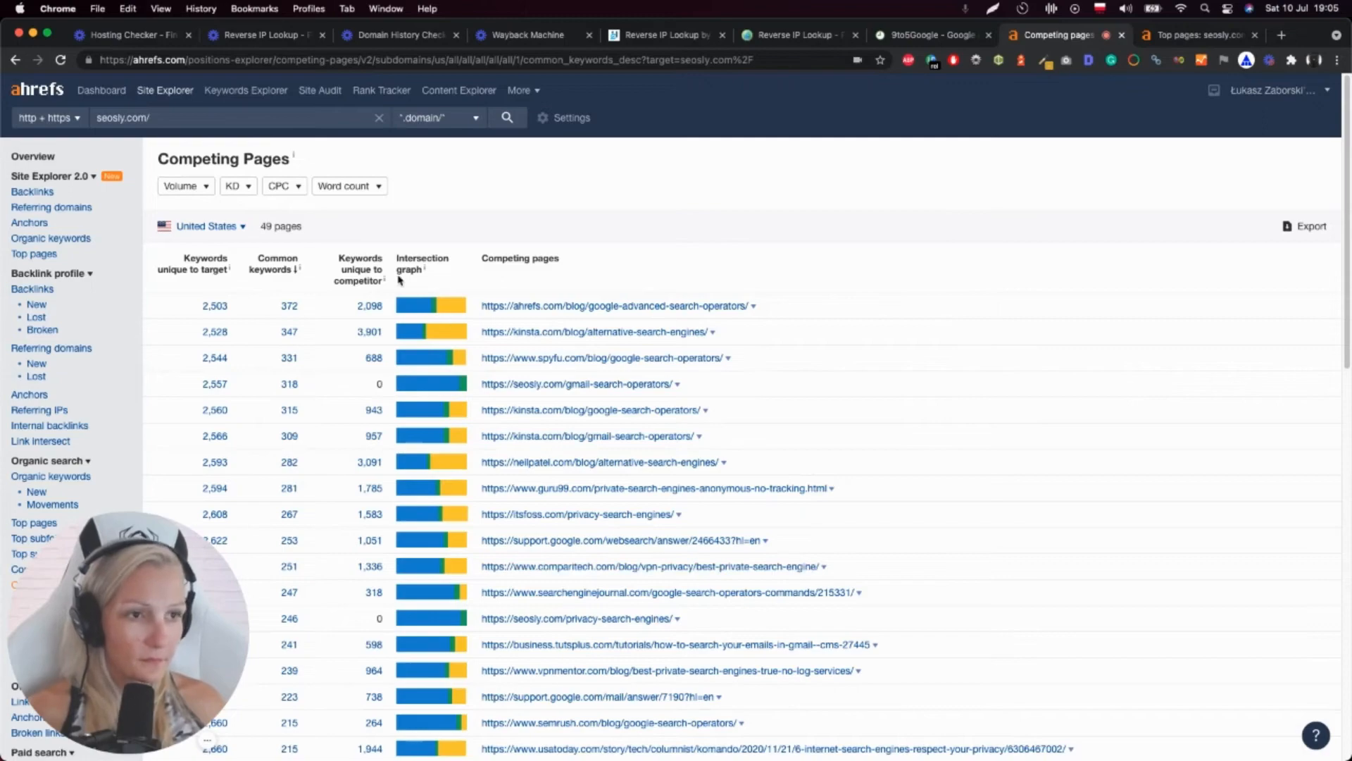
{"action": "scroll", "scroll_direction": "down", "scroll_amount": 3}
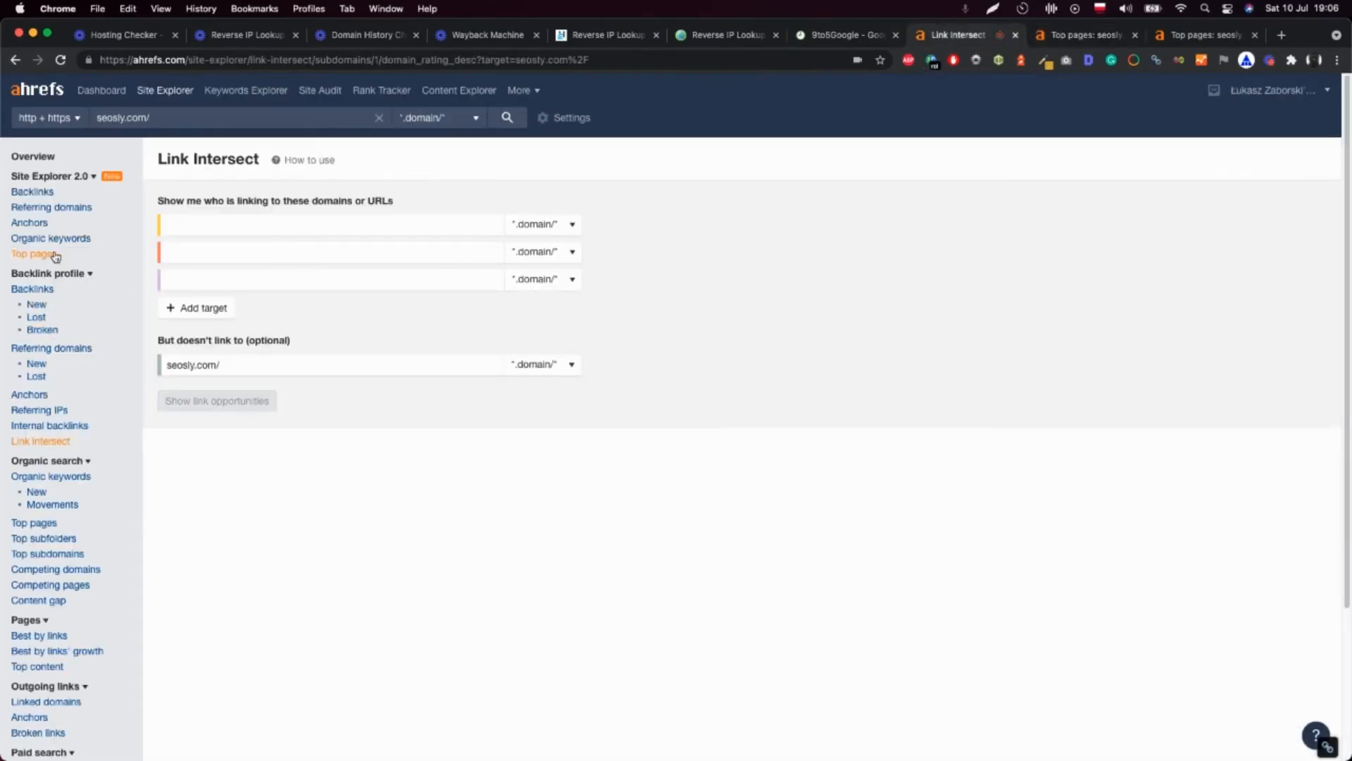
Step: Scroll the Link Intersect page for seosly.com
{"action": "scroll", "scroll_direction": "down", "scroll_amount": 3}
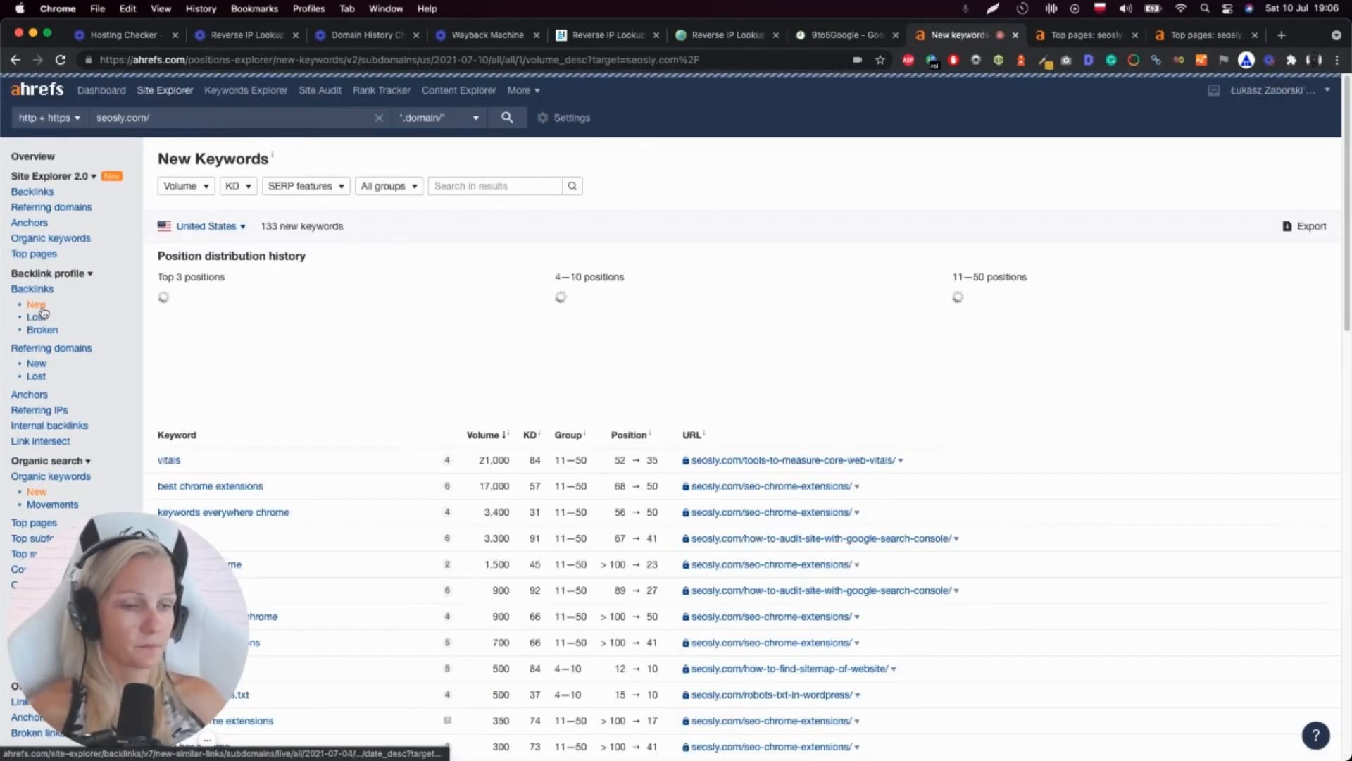
Step: Scroll through the New Keywords position distribution charts and keyword table
{"action": "scroll", "scroll_direction": "down", "scroll_amount": 3}
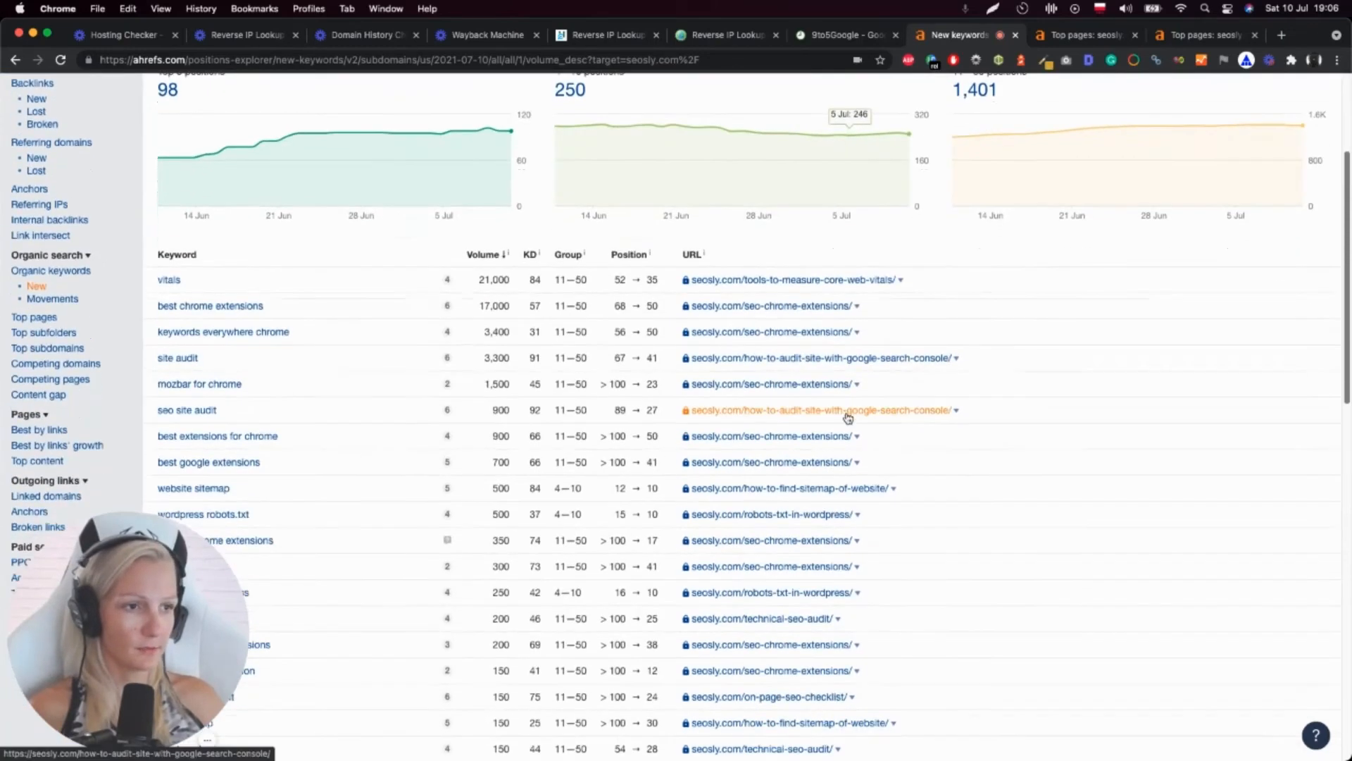
{"action": "mouse_move", "coordinate": [552, 469]}
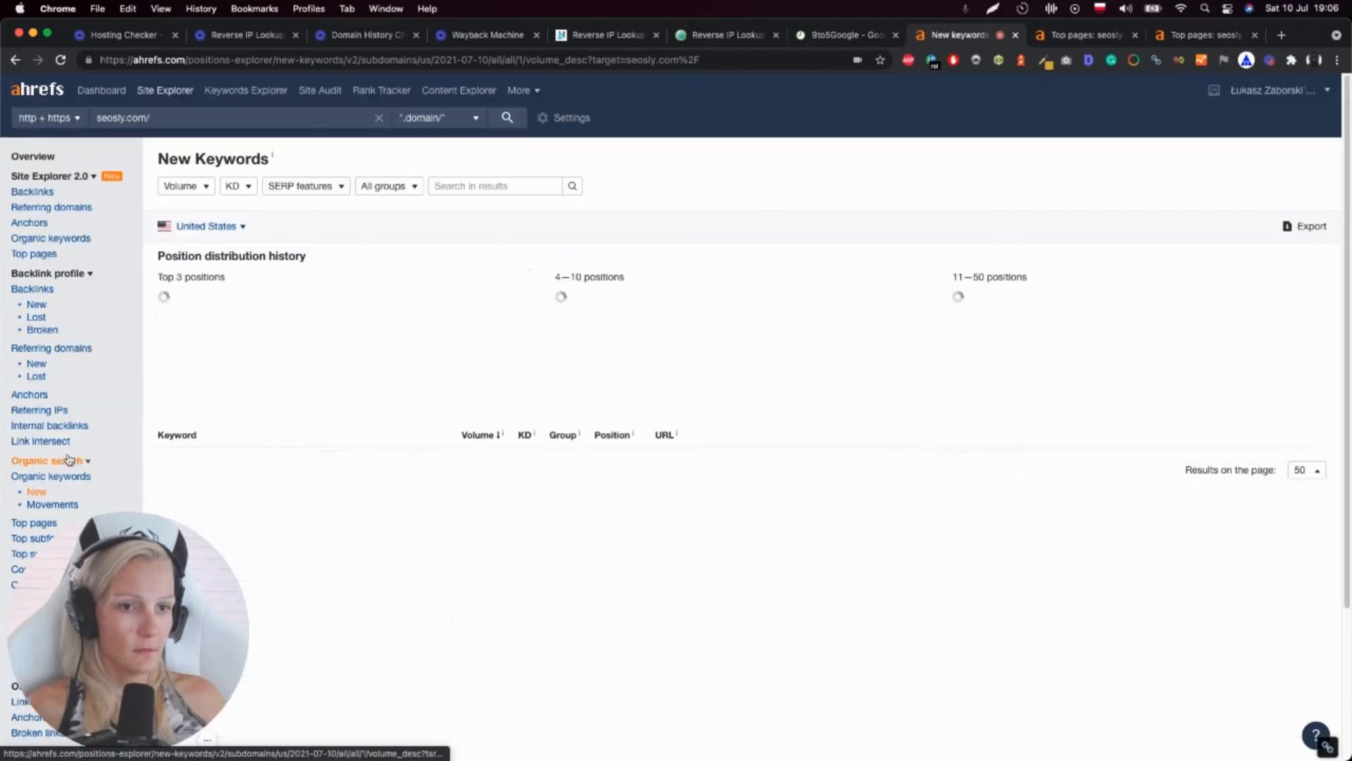
{"action": "scroll", "scroll_direction": "down", "scroll_amount": 3}
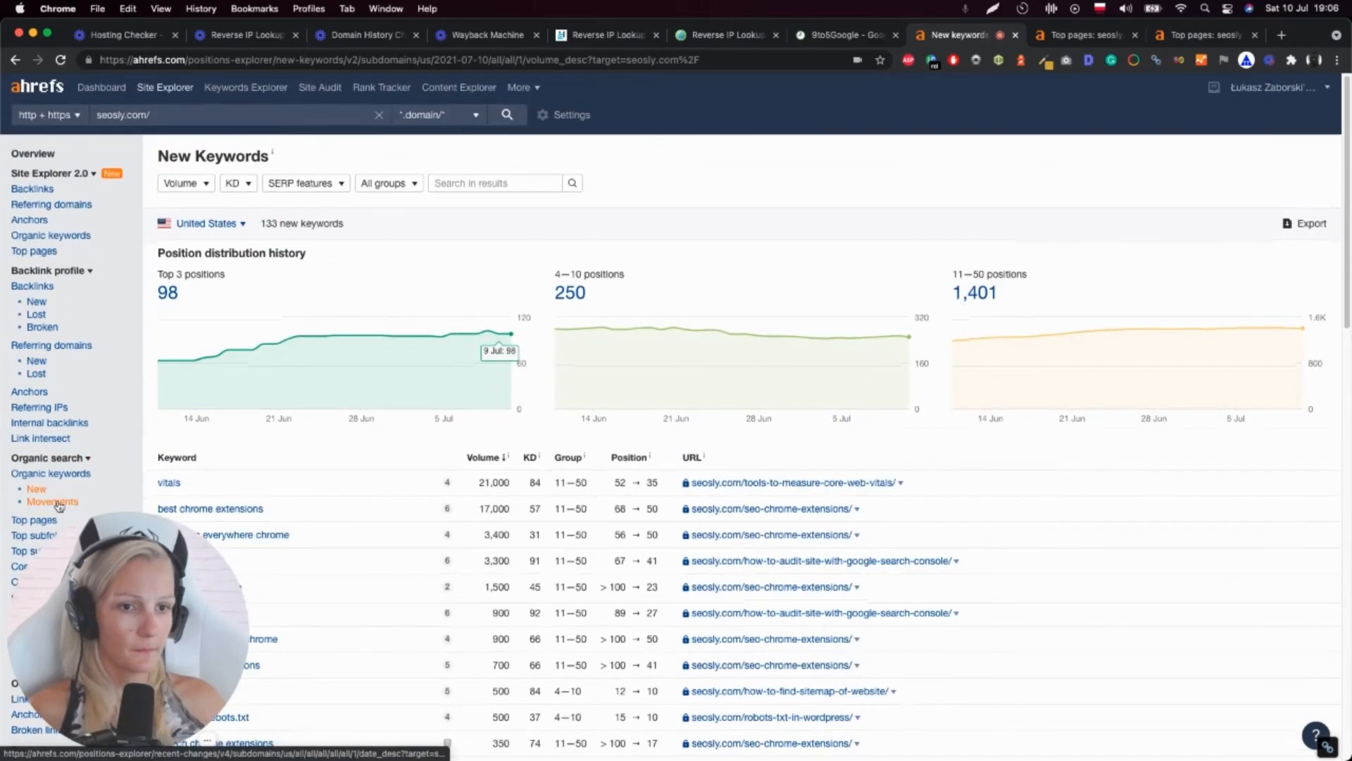
Step: Open seosly.com's Movements report and scroll through its daily new, lost, up and down keyword changes
{"action": "left_click", "coordinate": [53, 503]}
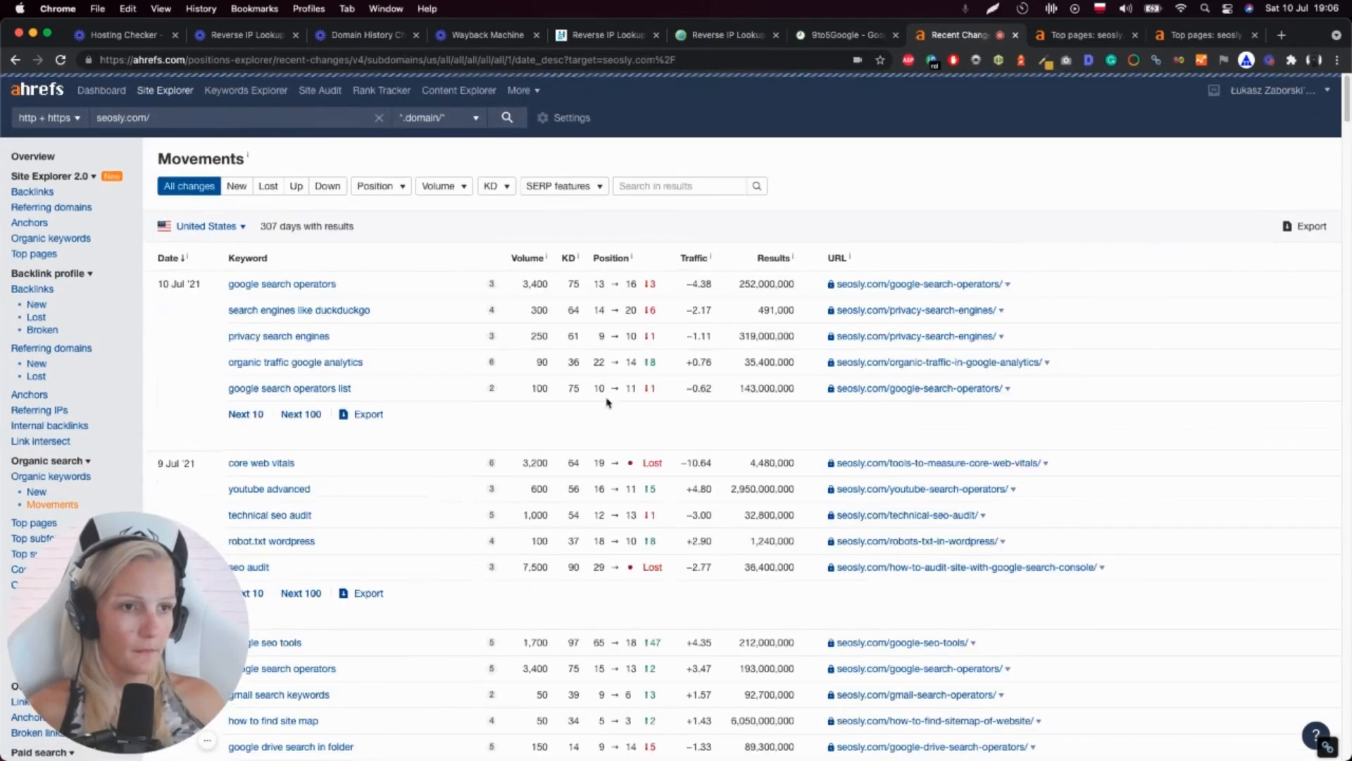
{"action": "scroll", "scroll_direction": "down", "scroll_amount": 3}
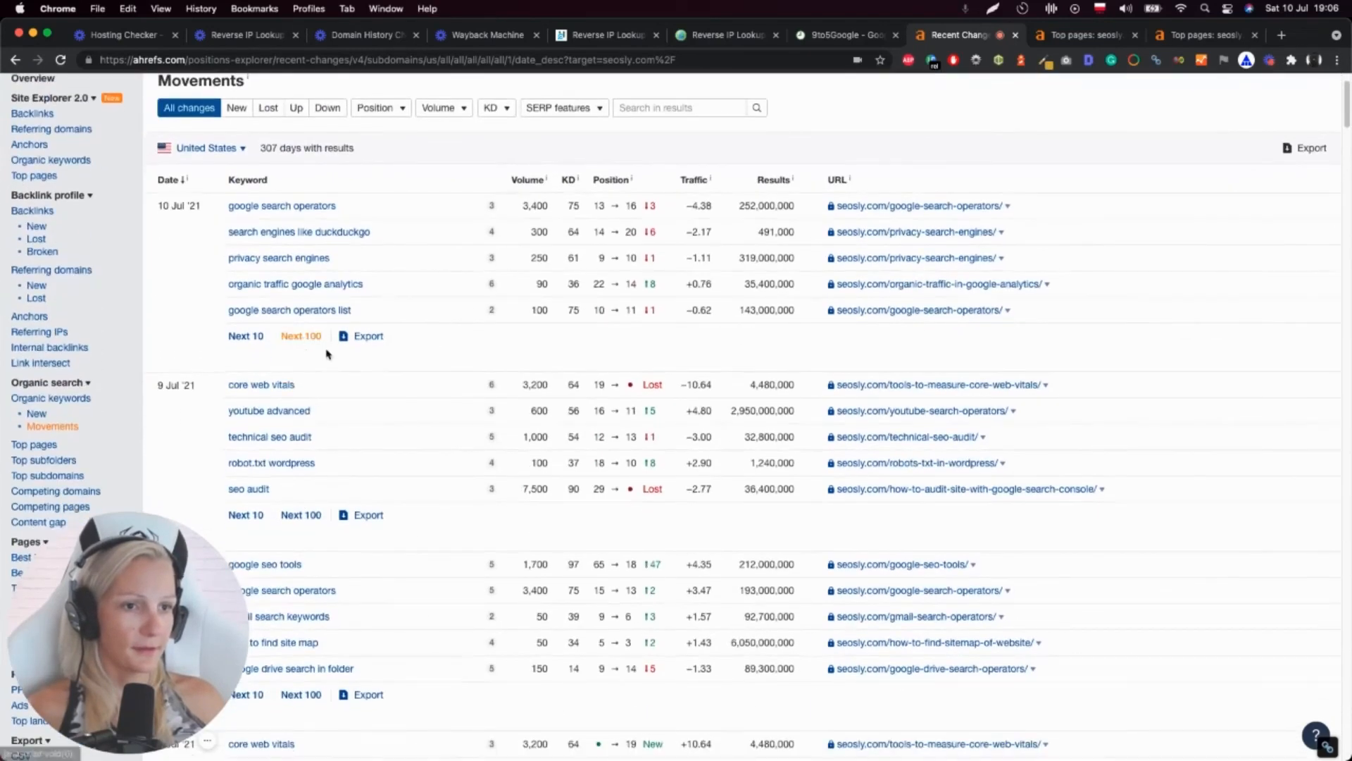
{"action": "scroll", "scroll_direction": "down", "scroll_amount": 3}
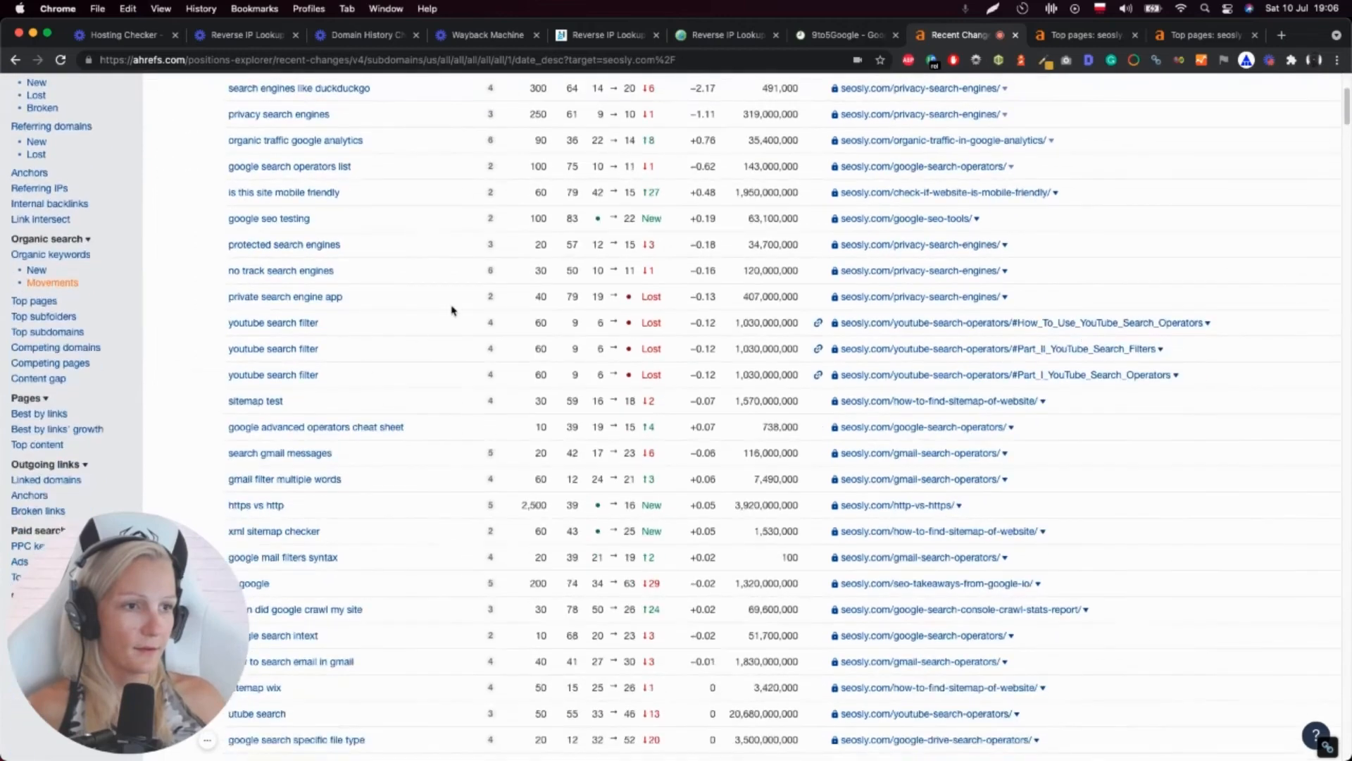
{"action": "mouse_move", "coordinate": [464, 368]}
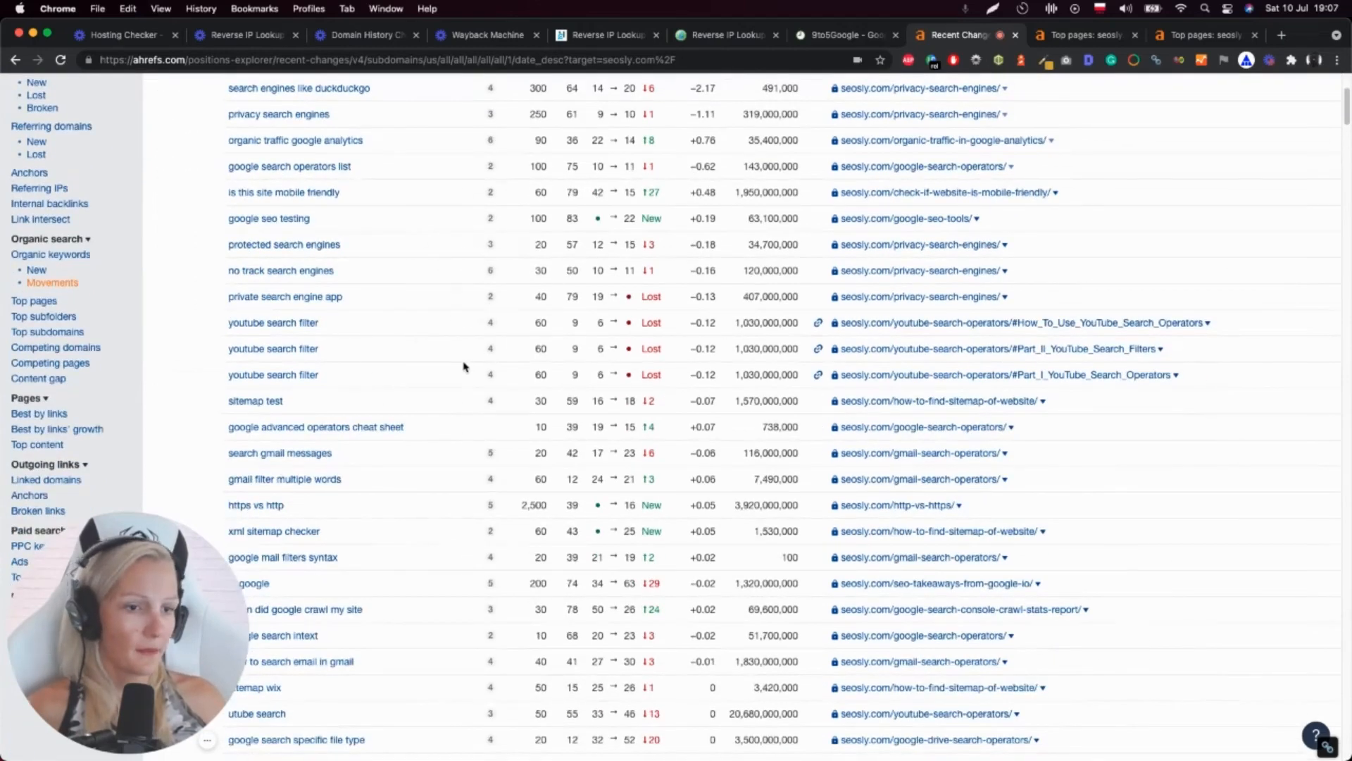
{"action": "mouse_move", "coordinate": [406, 518]}
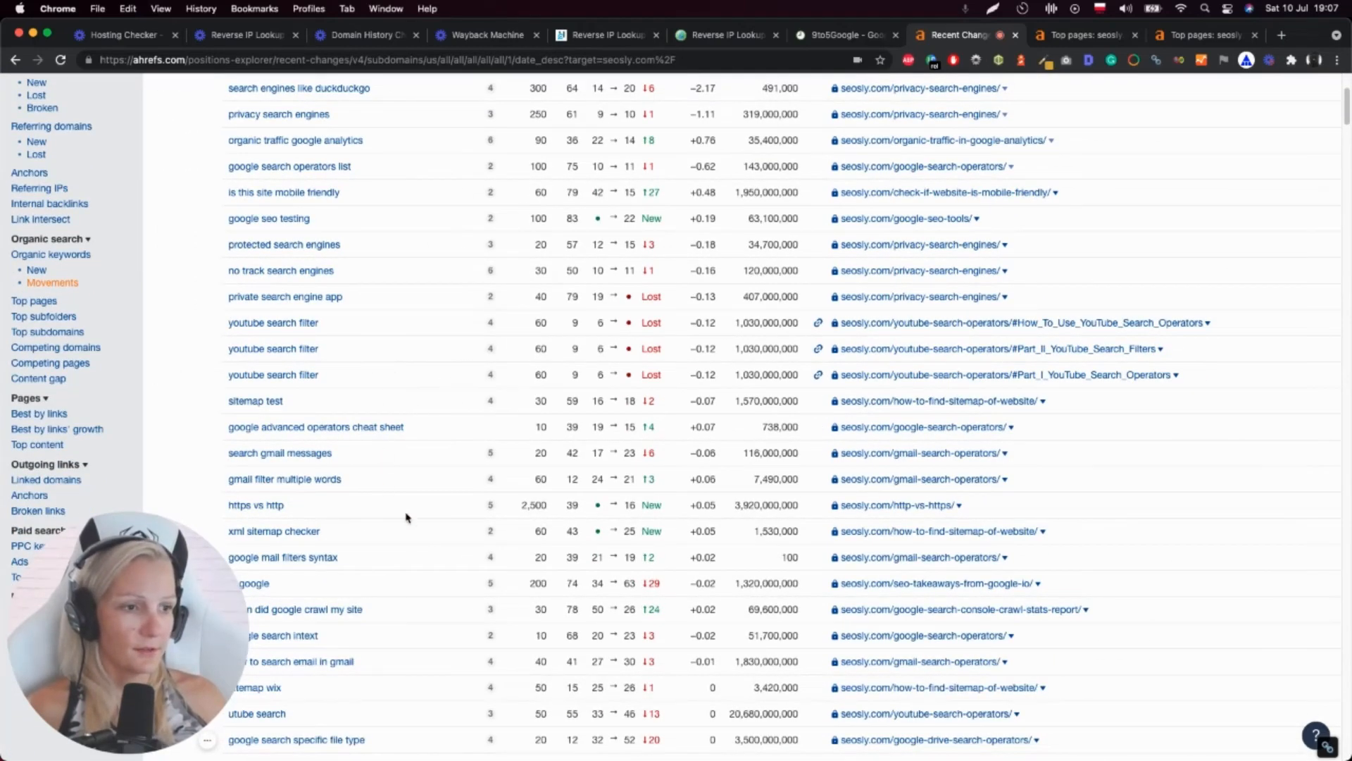
{"action": "scroll", "scroll_direction": "down", "scroll_amount": 3}
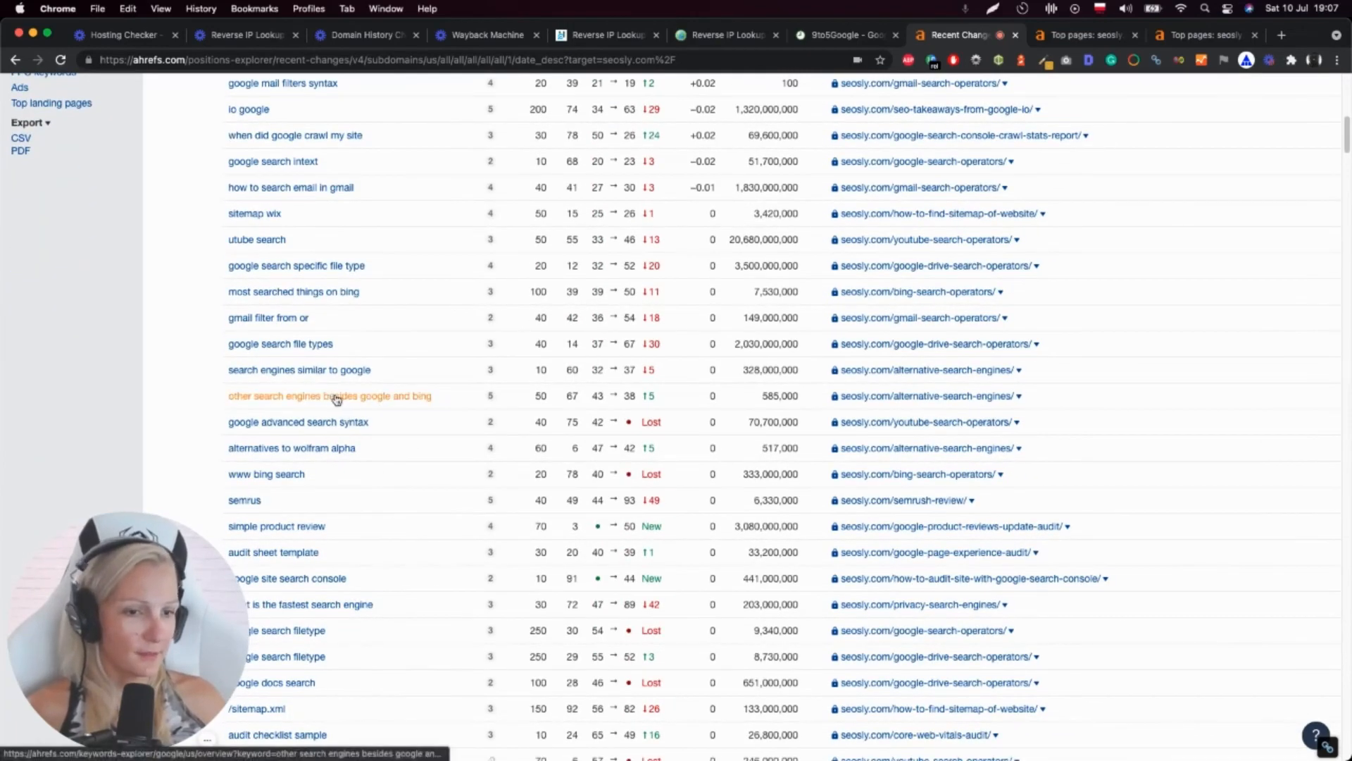
{"action": "scroll", "scroll_direction": "down", "scroll_amount": 3}
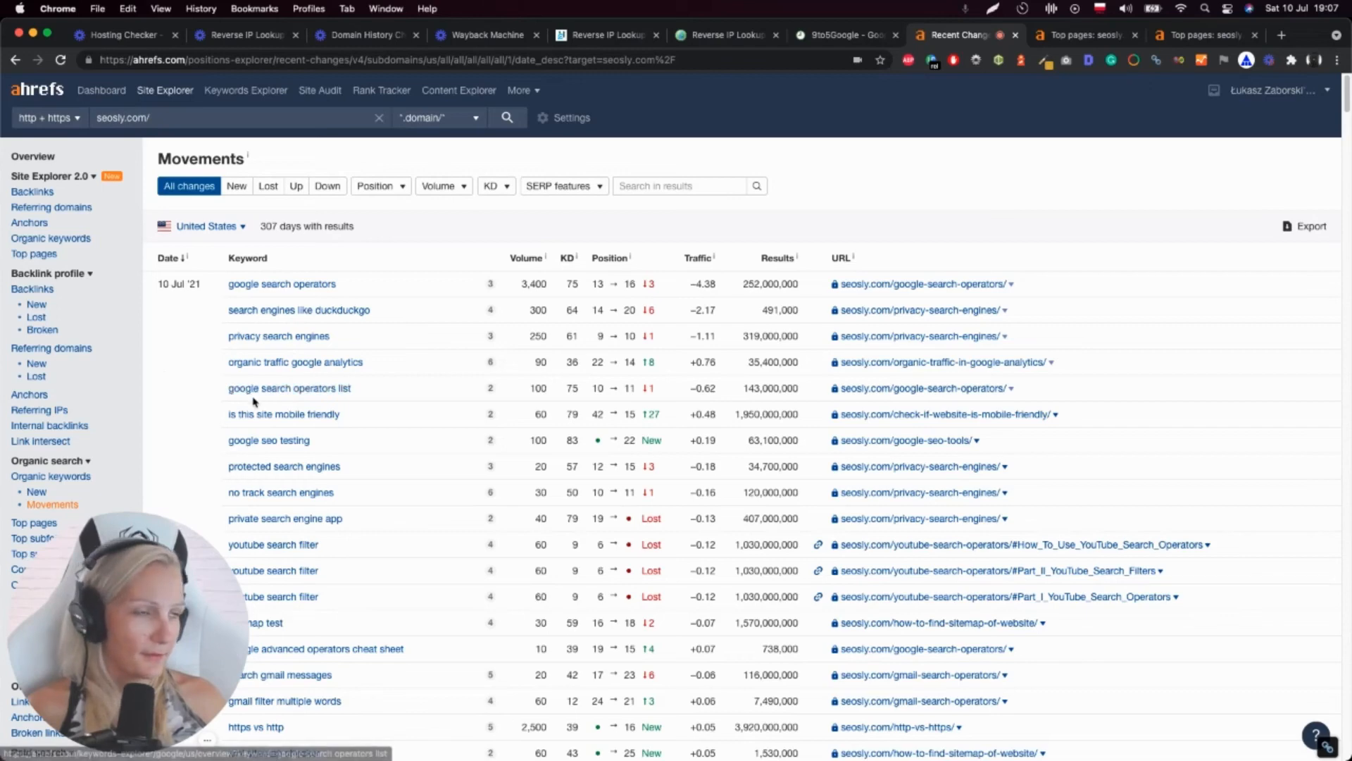
{"action": "mouse_move", "coordinate": [181, 342]}
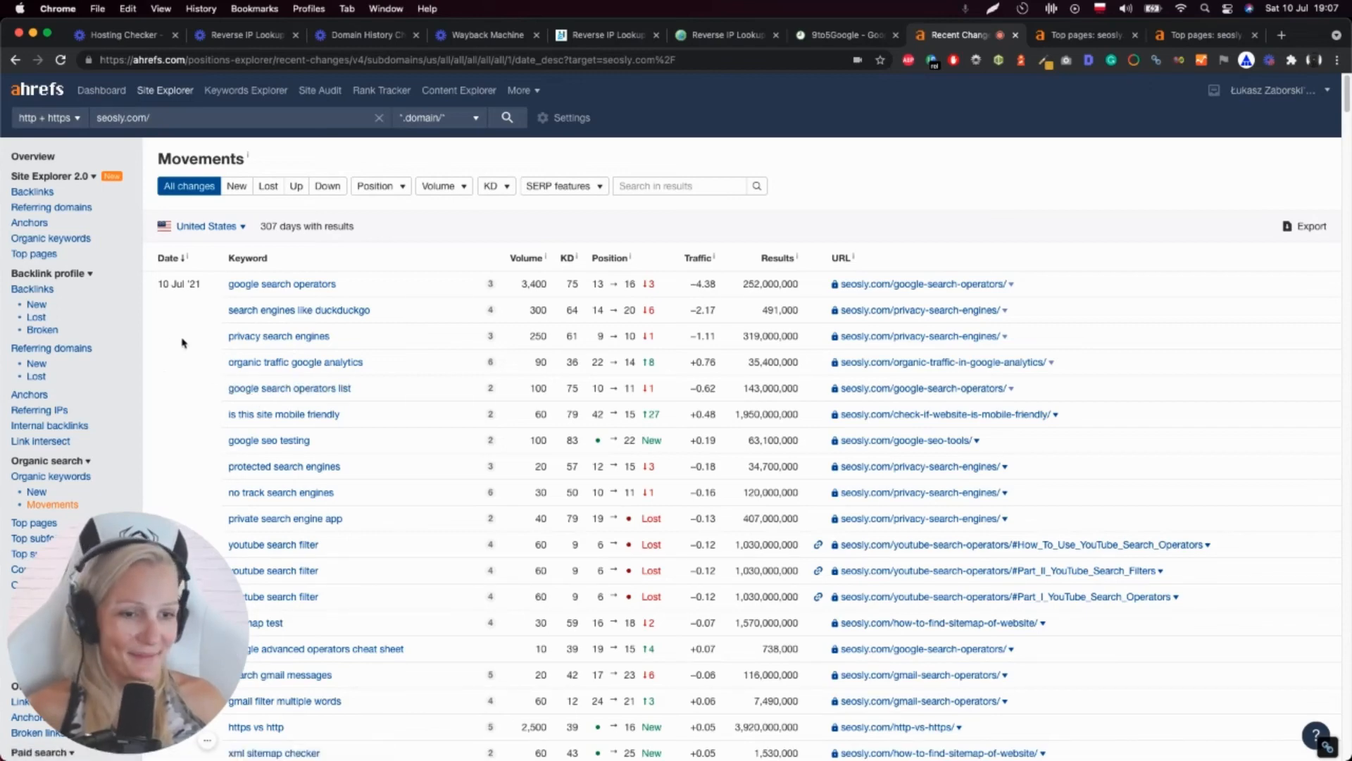
{"action": "scroll", "scroll_direction": "down", "scroll_amount": 3}
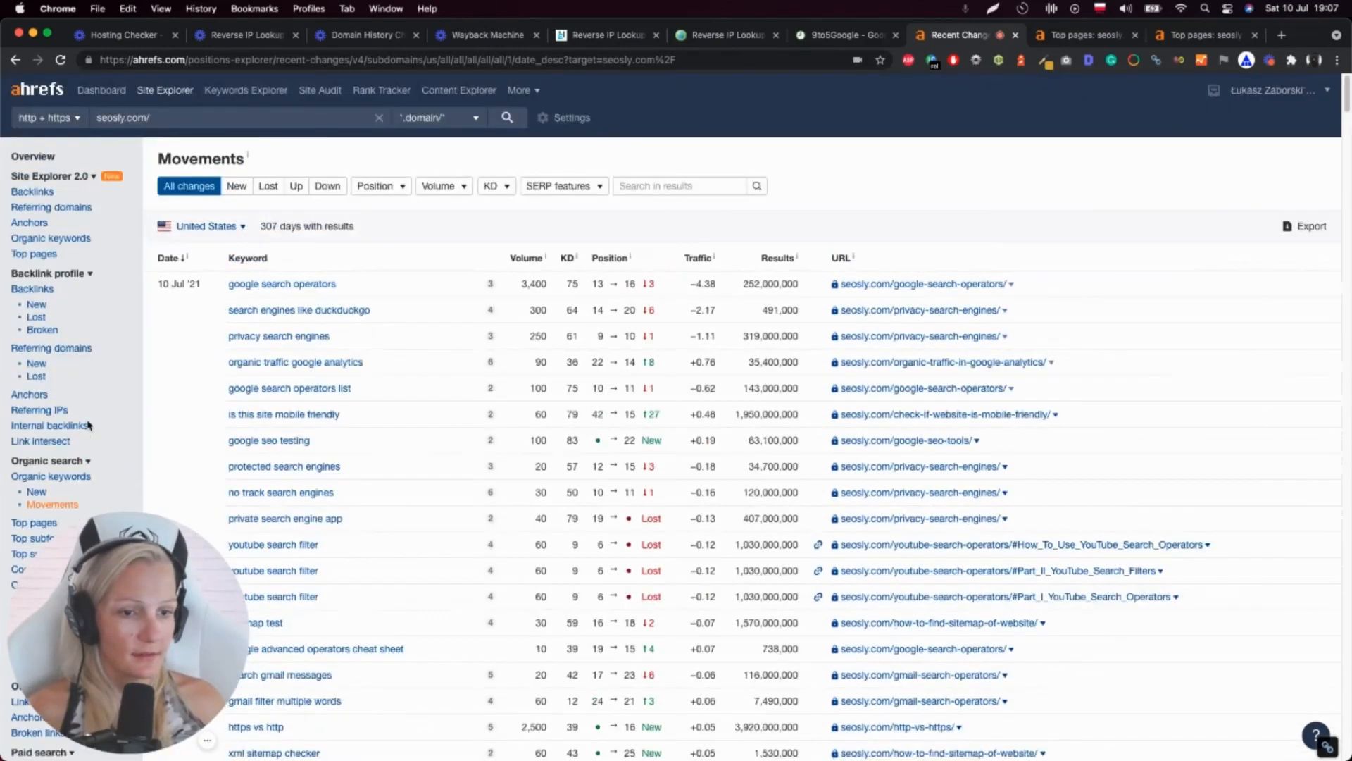
{"action": "mouse_move", "coordinate": [343, 421]}
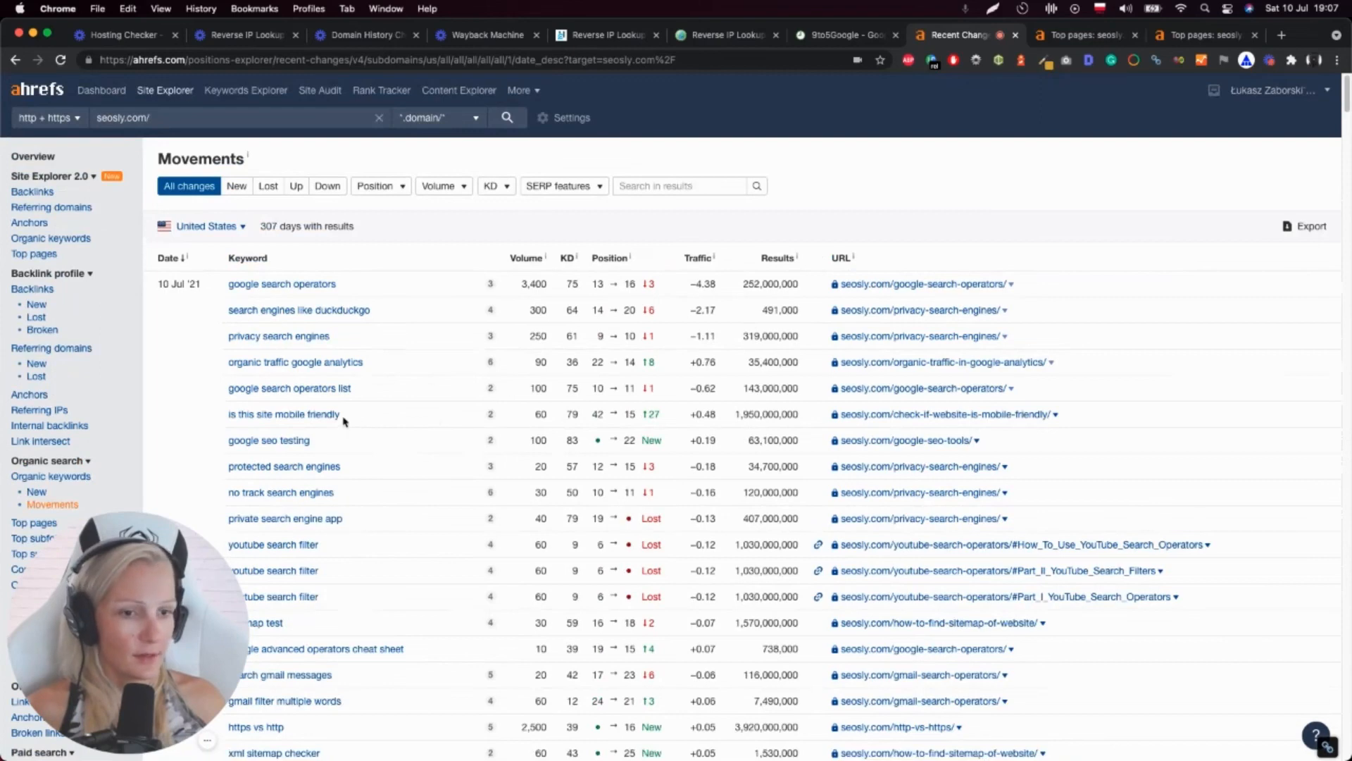